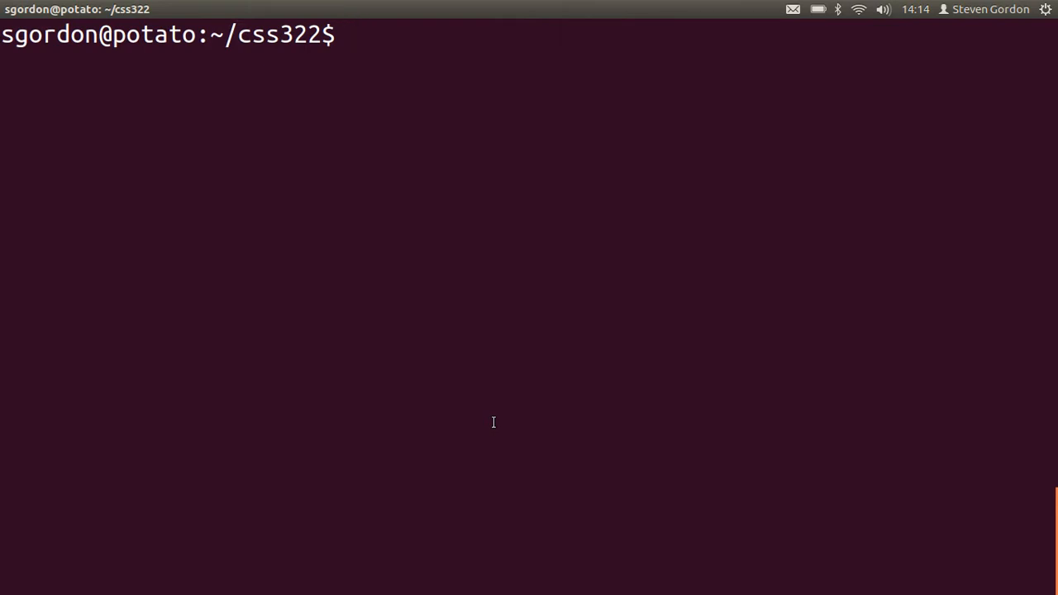
Read the openssl manual page, scrolling down through its list of commands
text(man opens)
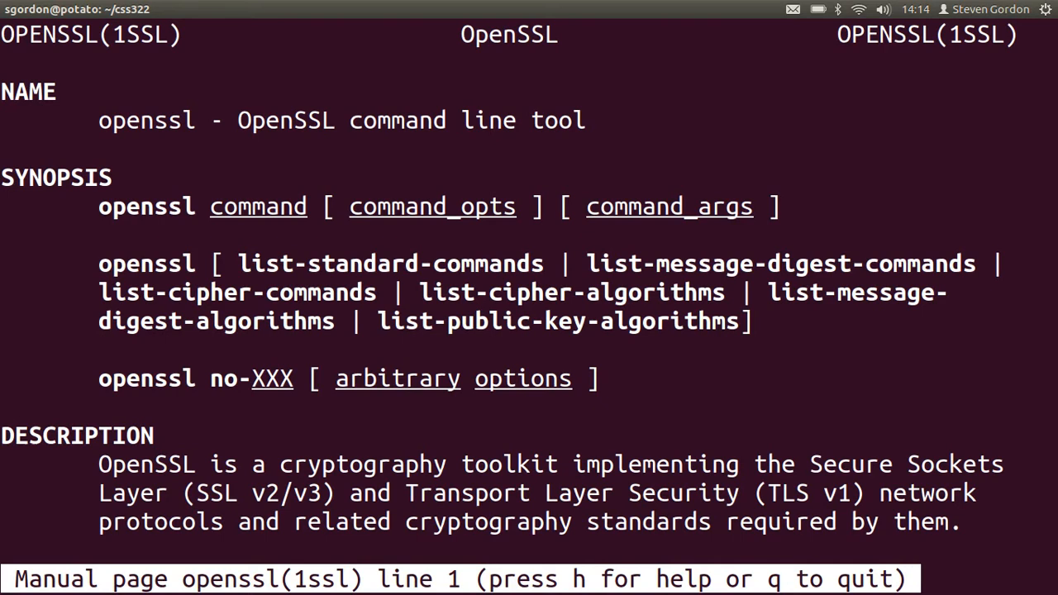
scroll(down, 3)
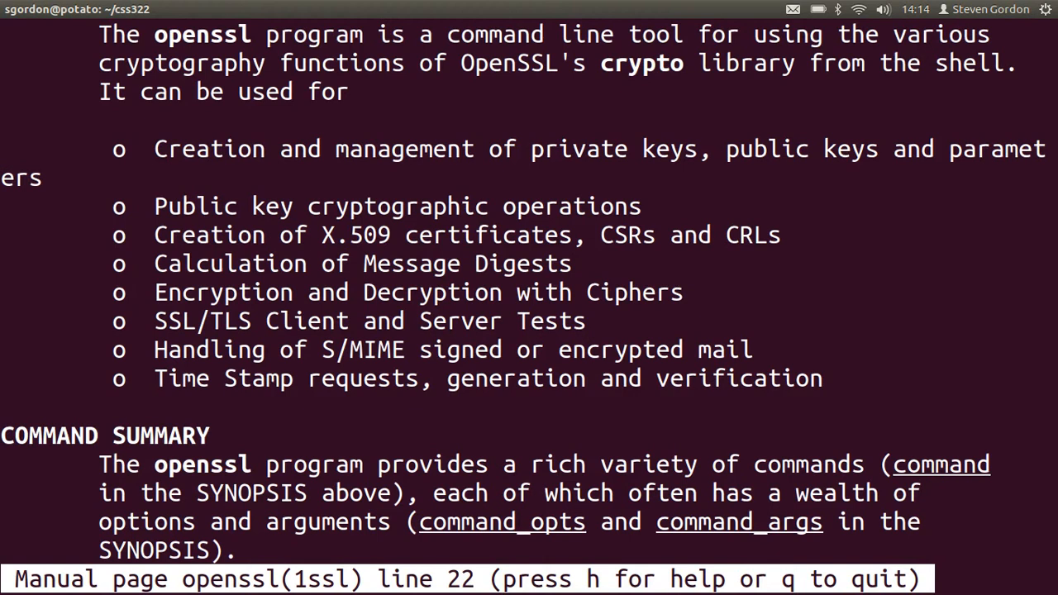
scroll(down, 3)
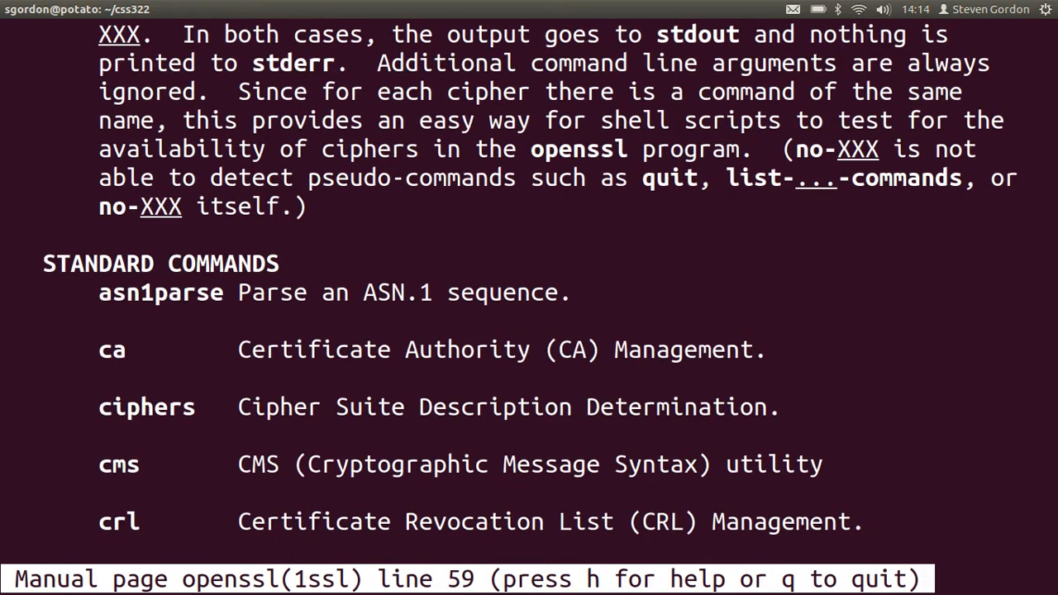
scroll(down, 3)
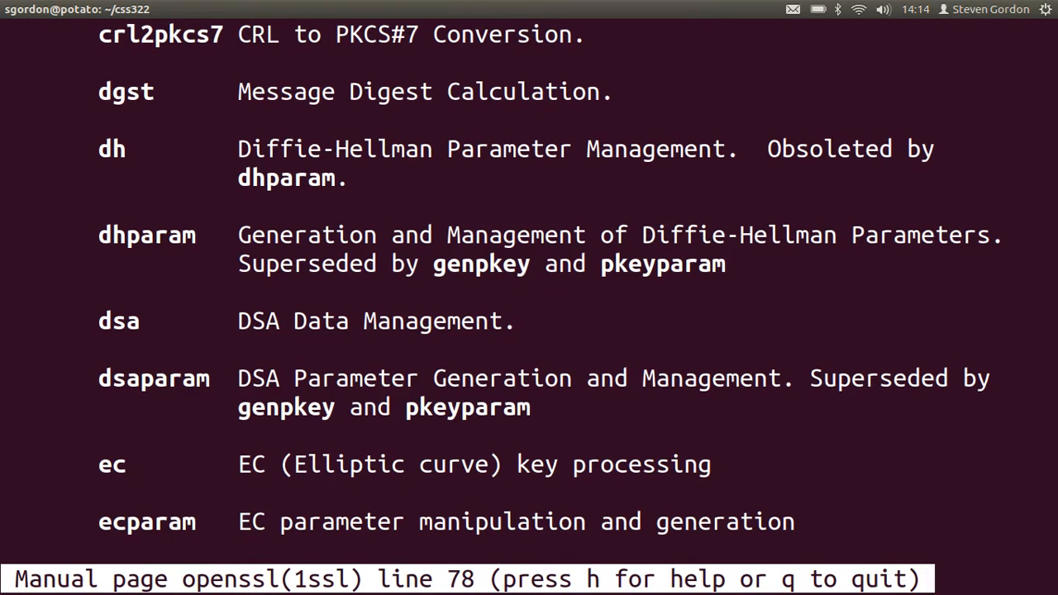
scroll(down, 3)
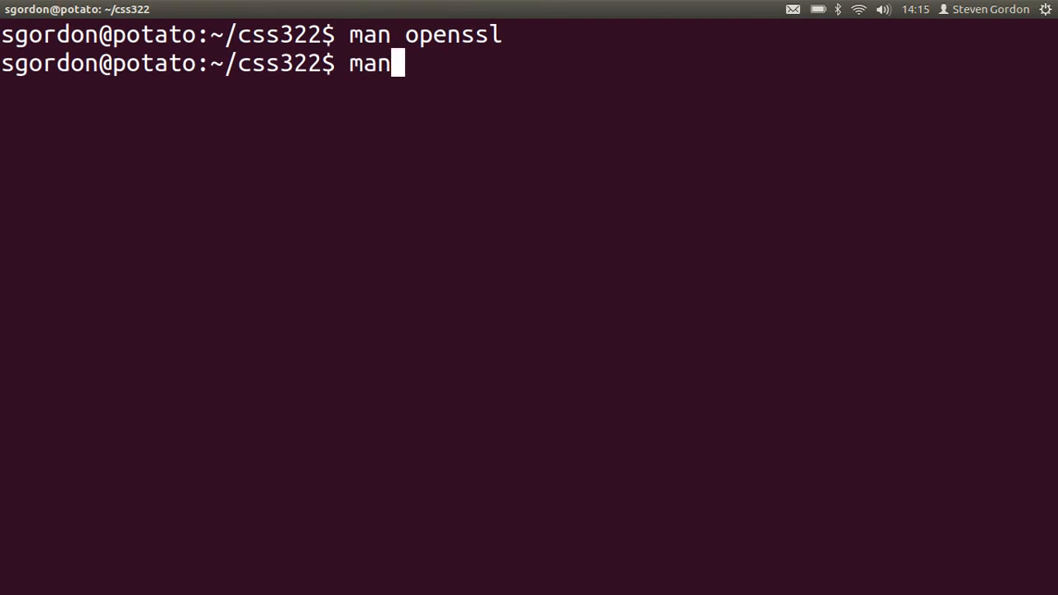
Read 'man enc' down to the SUPPORTED CIPHERS section with DES-CBC, then quit it
text(enc)
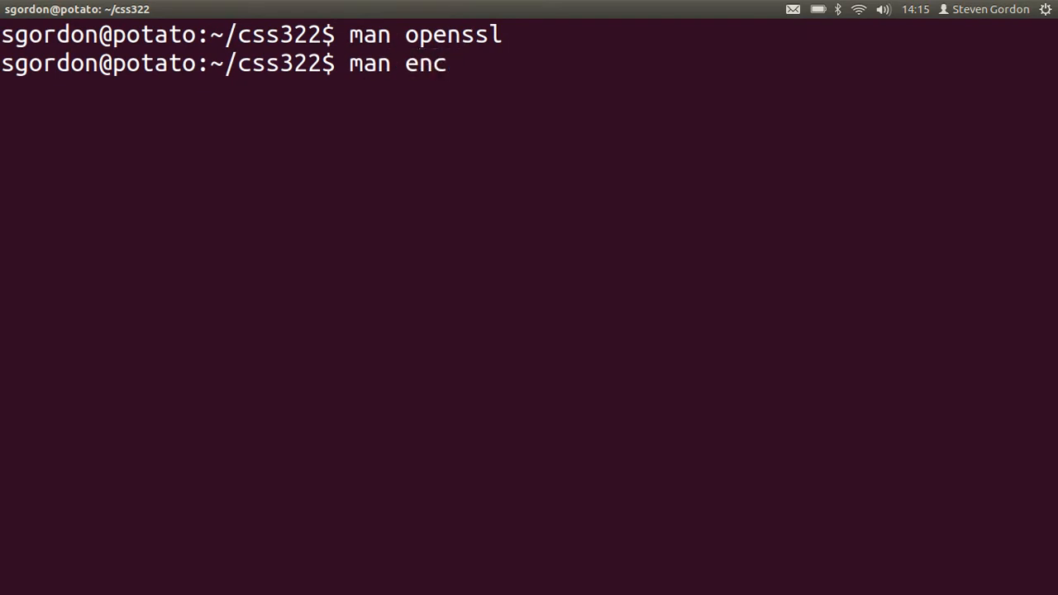
key(Return)
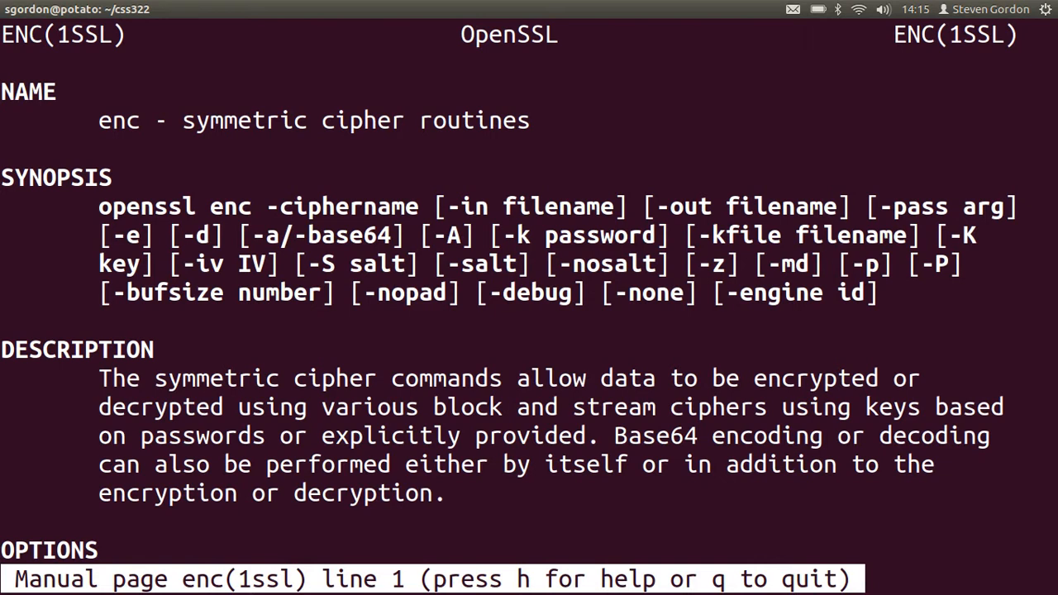
scroll(down, 3)
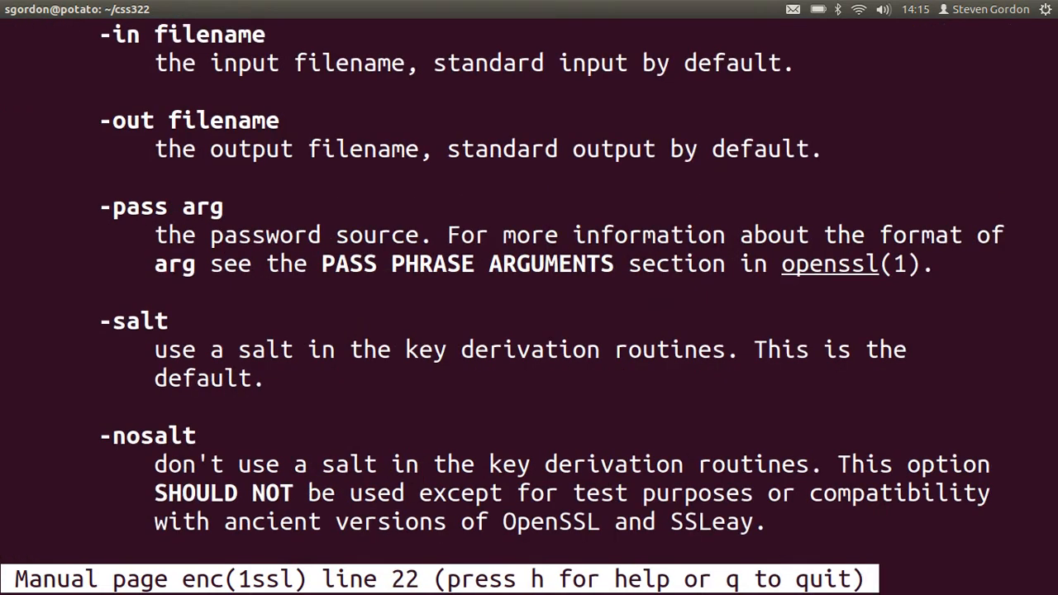
scroll(down, 3)
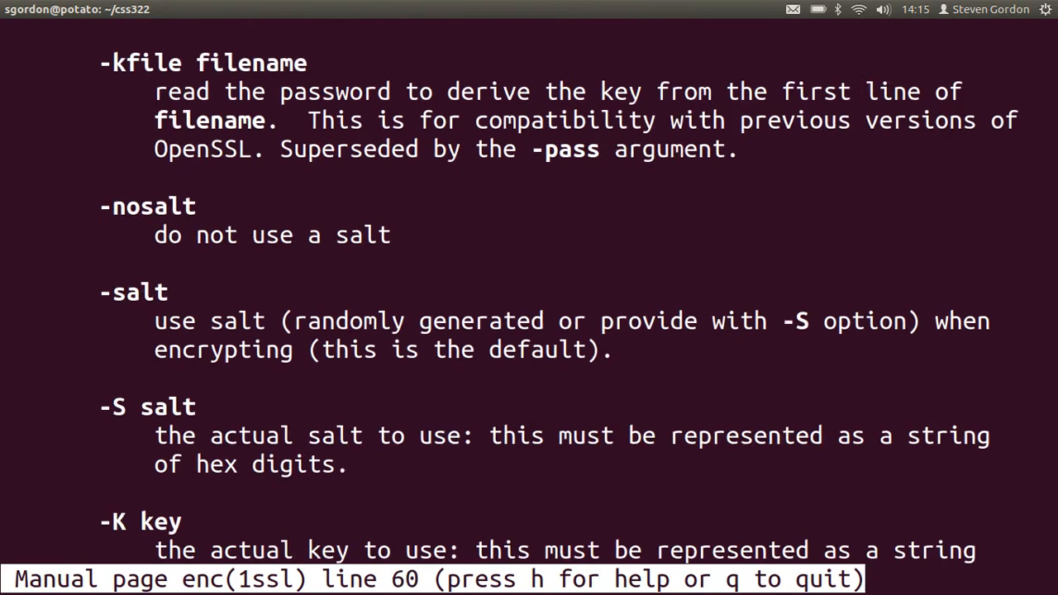
scroll(down, 3)
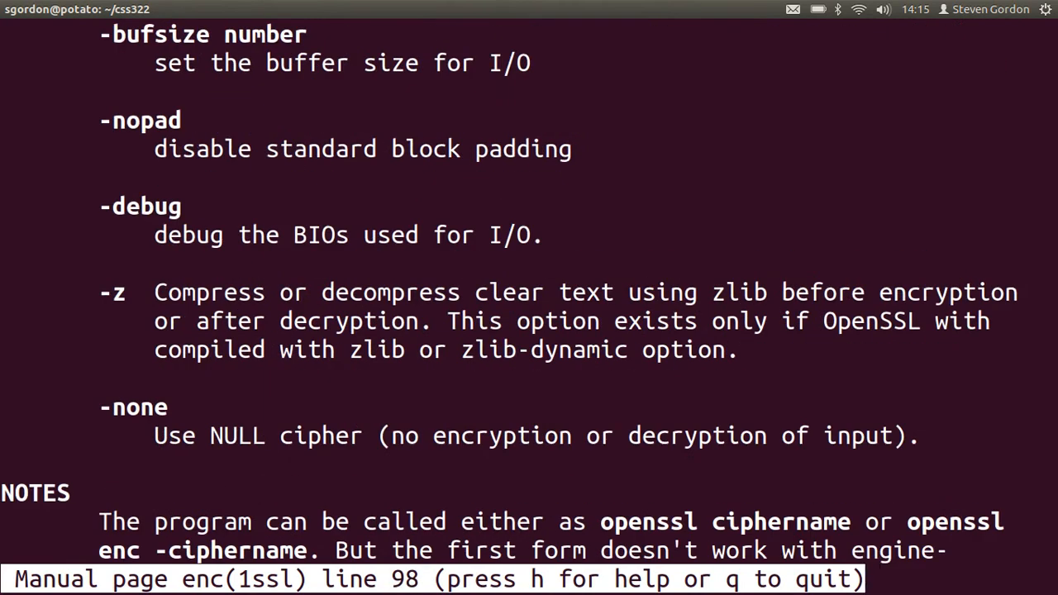
scroll(down, 3)
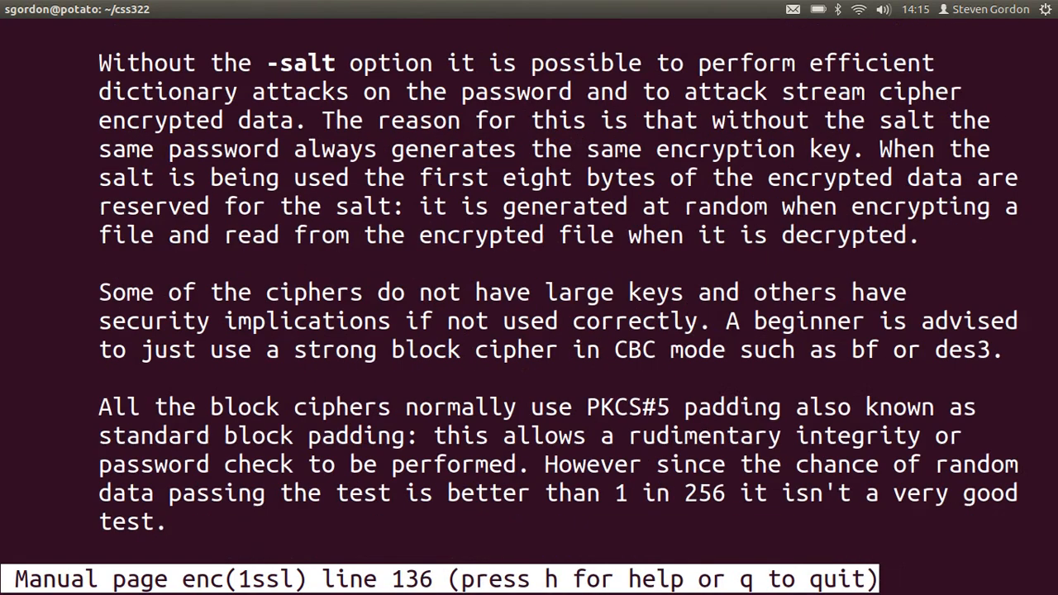
scroll(down, 3)
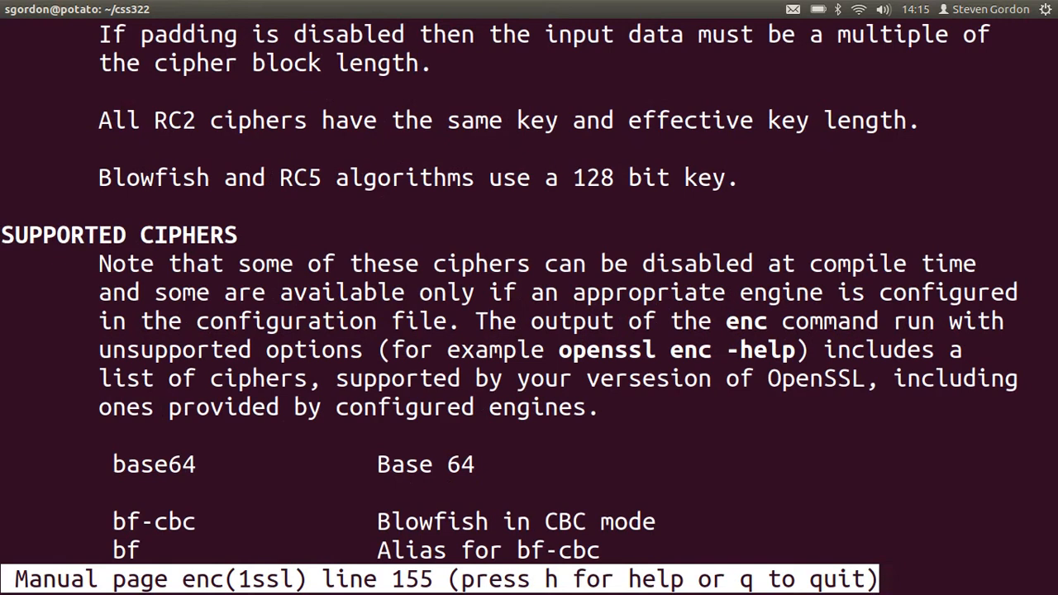
scroll(down, 3)
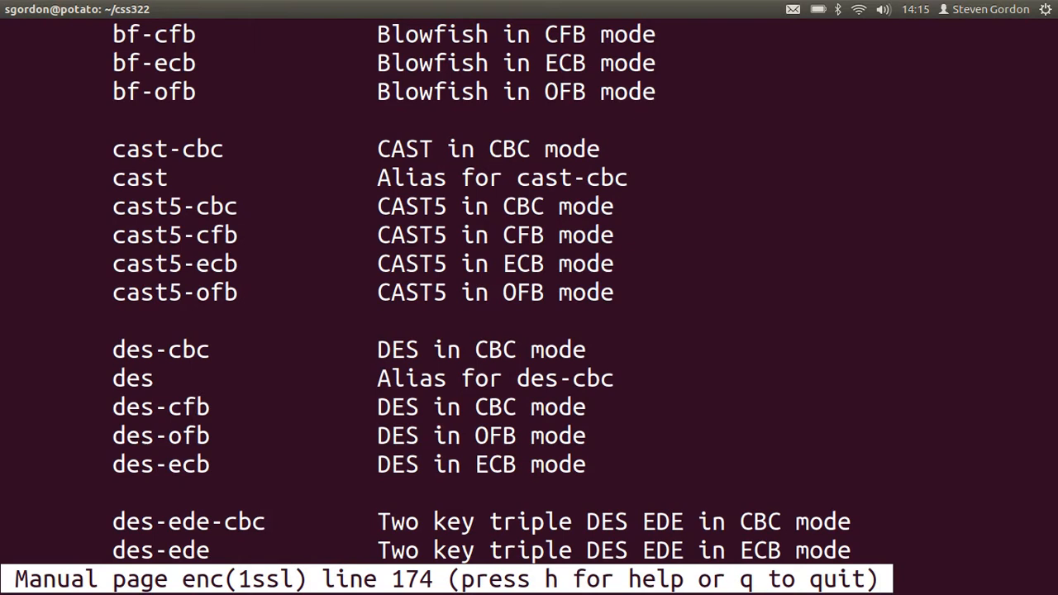
key(q)
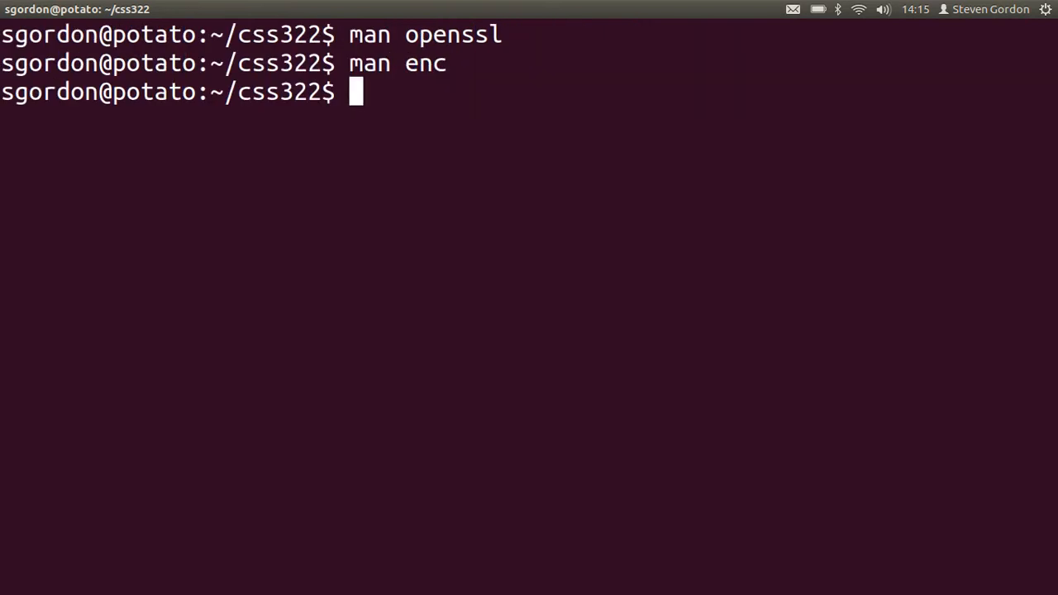
Write 'Hello, my name is Steve.' and 'This is my example plaintext.' into plaintext.txt with echo -e
text(echo)
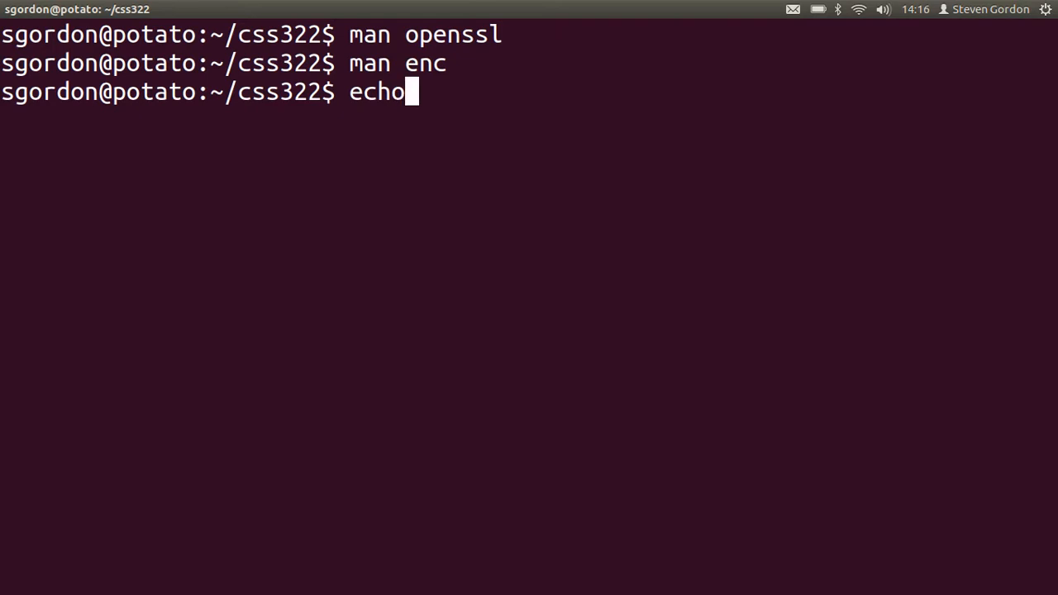
text(-e)
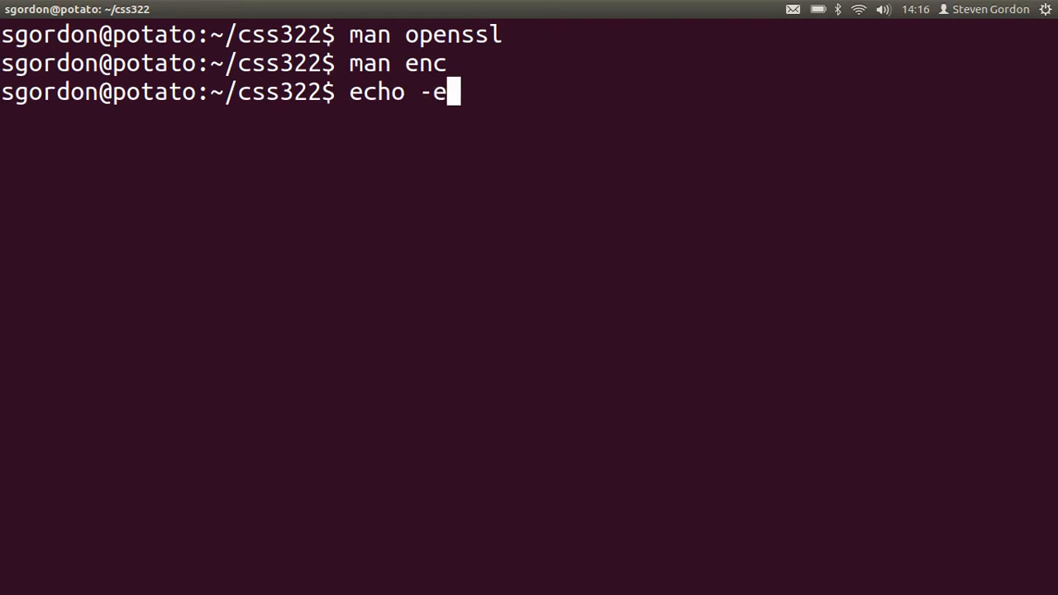
text(")
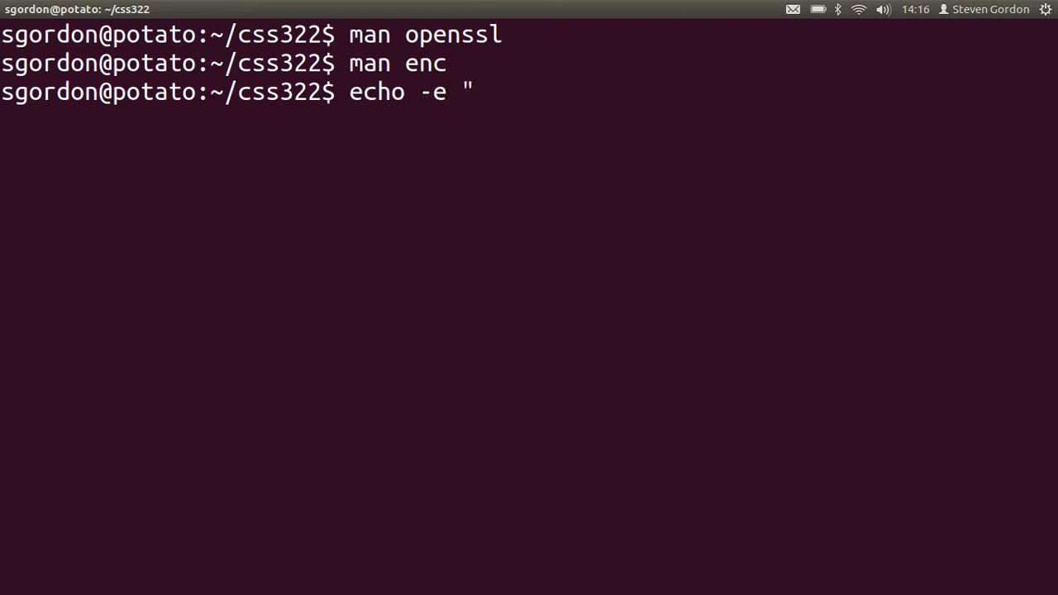
text(Hello)
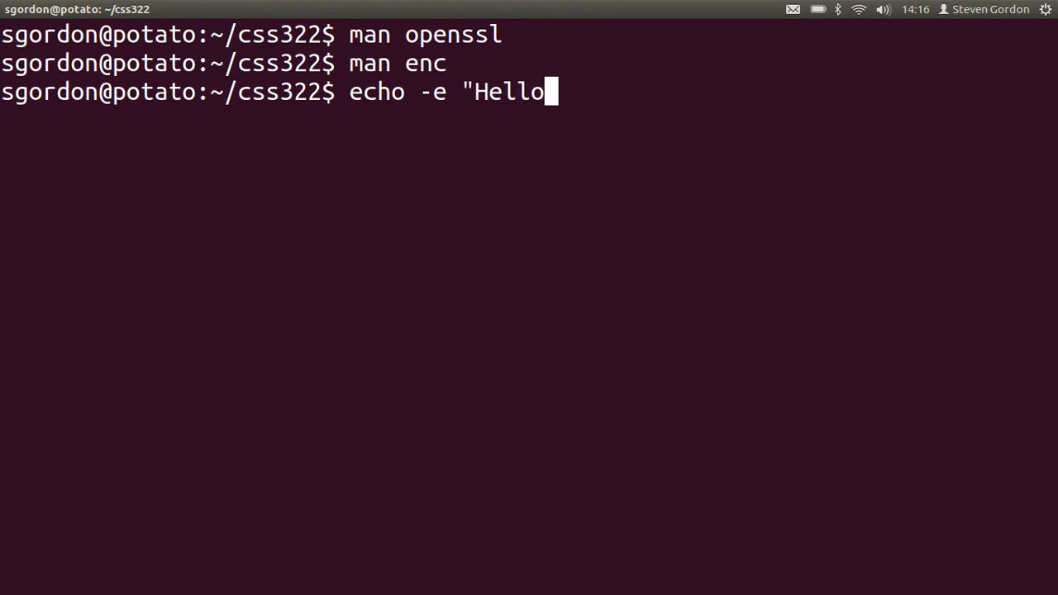
text(, my name)
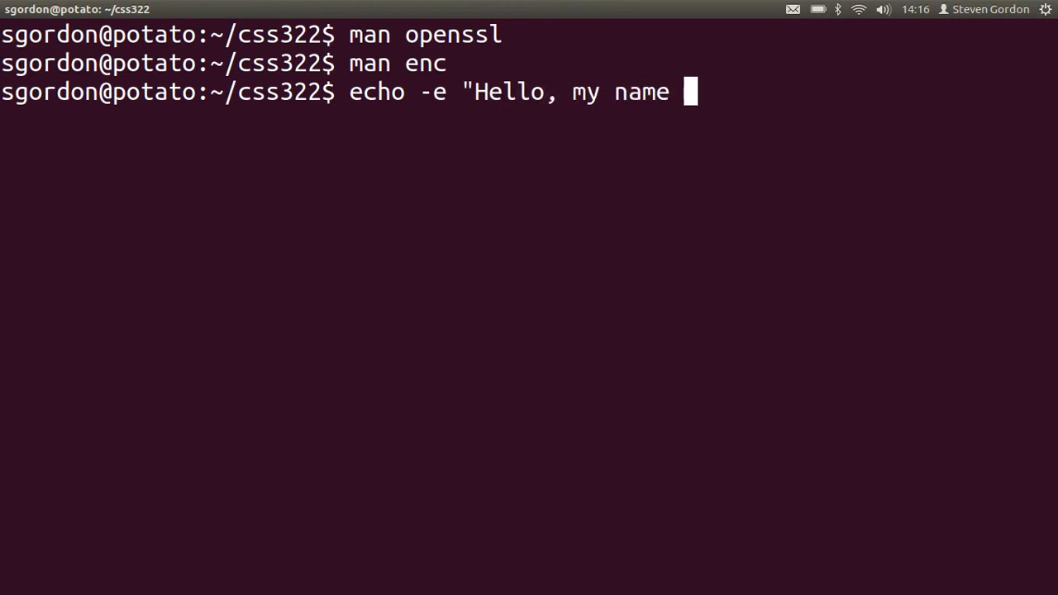
text(is Steve)
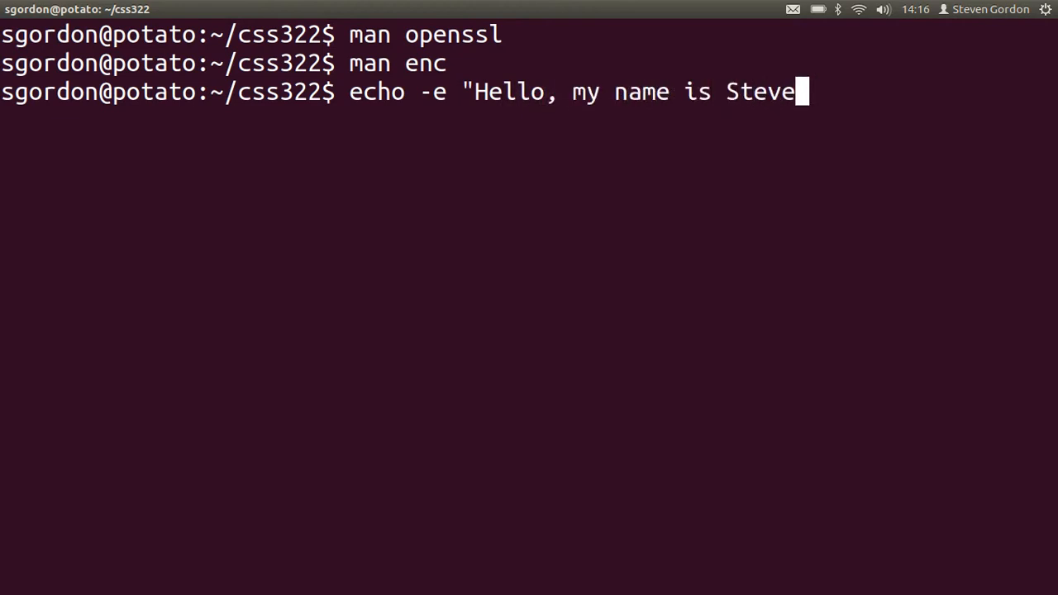
text(.\)
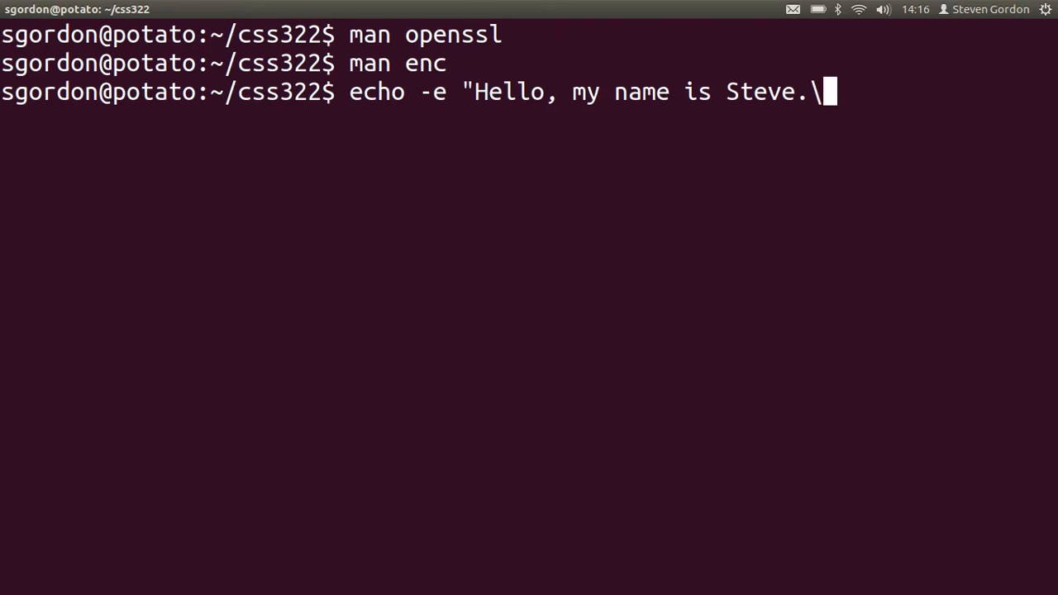
text(nT)
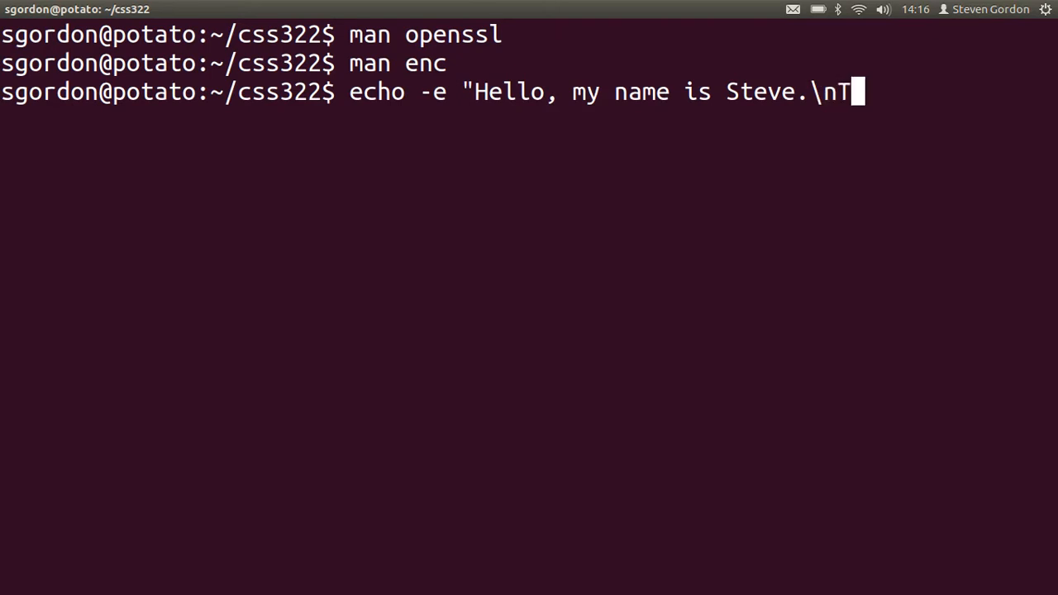
text(his is my e)
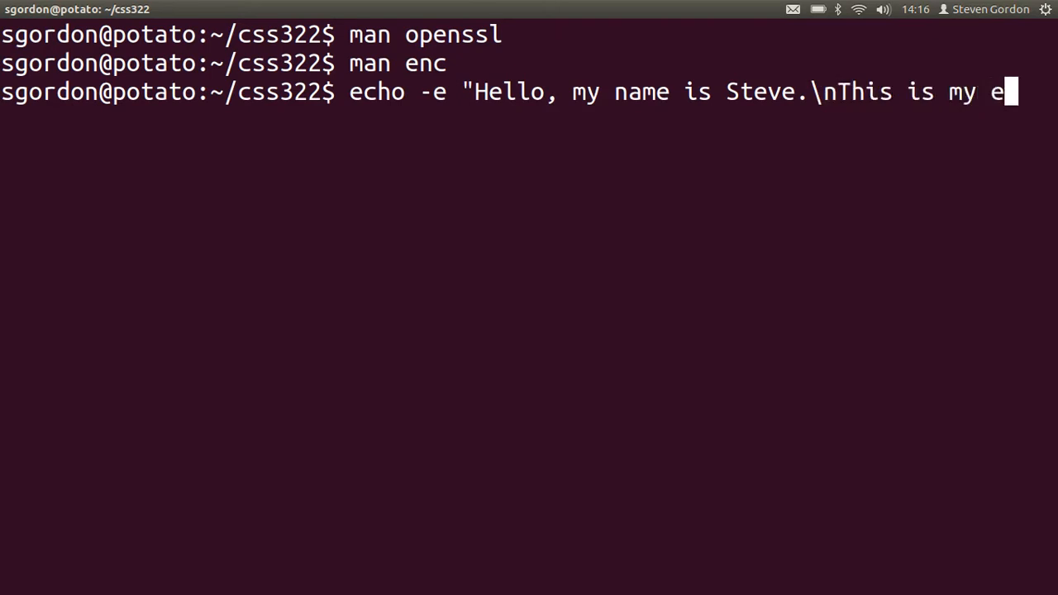
text(xample plainte)
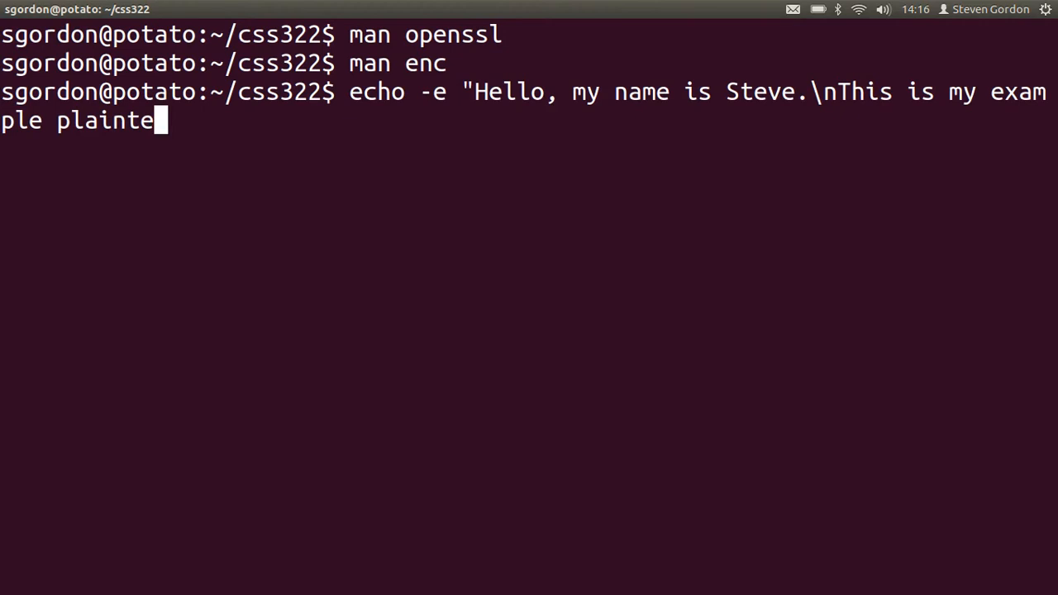
text(xt.)
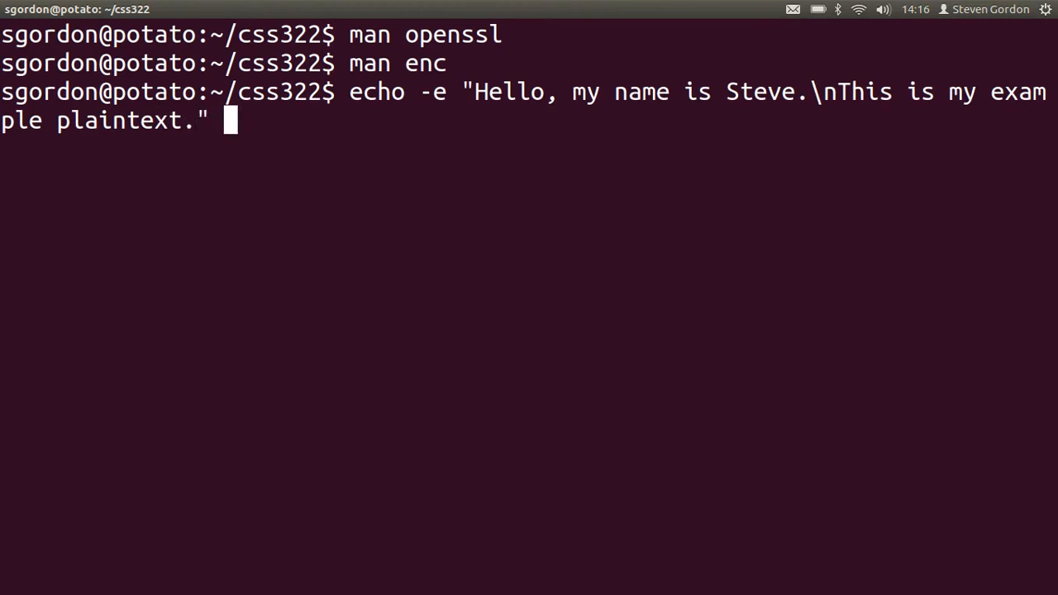
text(>plaintext.txt)
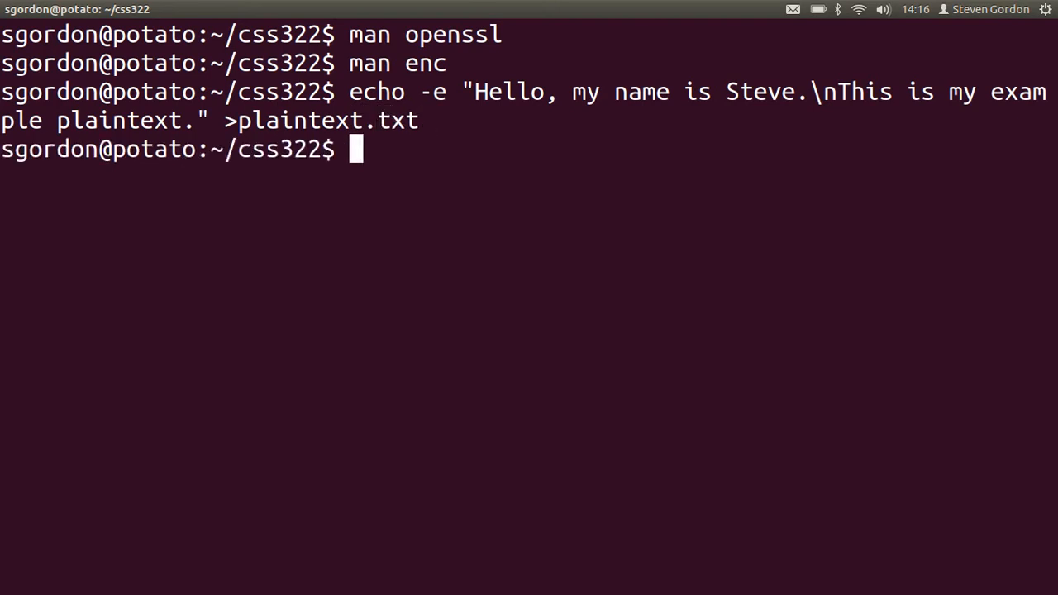
Display plaintext.txt with cat to confirm its two lines
text(cat)
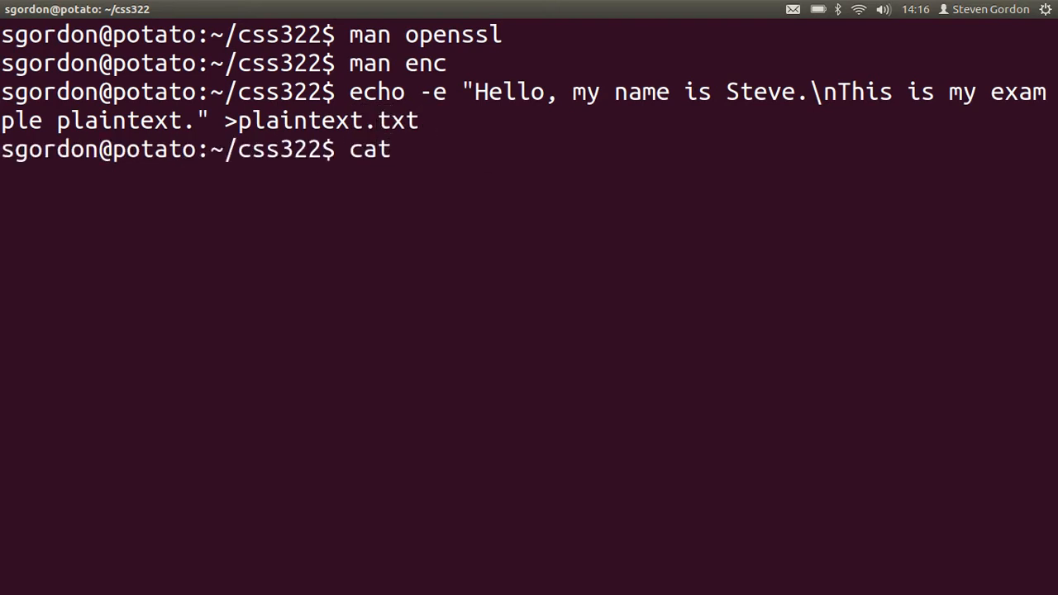
text(plainte)
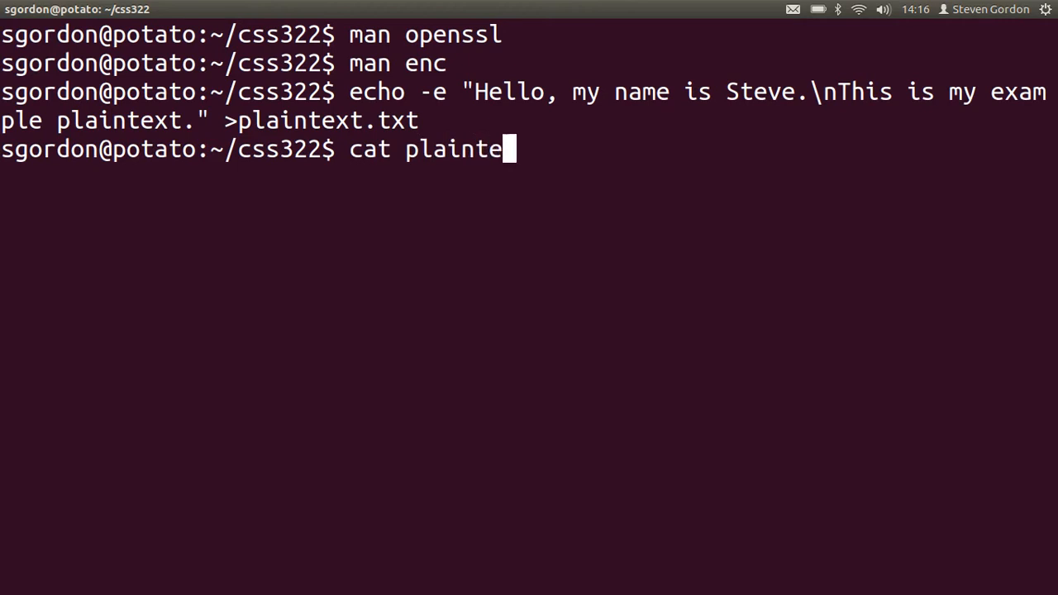
key(Return)
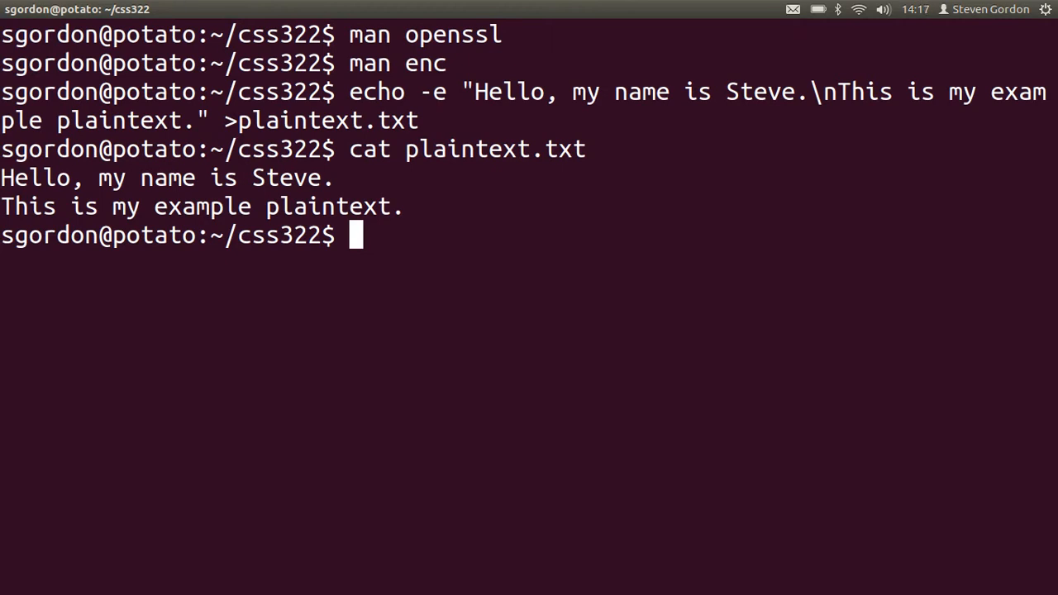
text(m)
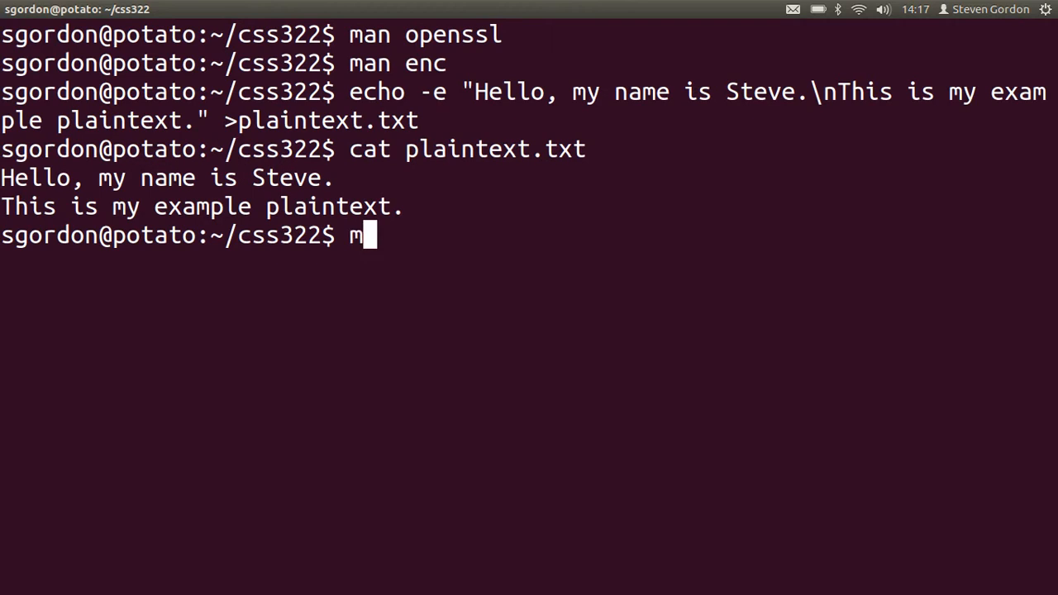
text(an)
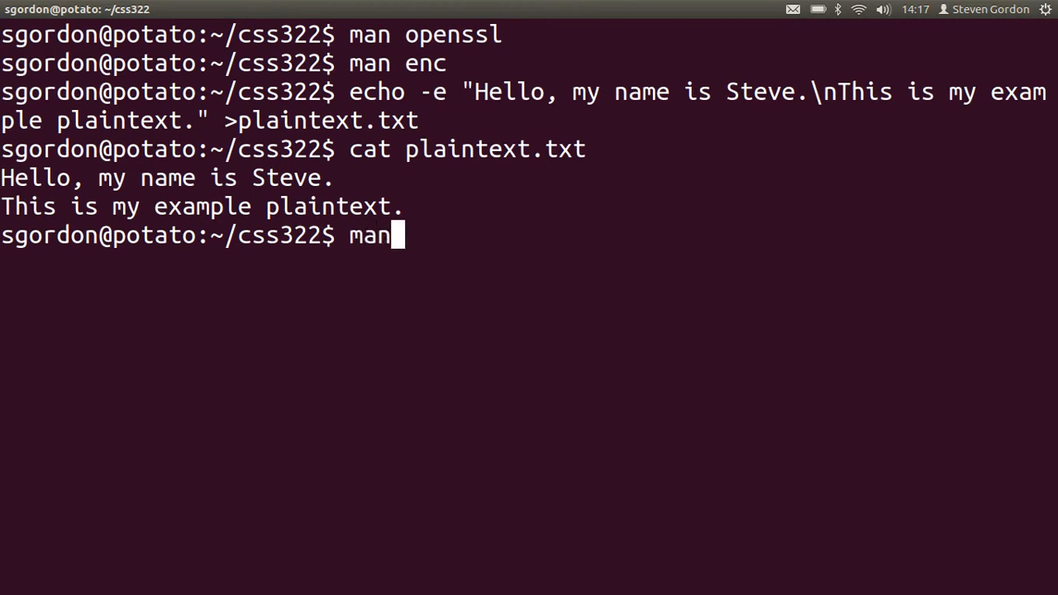
text(ura)
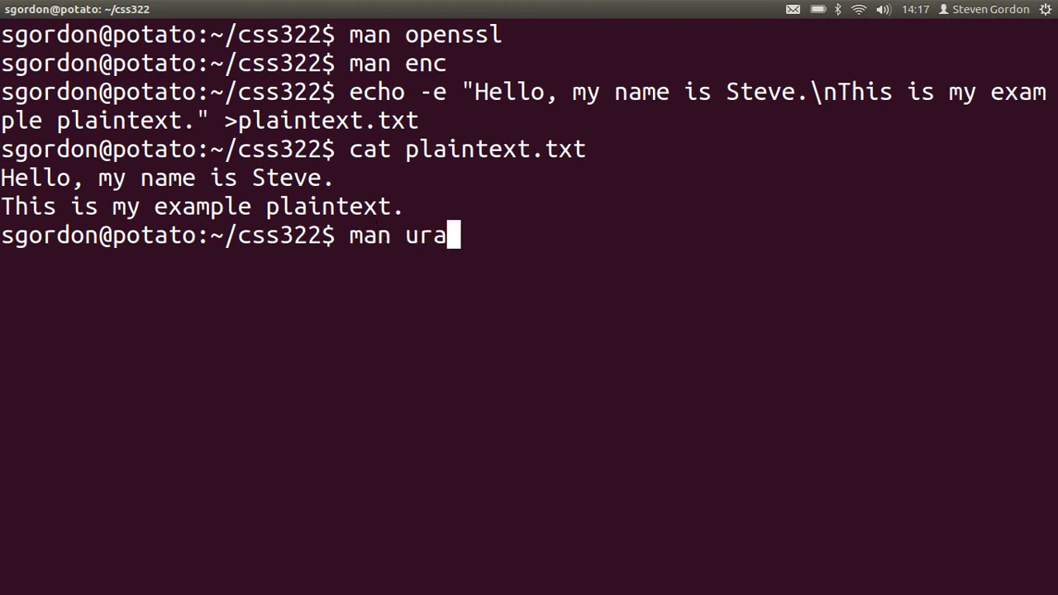
text(ndro)
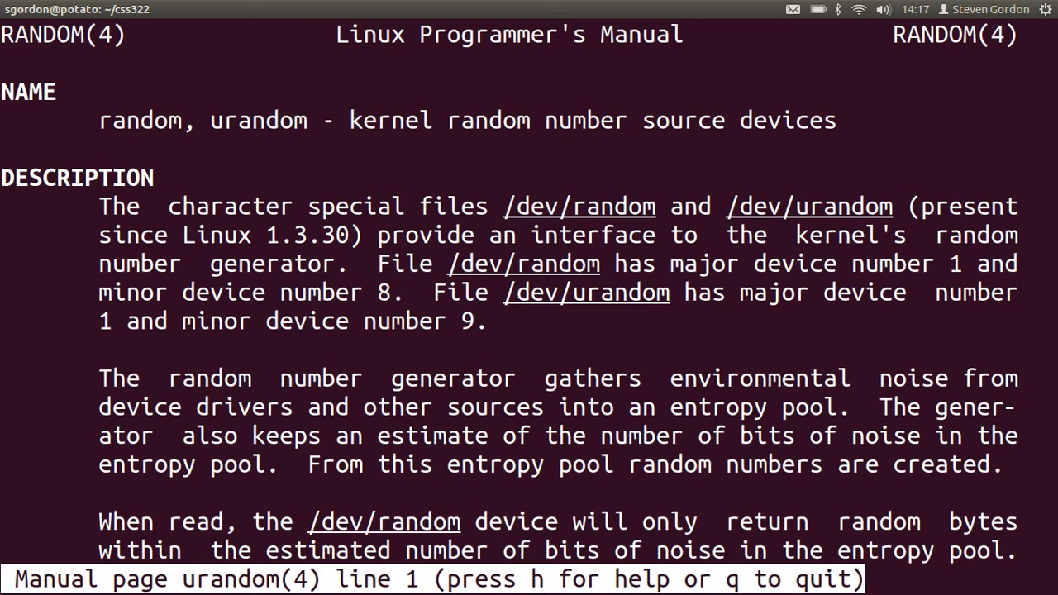
key(q)
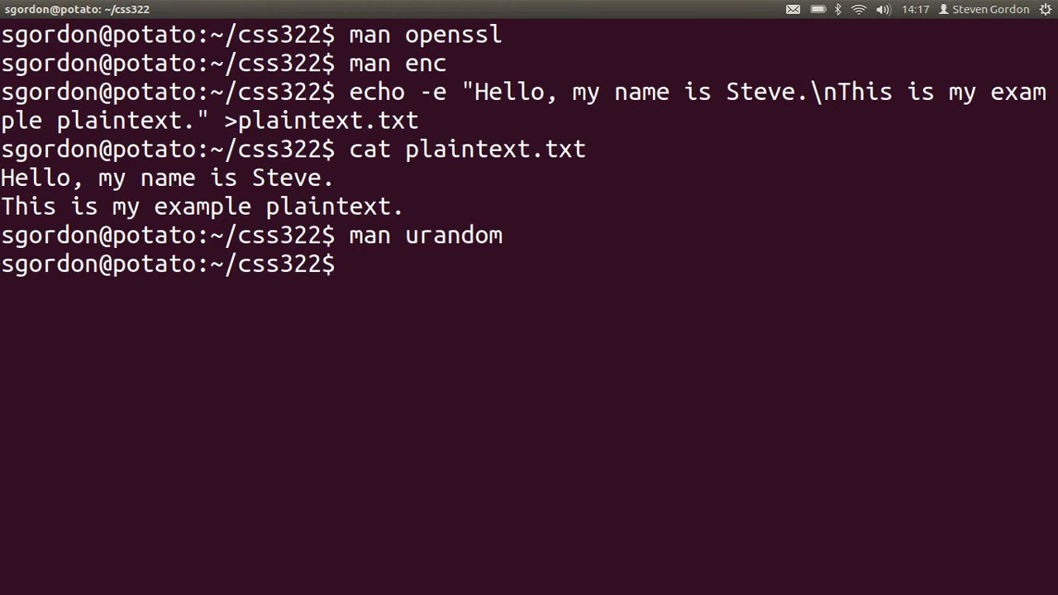
Save the first line of /dev/urandom into randombytes.bin via cat piped to head -1
text(cat)
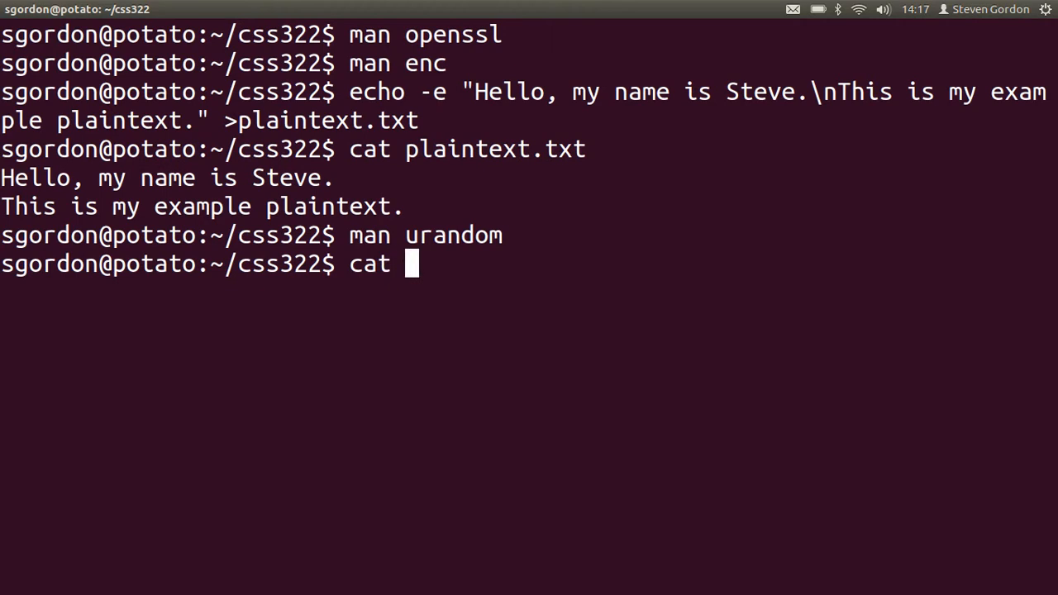
text(/dec/)
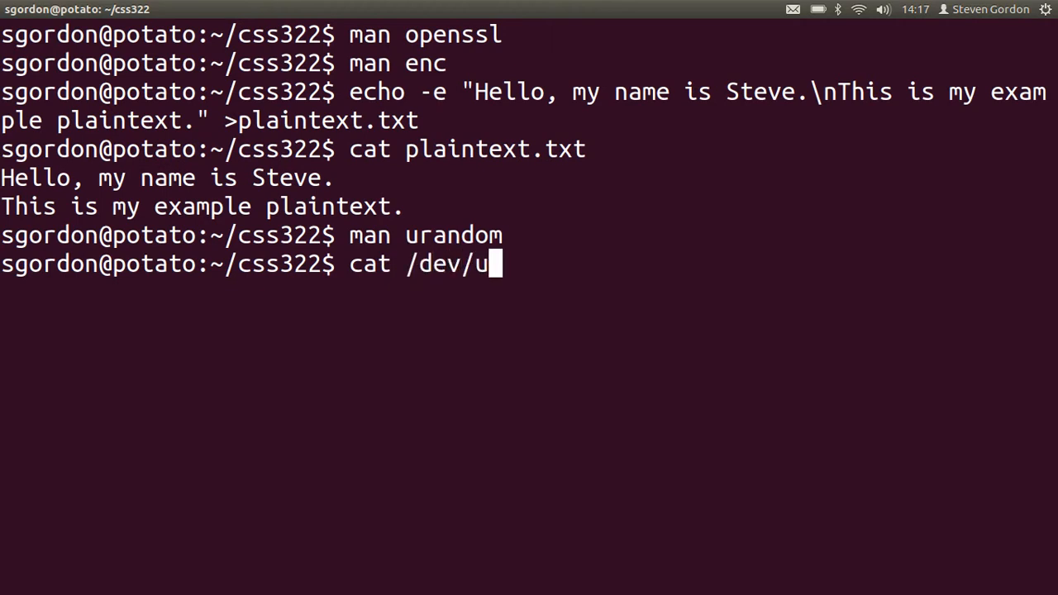
text(random)
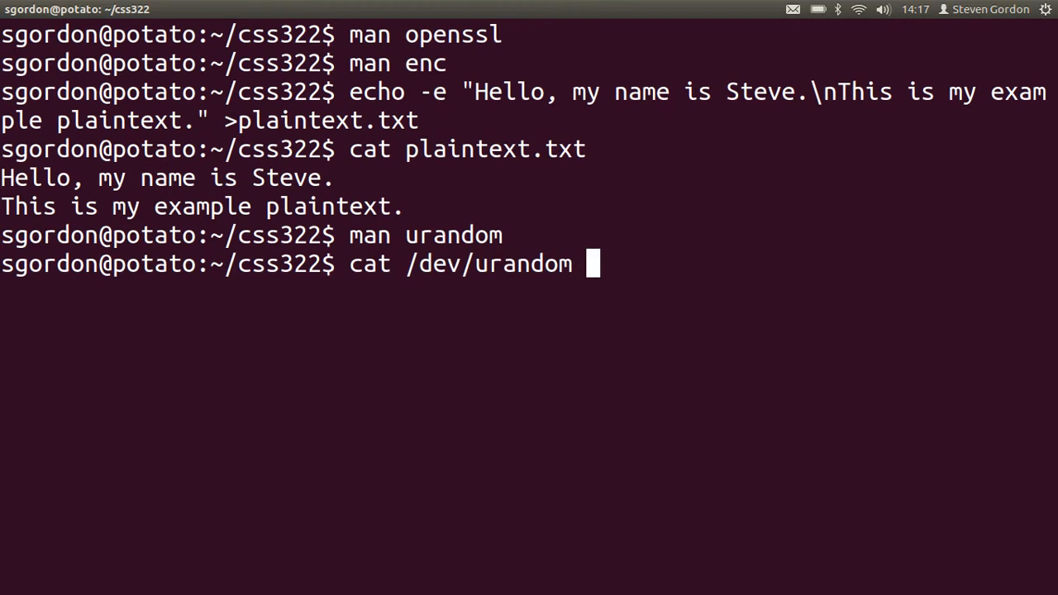
text(|)
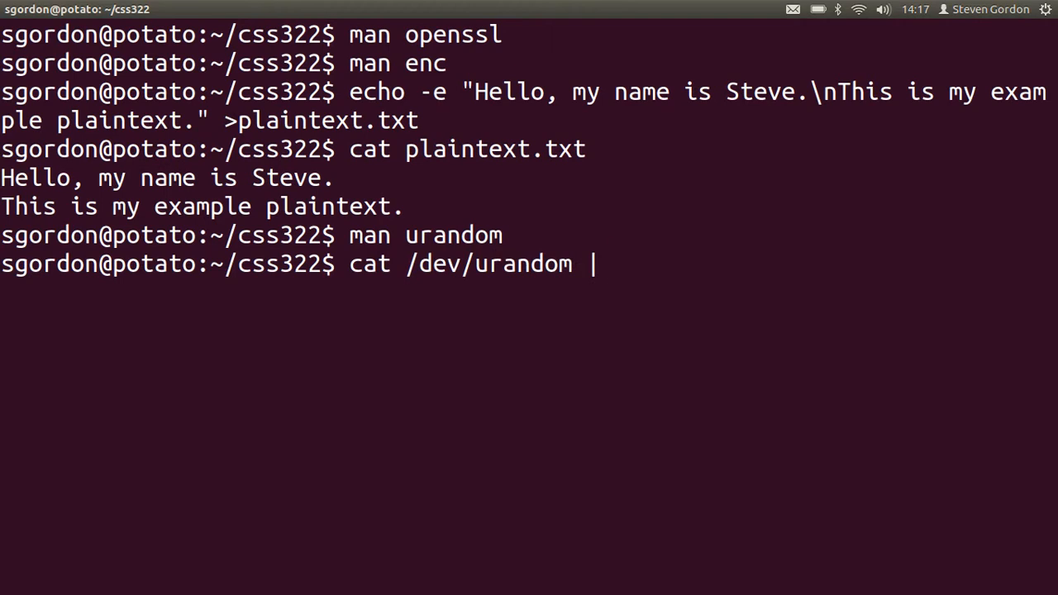
text(head)
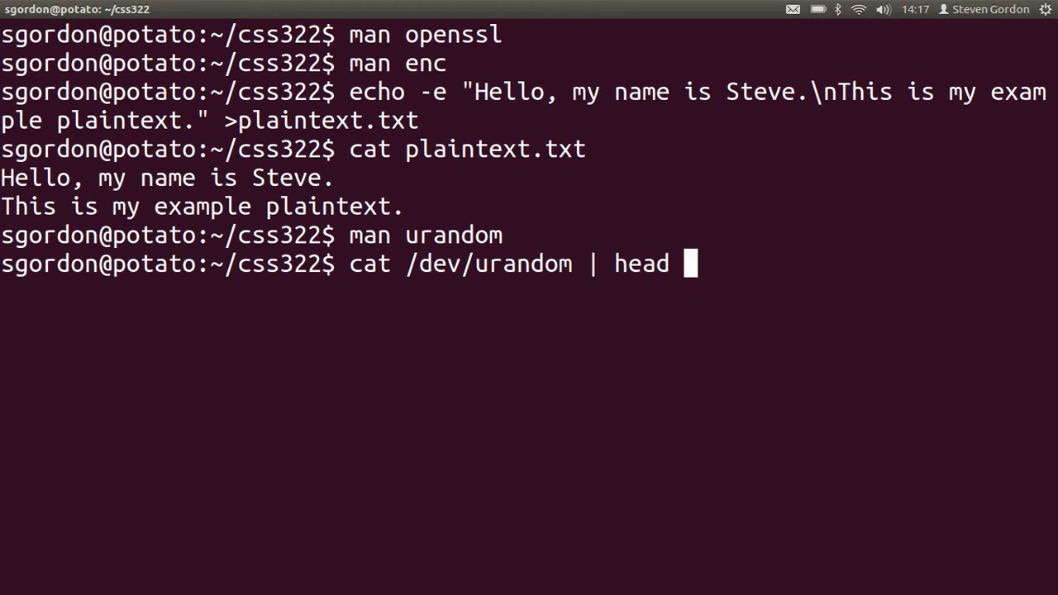
text(-1 >)
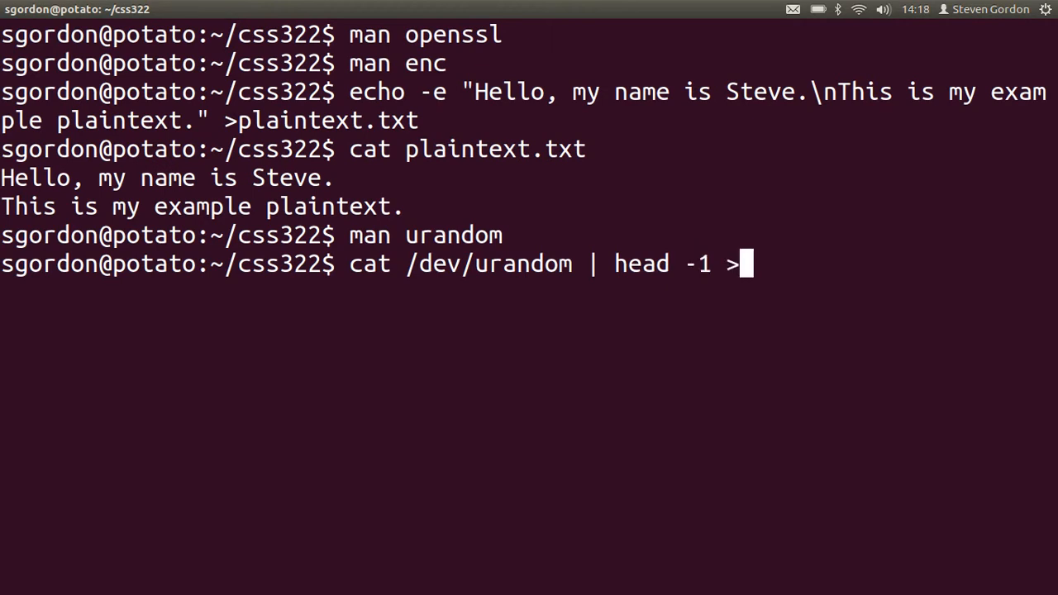
text(ran)
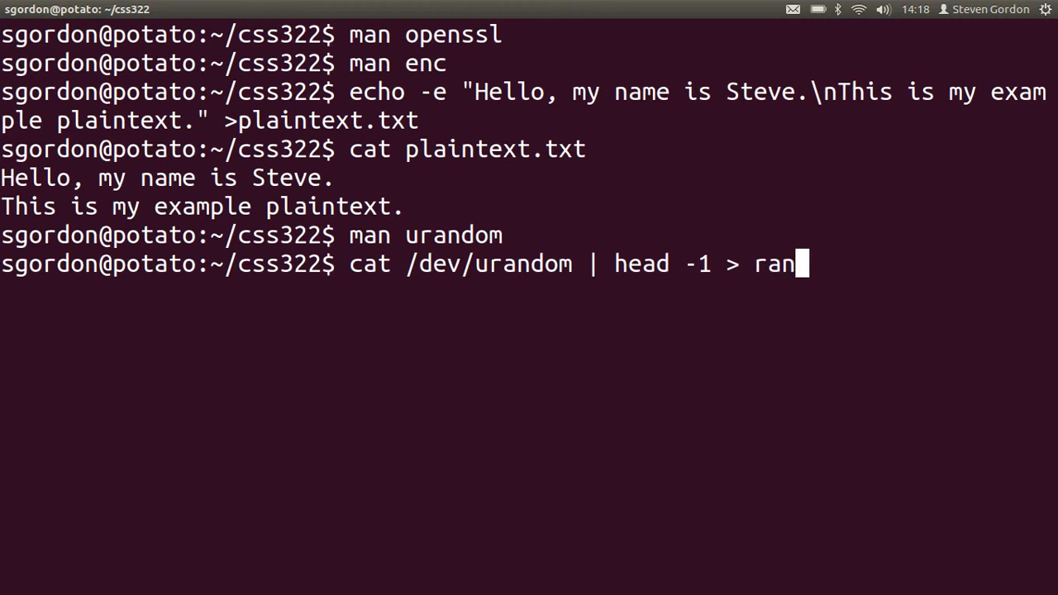
text(dombytes)
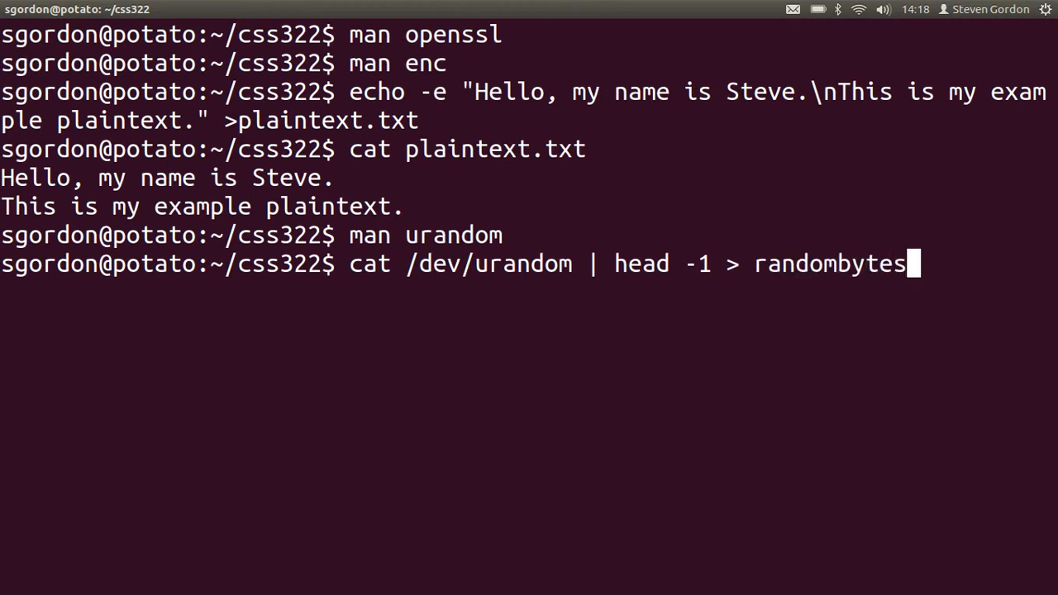
text(.bin)
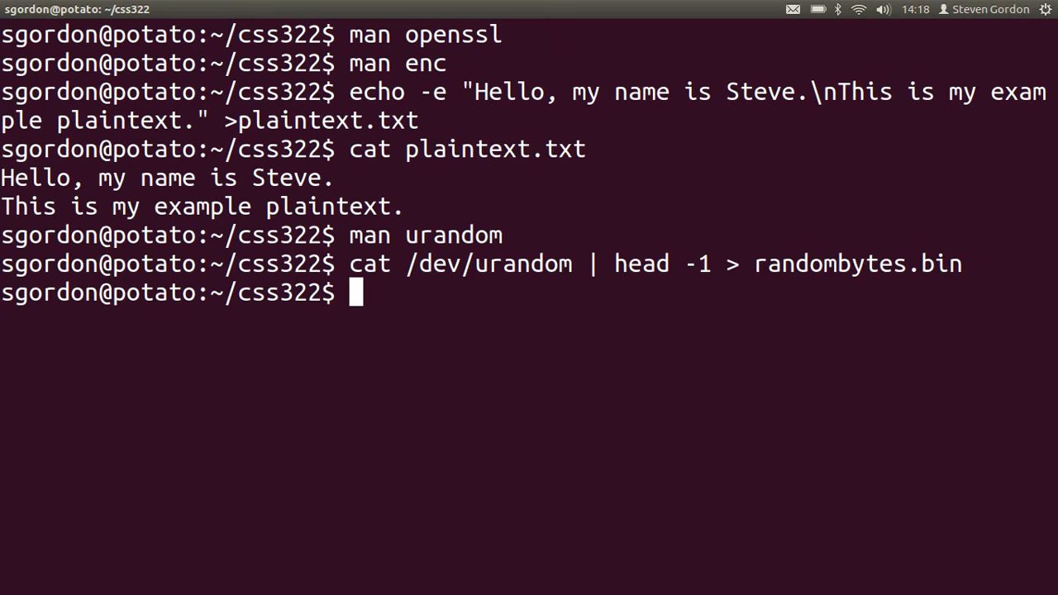
Show the first line of randombytes.bin as a hex dump with xxd piped to head -1
text(xxd)
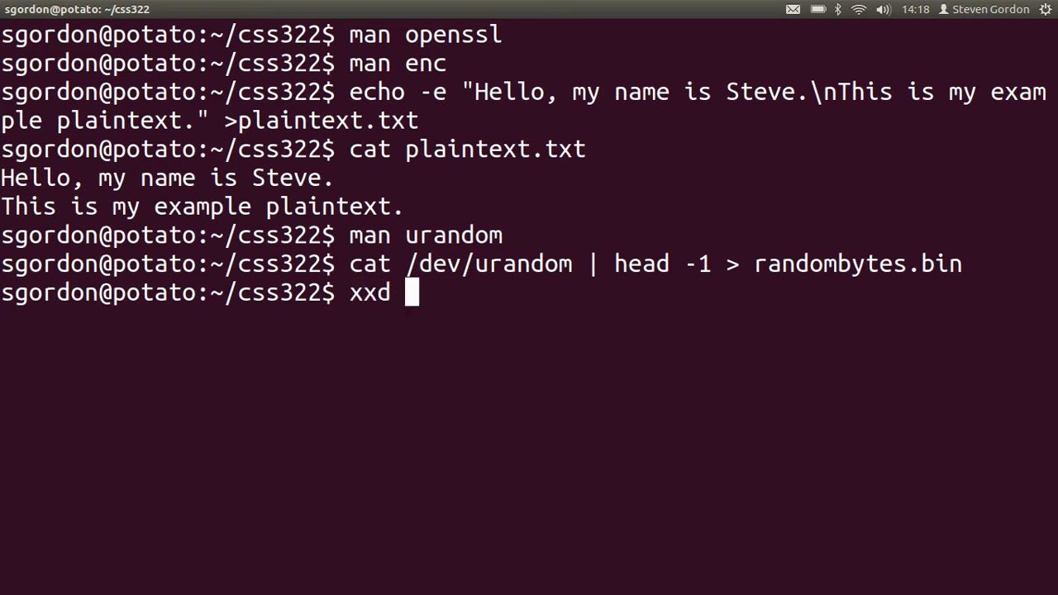
text(rand)
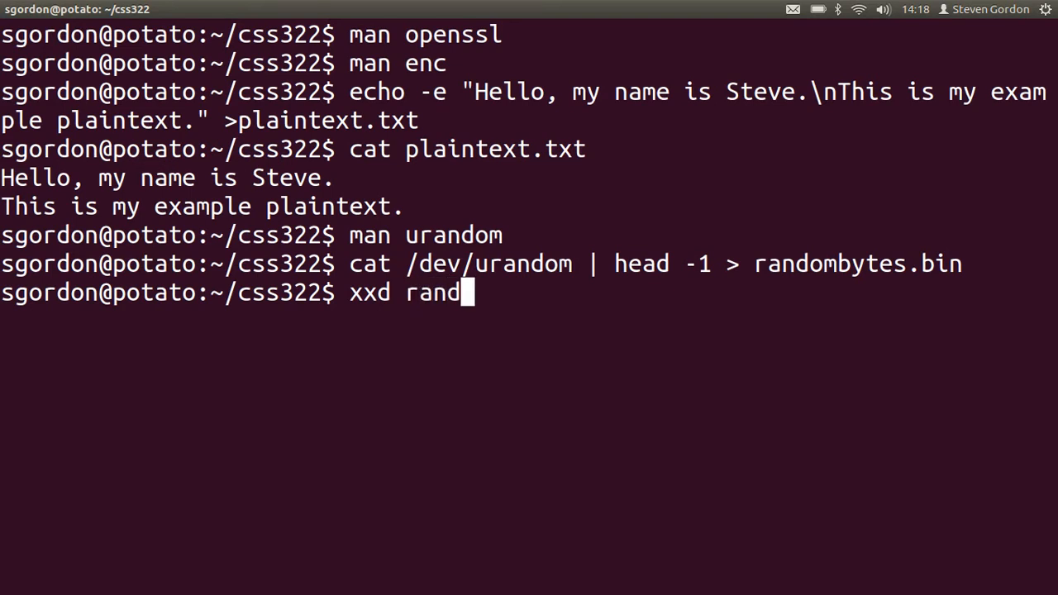
text(ombytes)
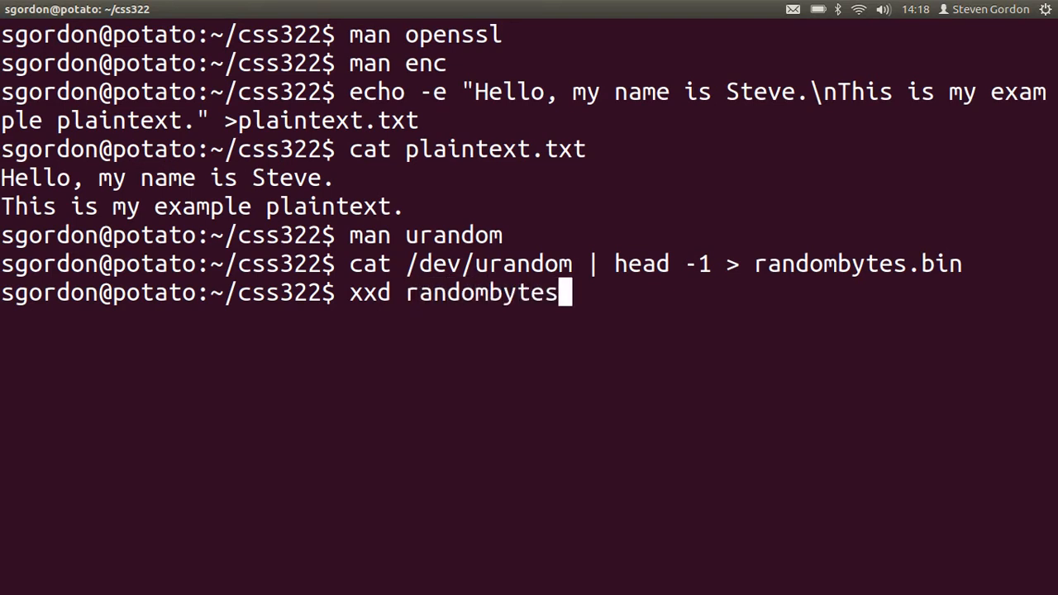
text(.bin)
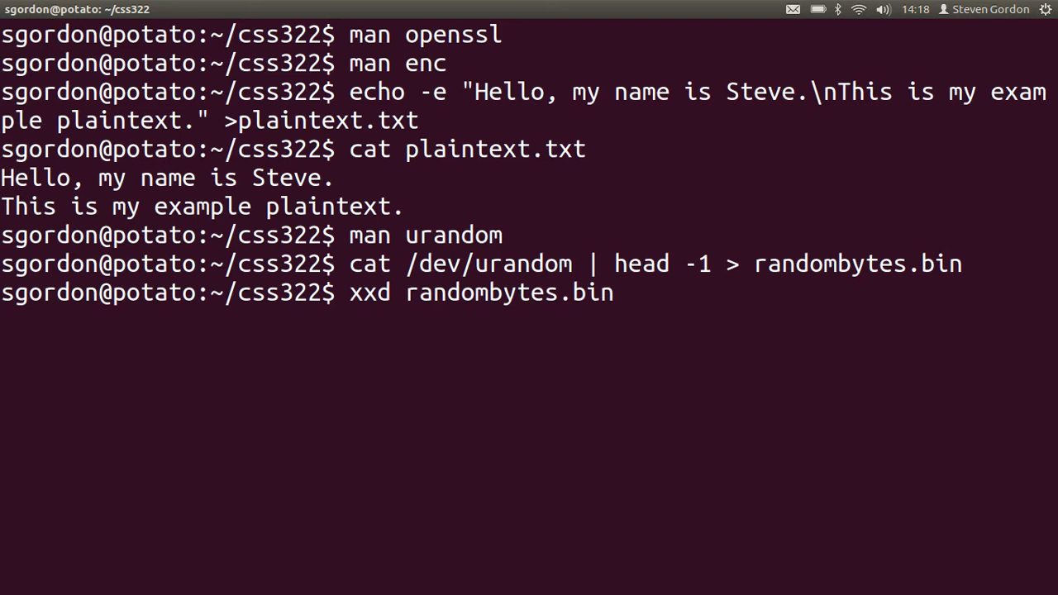
text(|)
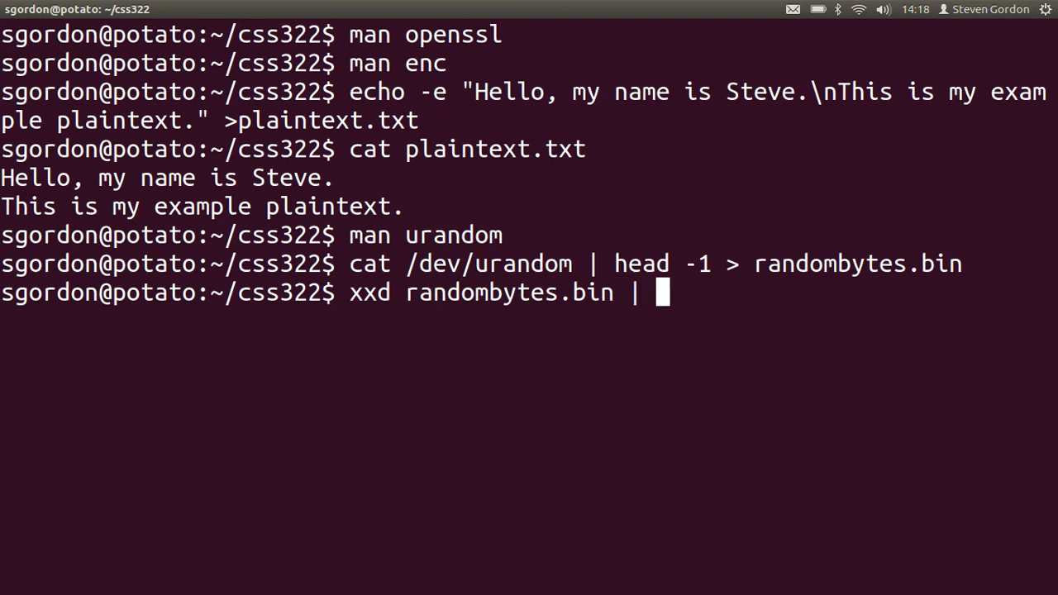
text(head)
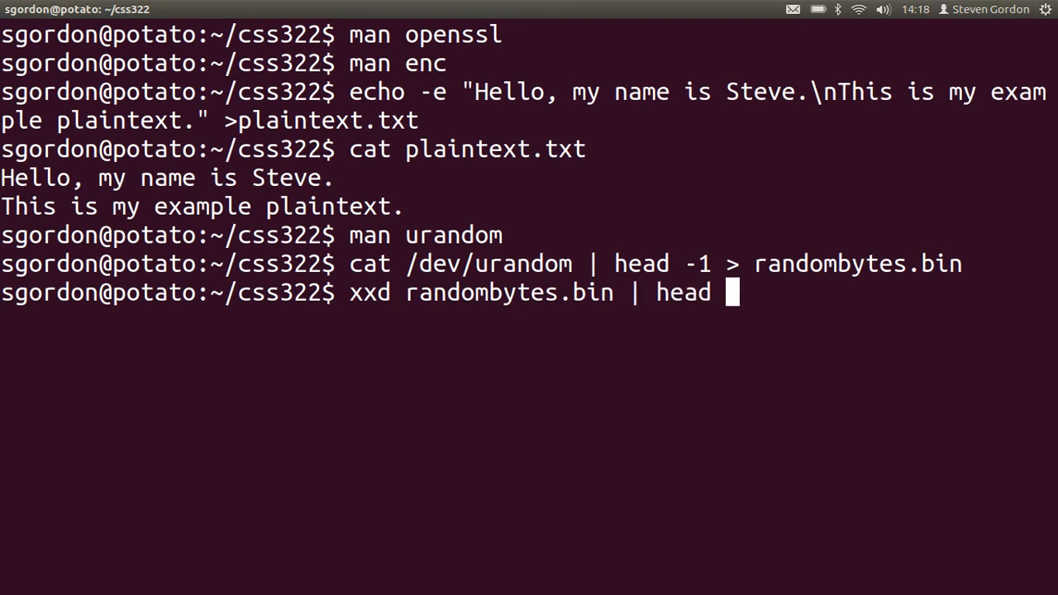
text(-1)
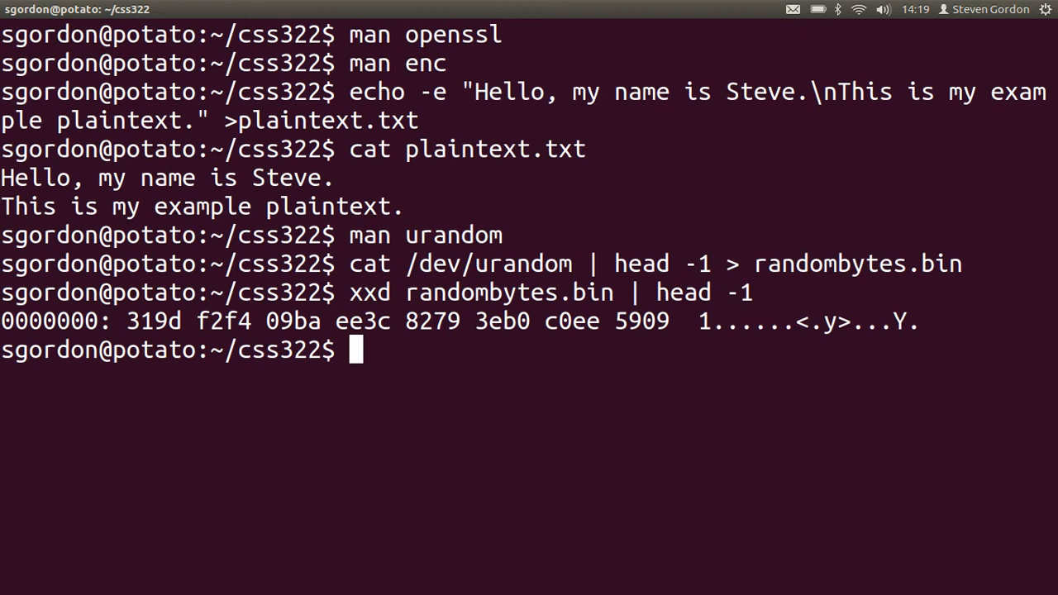
text(open)
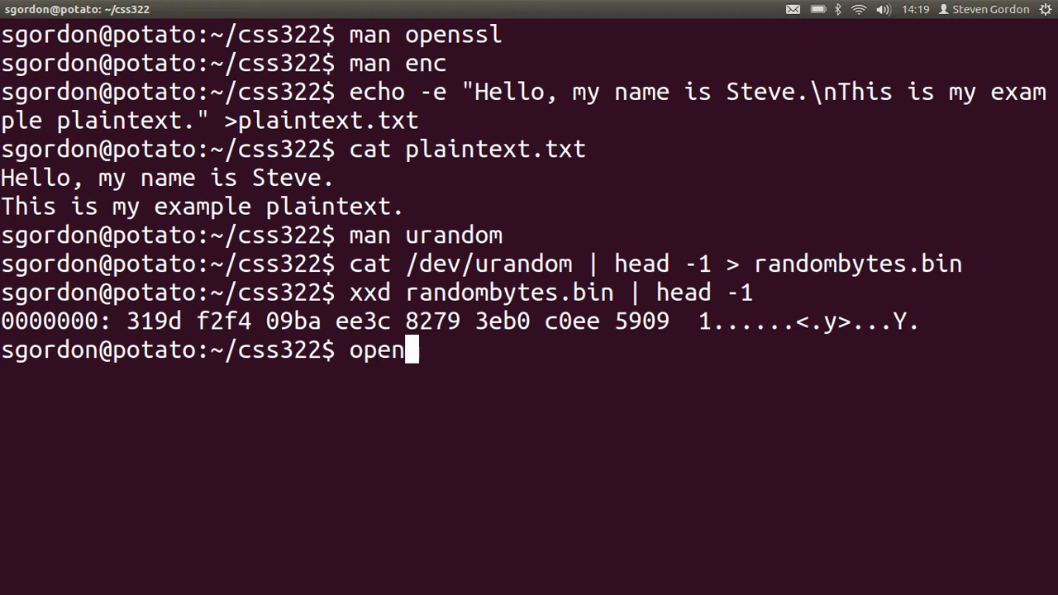
Compose openssl enc -des-cbc taking plaintext.txt as input and ciphertext.enc as output
text(ssl)
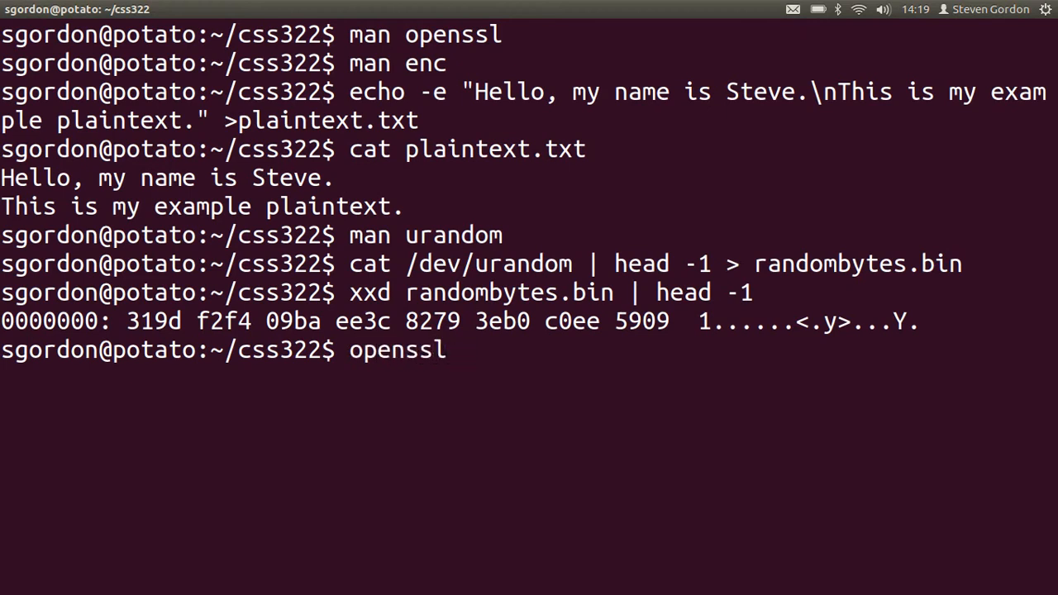
text(e)
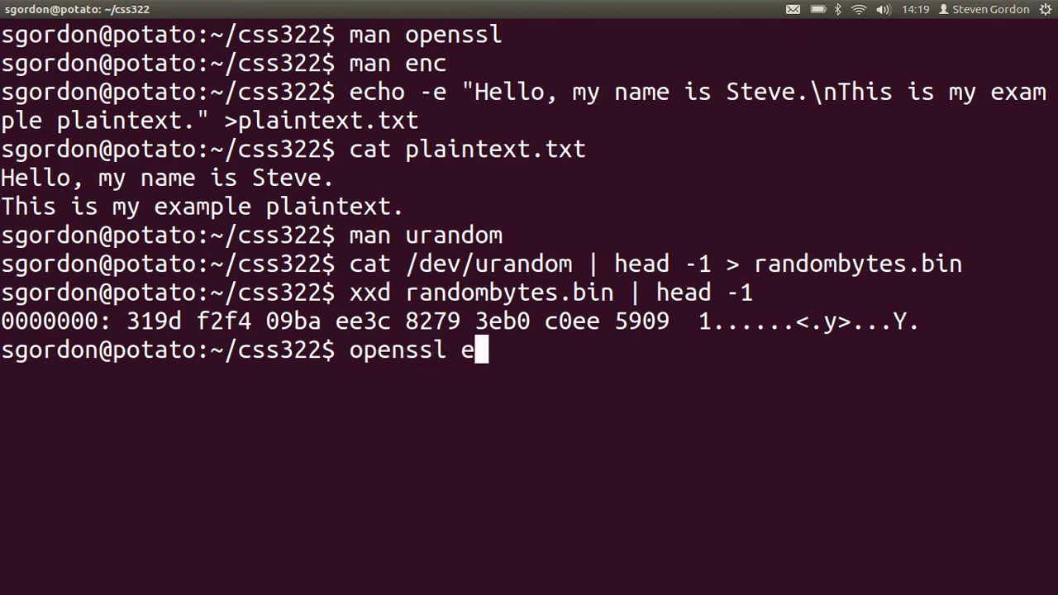
text(nc)
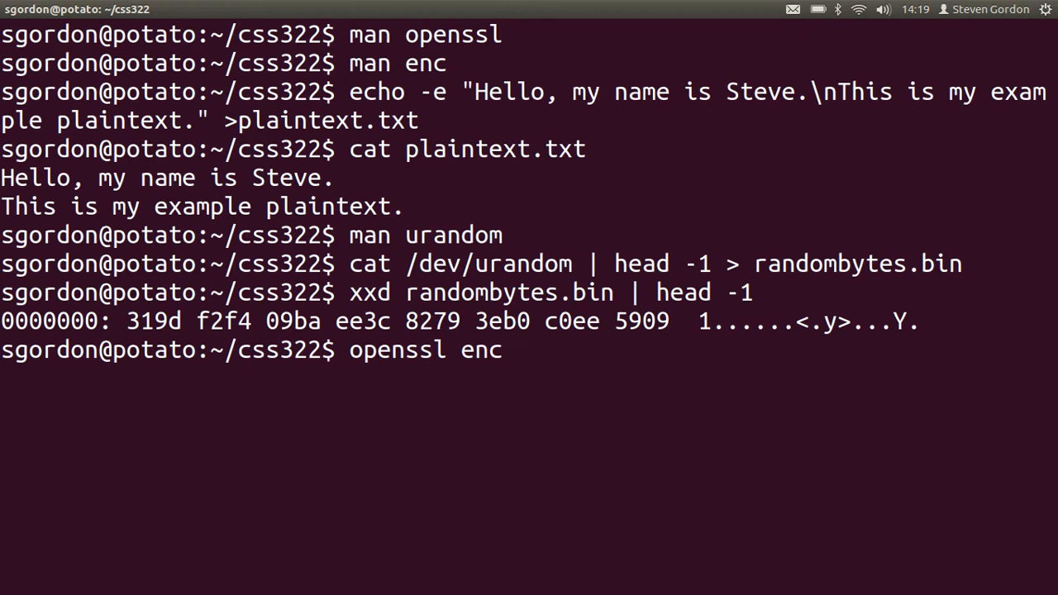
text(-des)
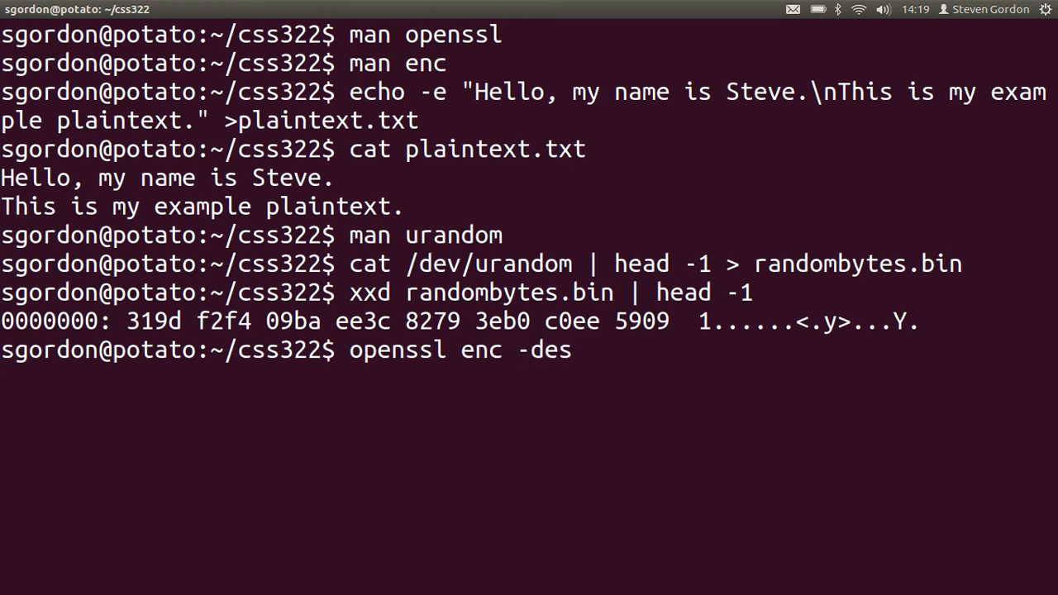
text(-cbc)
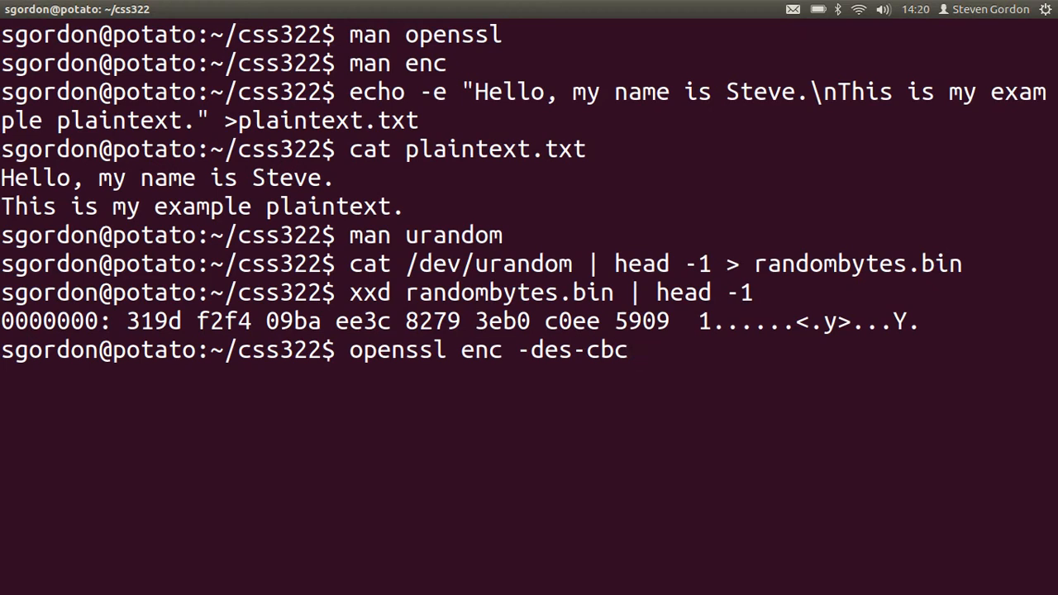
text(-i)
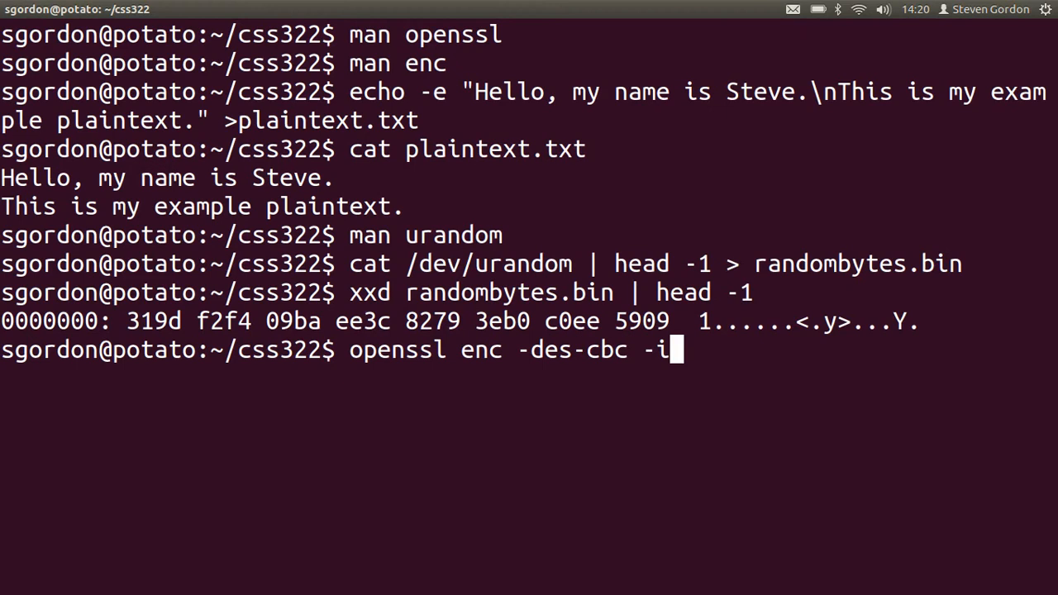
text(n)
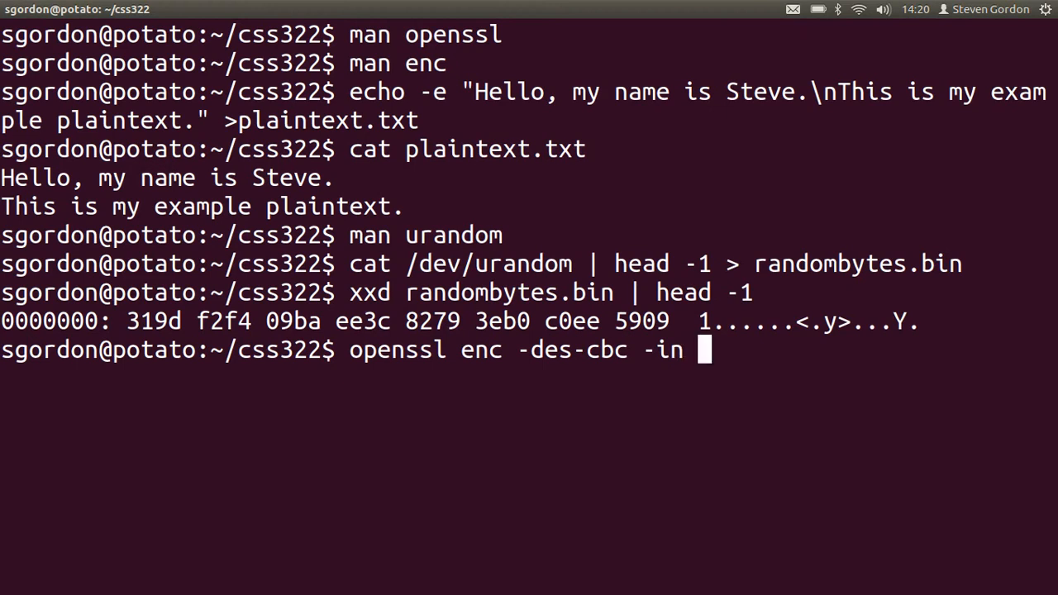
text(plainte)
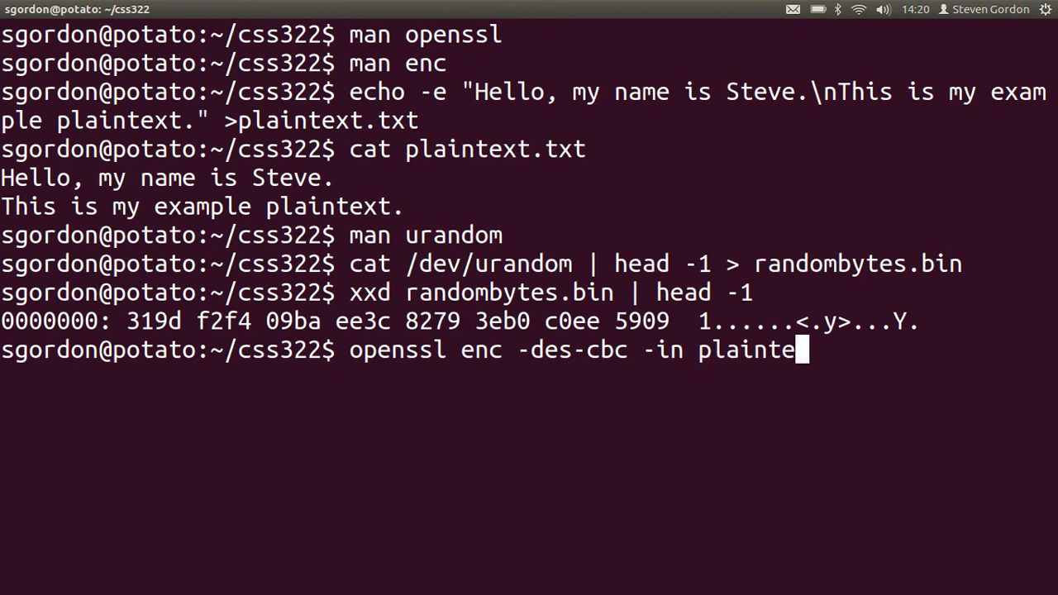
text(xt.txt)
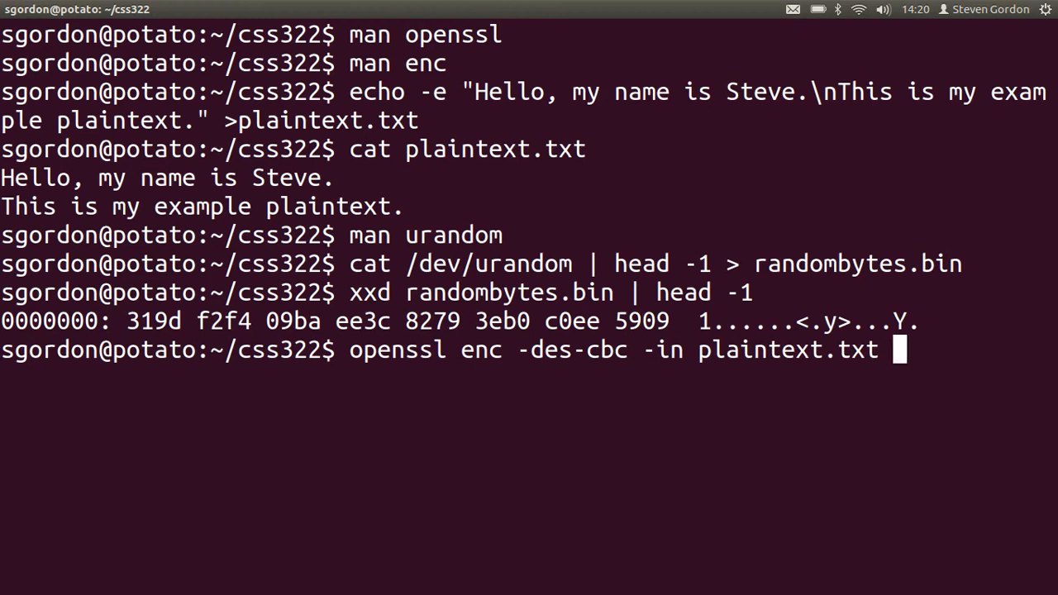
text(-out)
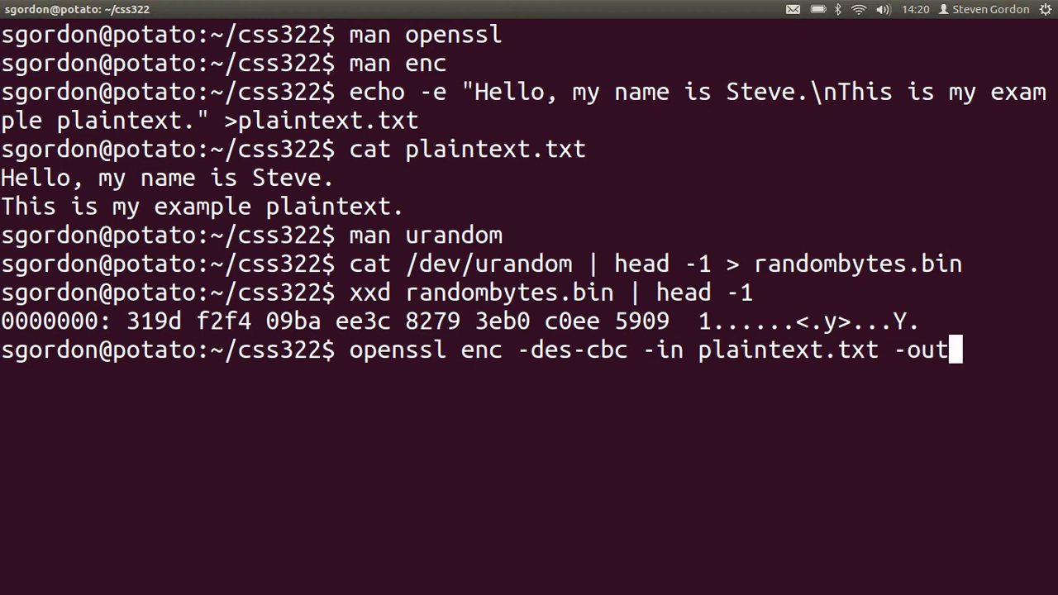
text(ci)
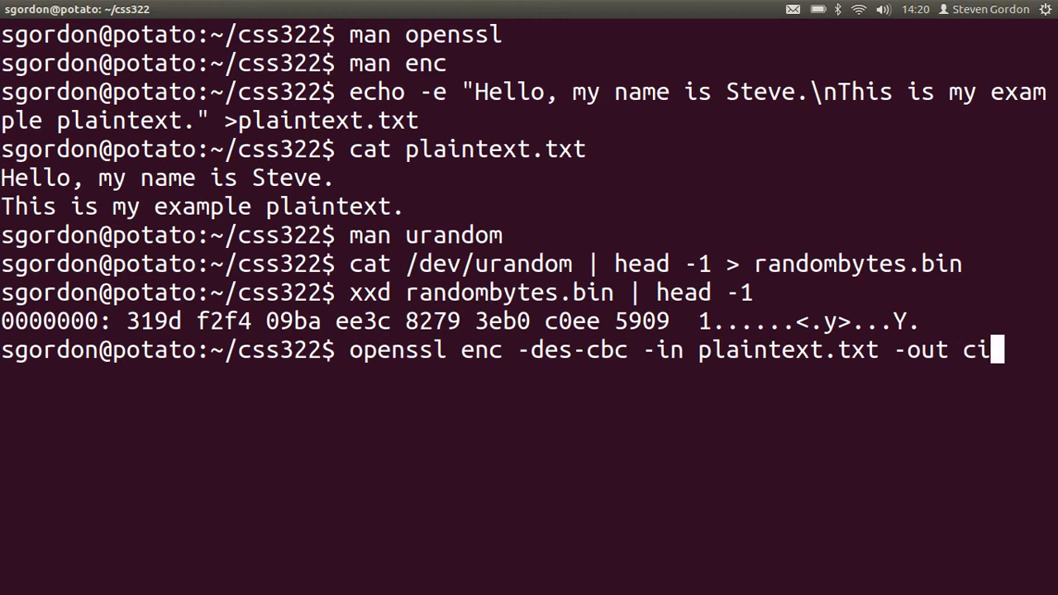
text(phertext)
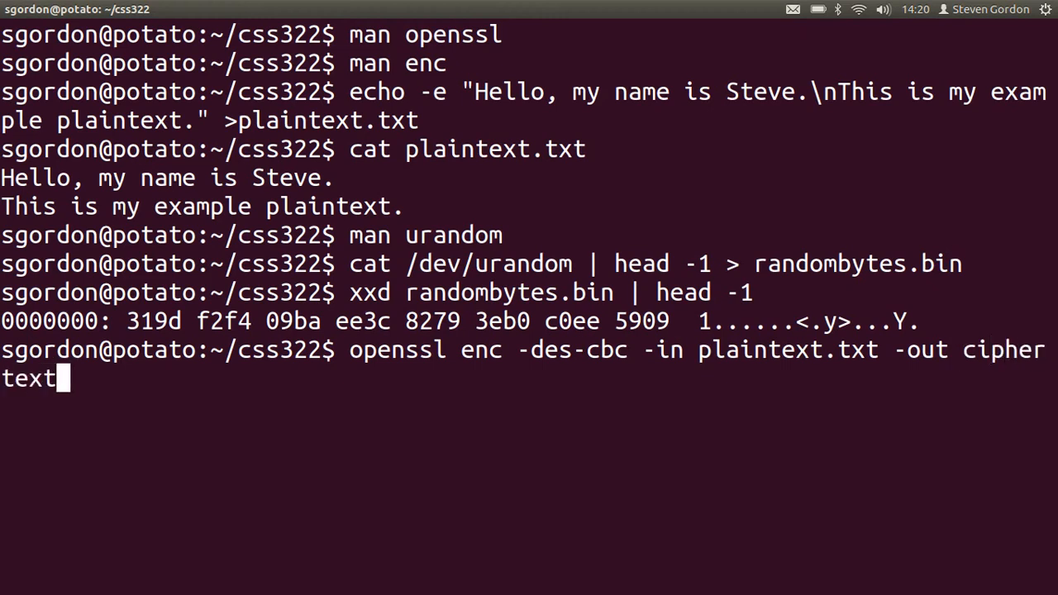
text(.e)
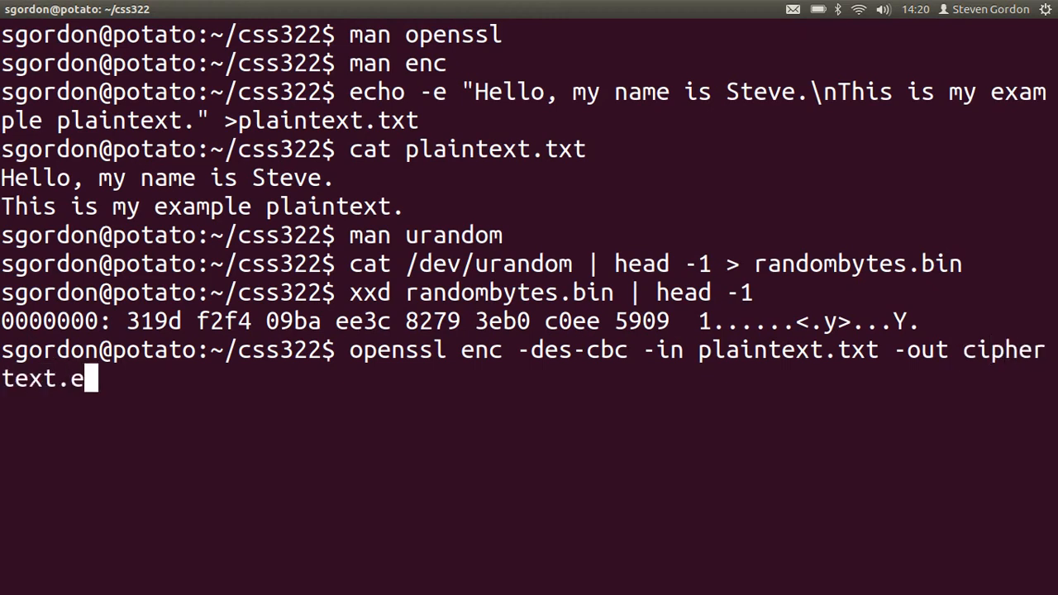
text(nc)
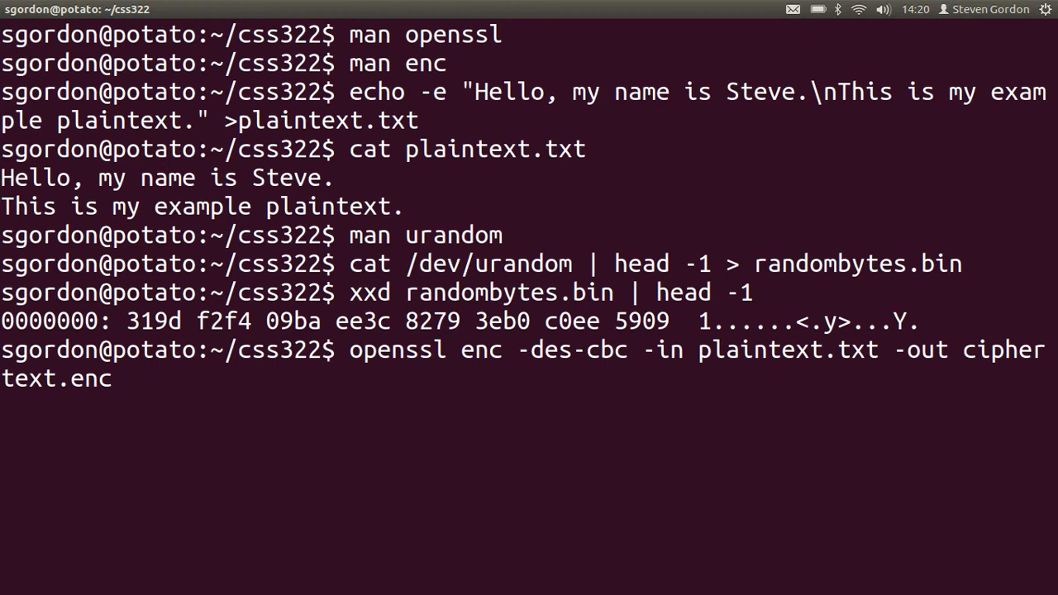
text(-)
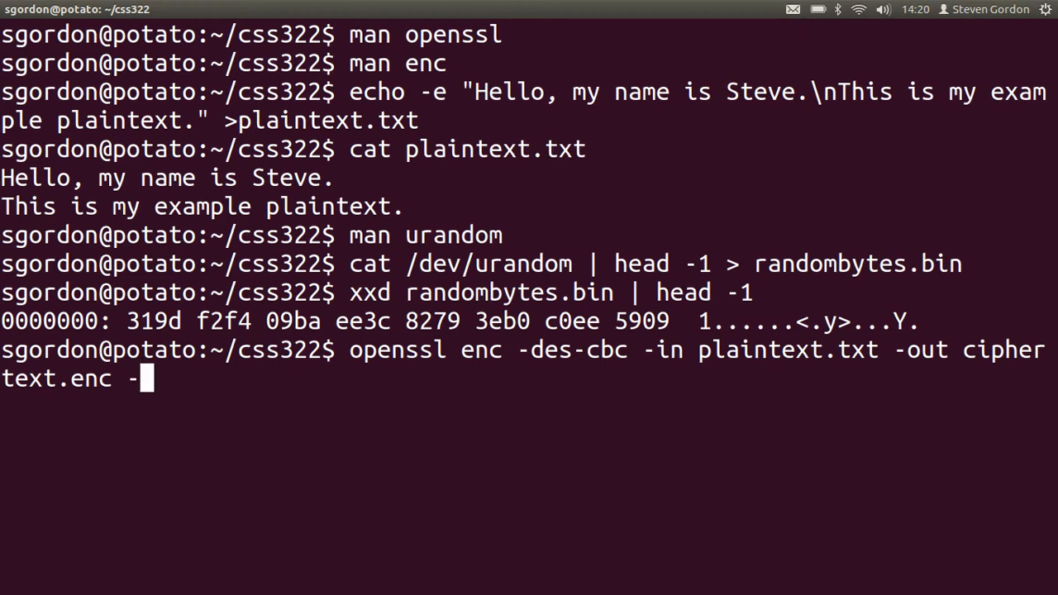
text(nosal)
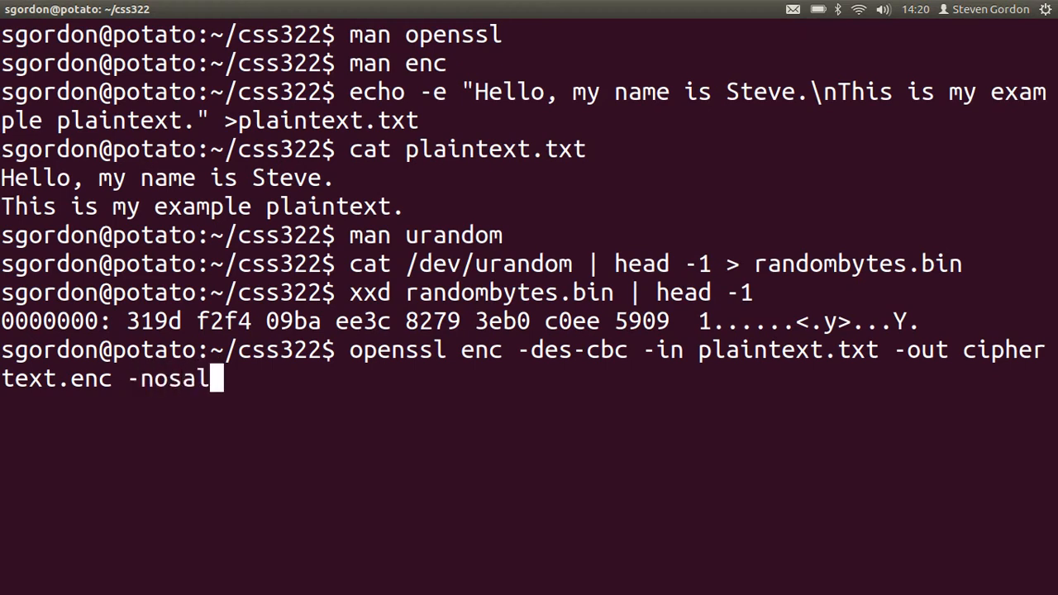
text(t)
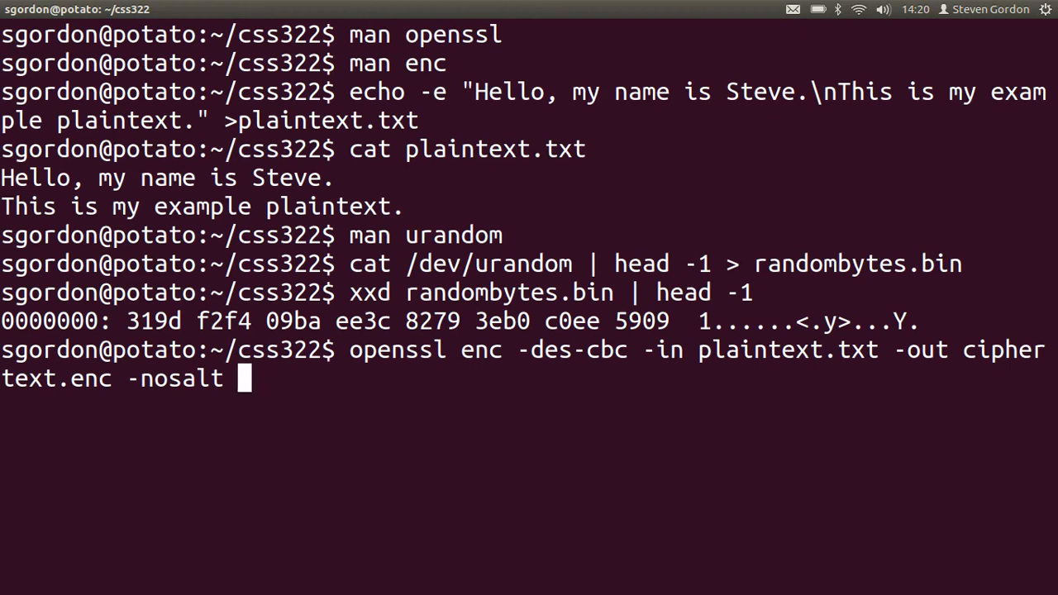
text(-i)
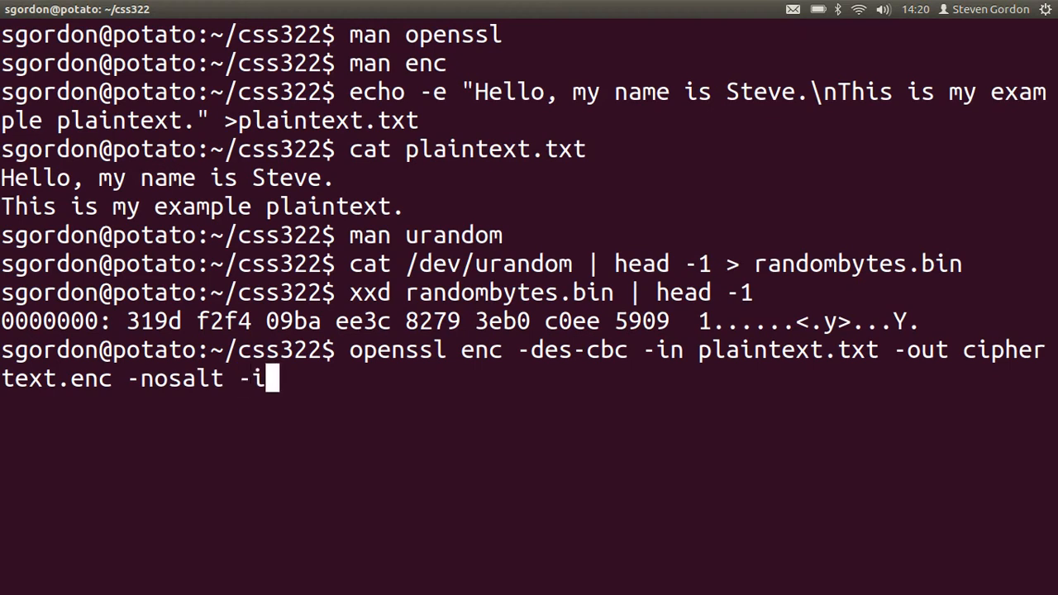
text(v)
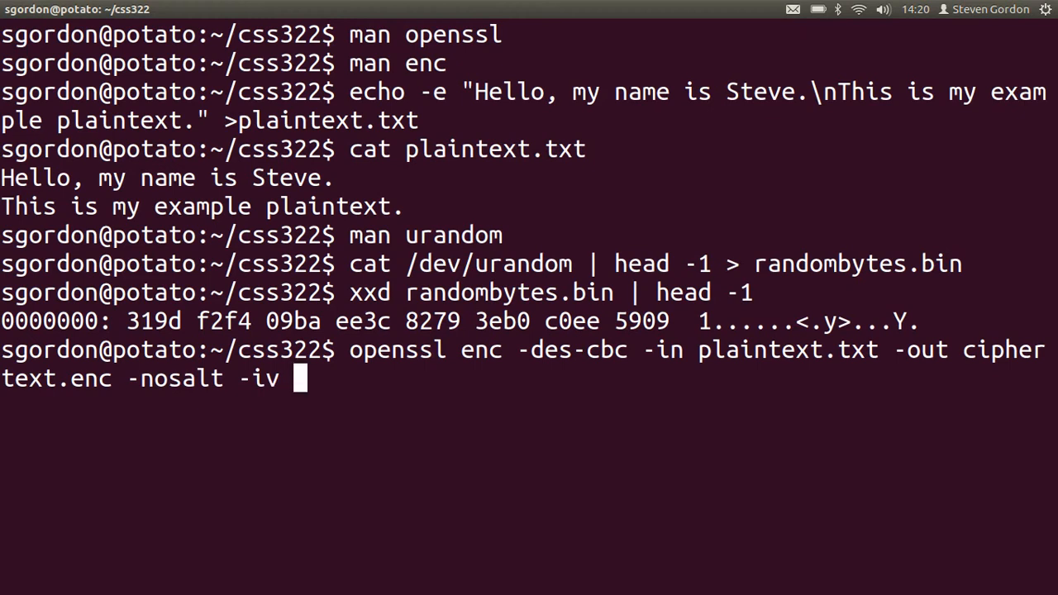
text(000)
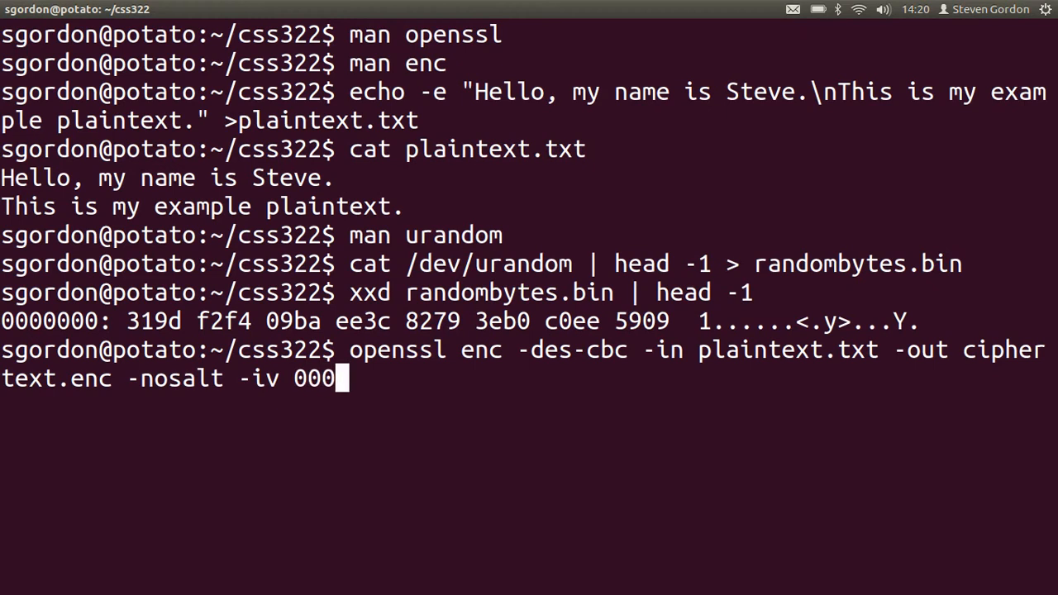
text(000000000)
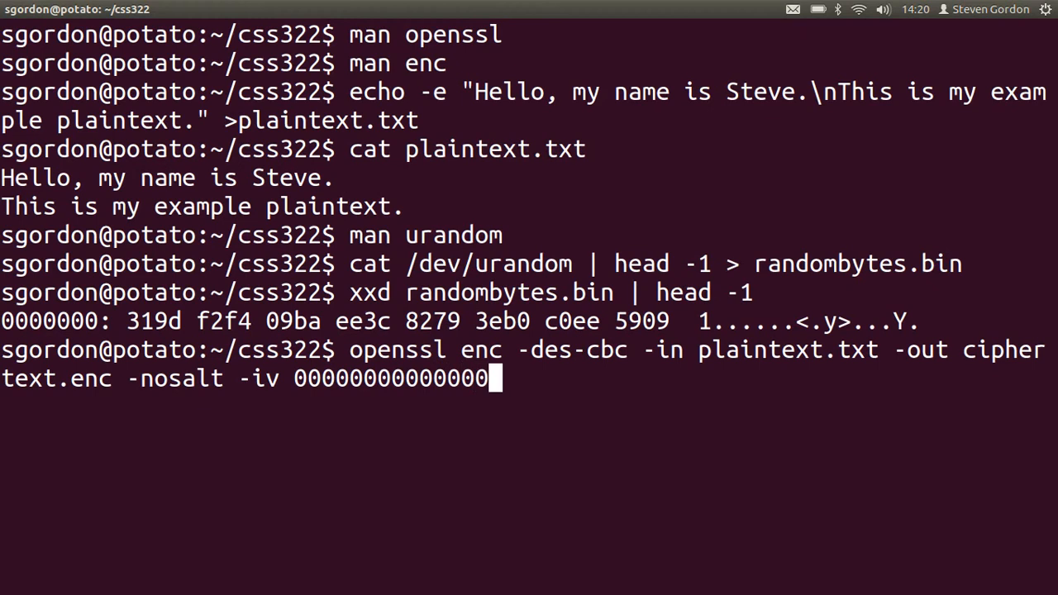
text(00)
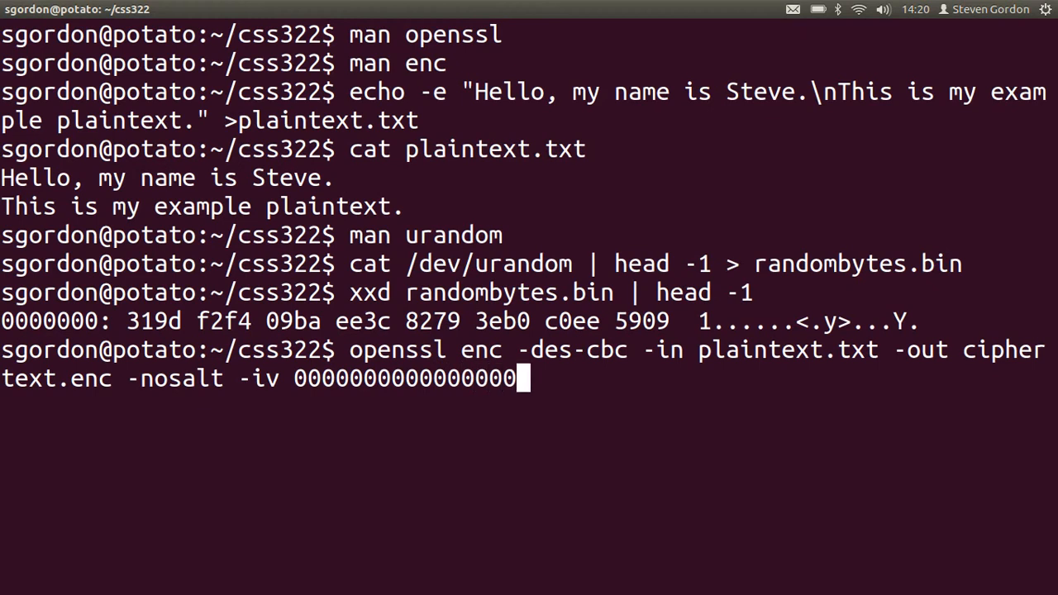
text(-)
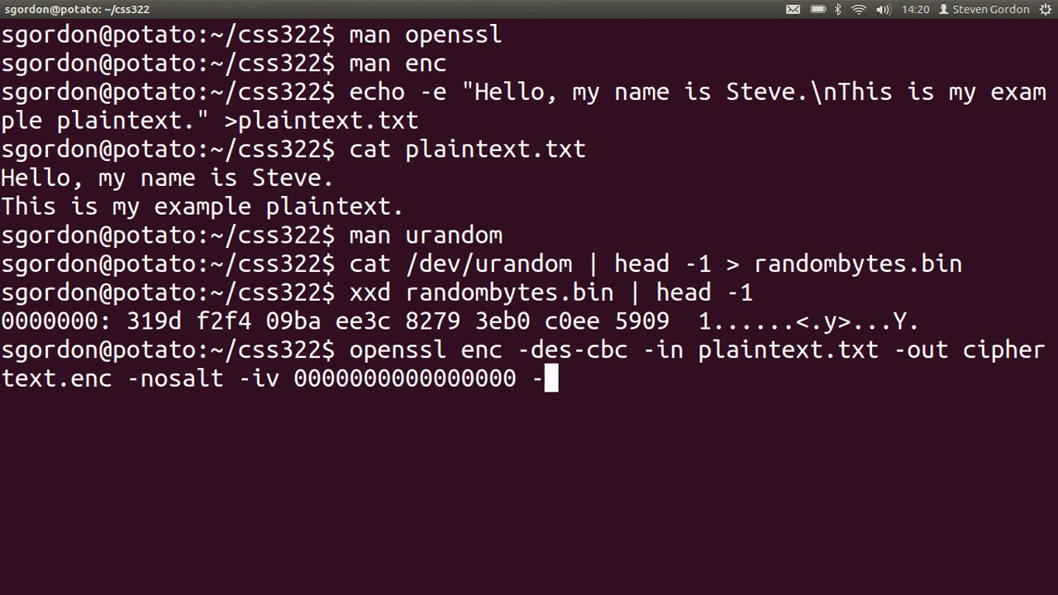
text(K)
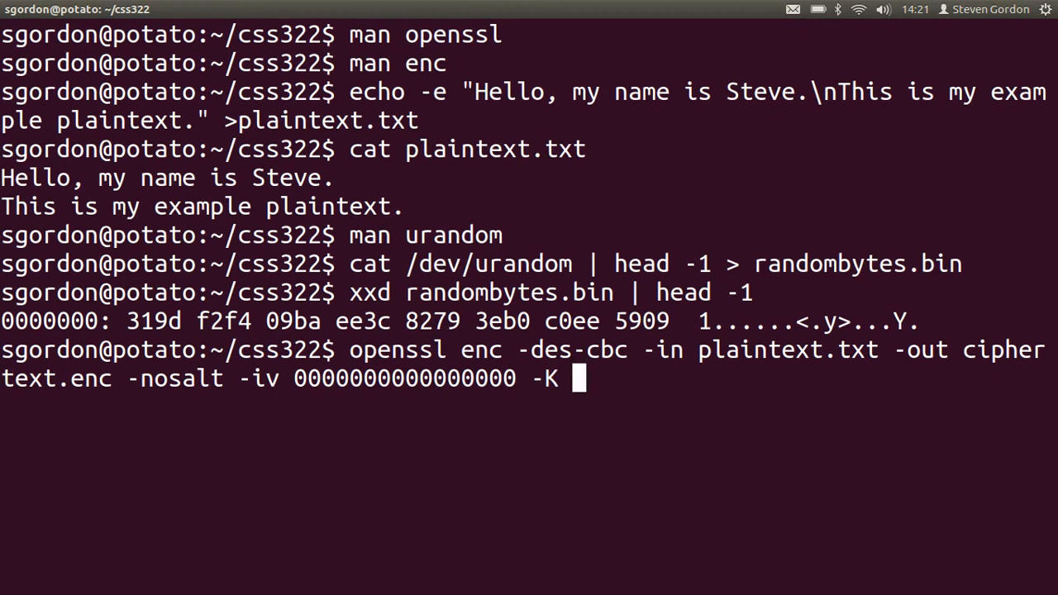
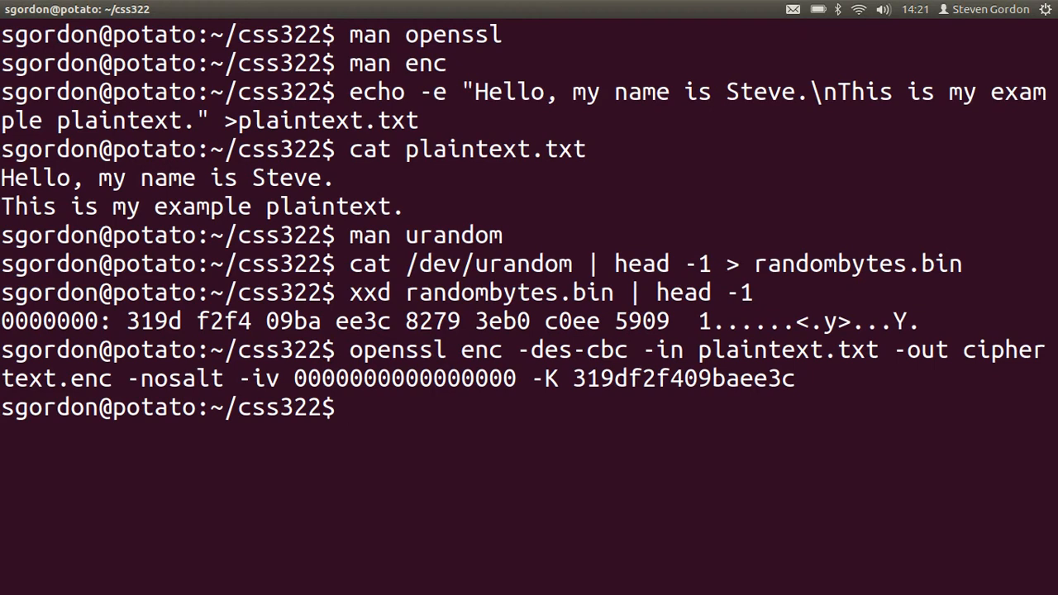
text(ls -l)
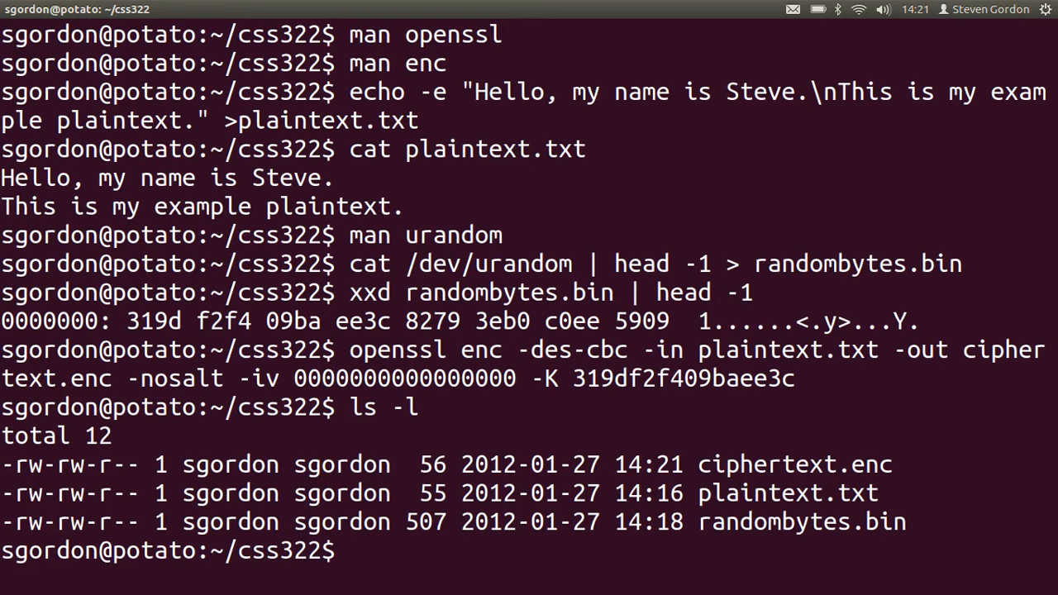
Dump ciphertext.enc bit by bit with xxd -b
text(xx)
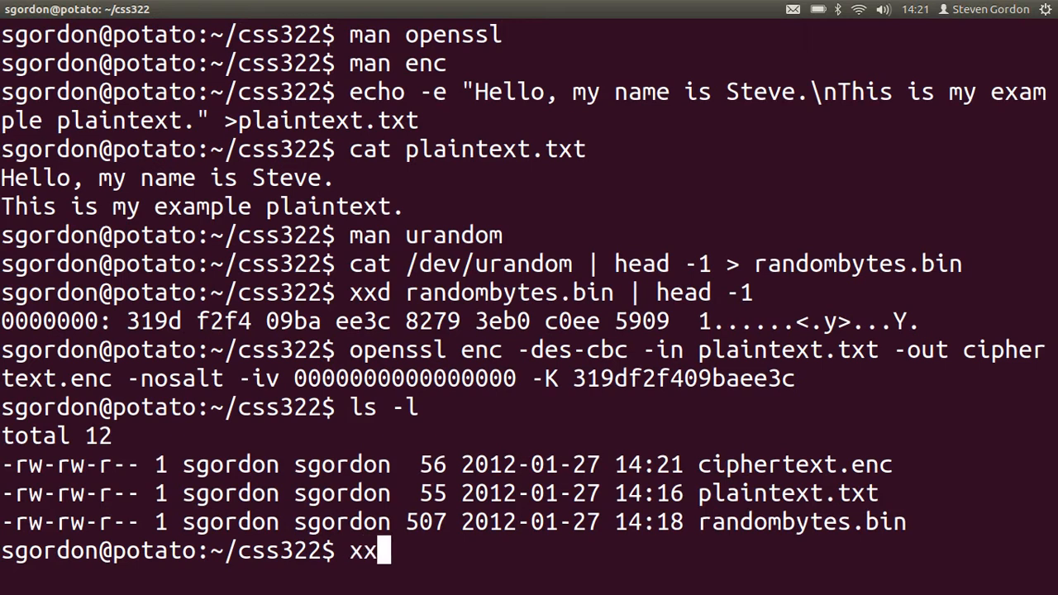
text(d -)
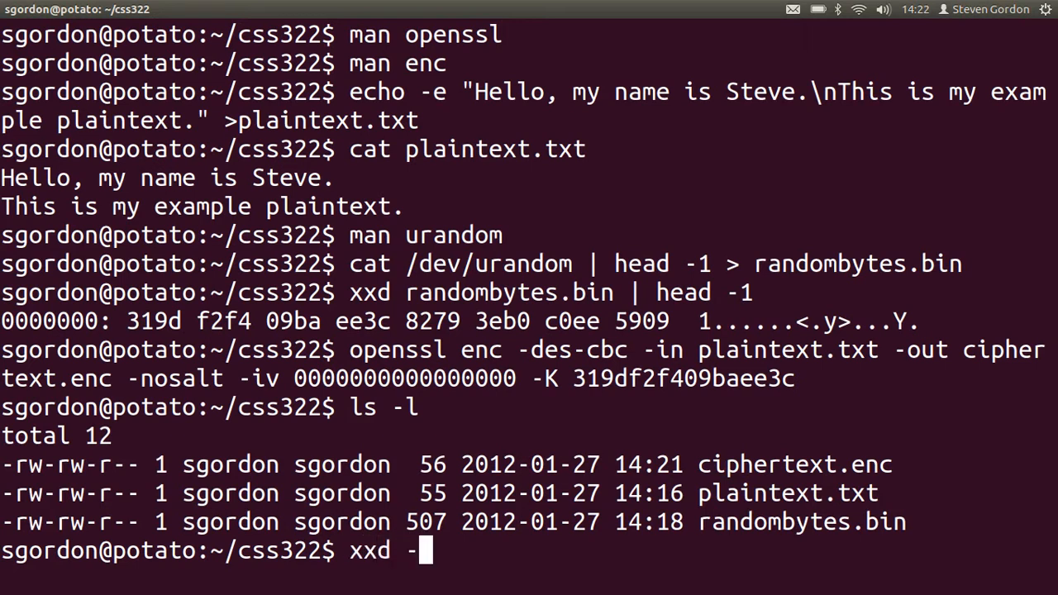
text(b)
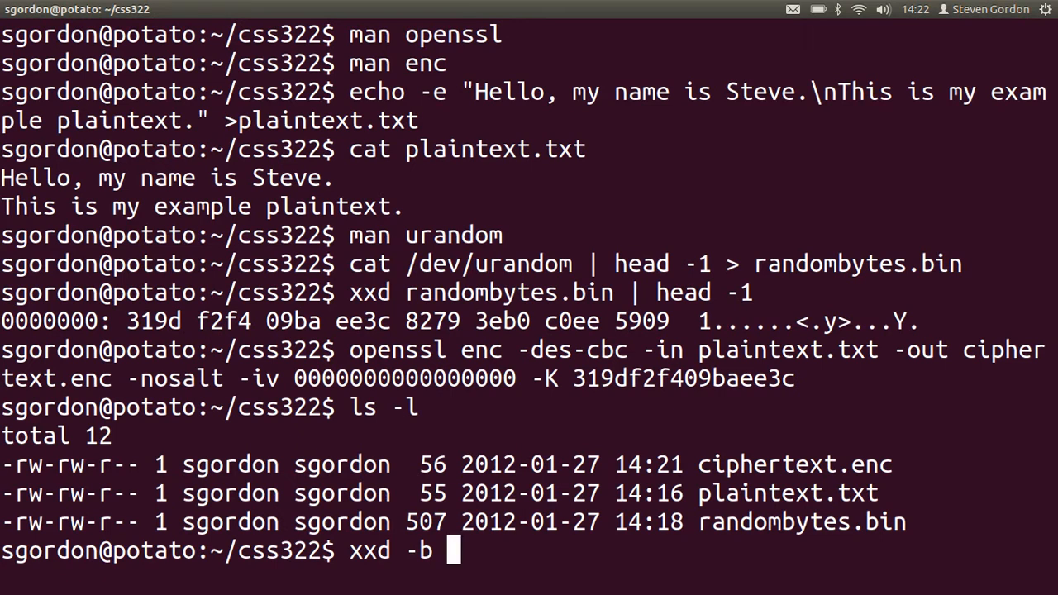
text(r)
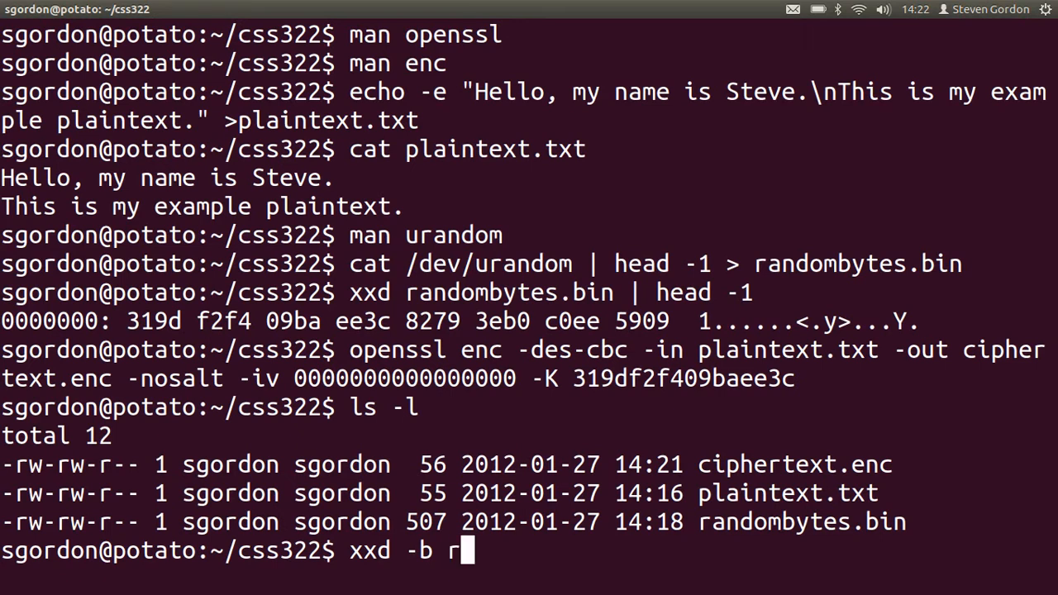
text(ipe)
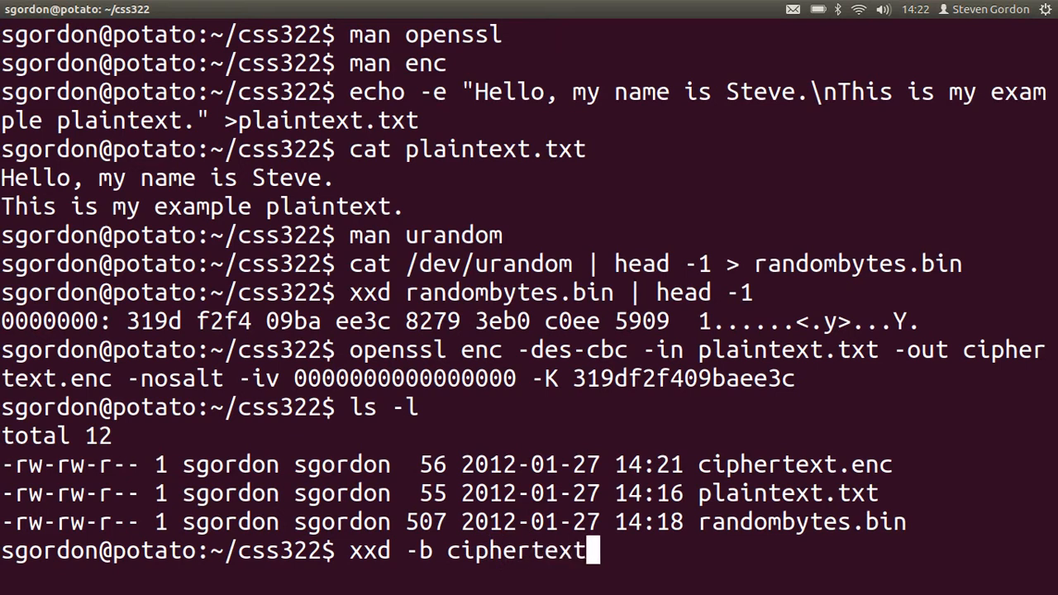
text(.enc)
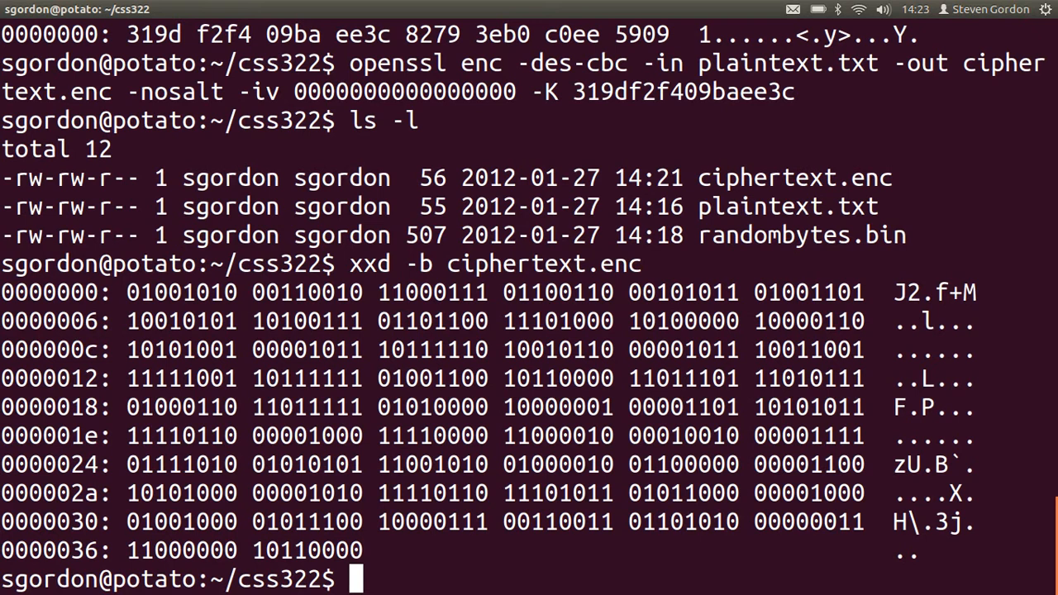
text(b)
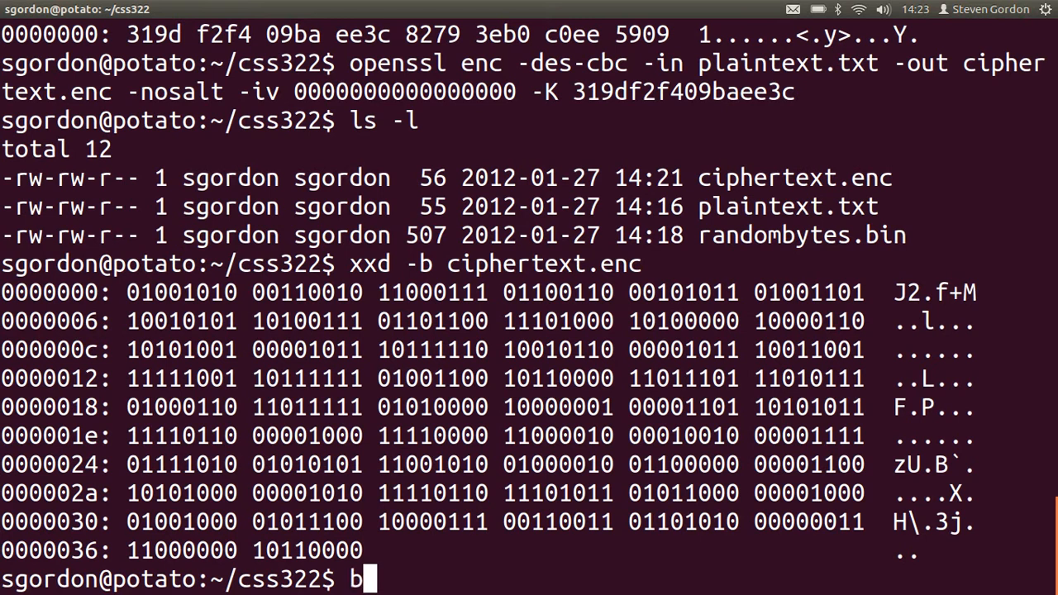
In bc, compute 448/64 = 7 blocks, then quit back to the shell
text(c)
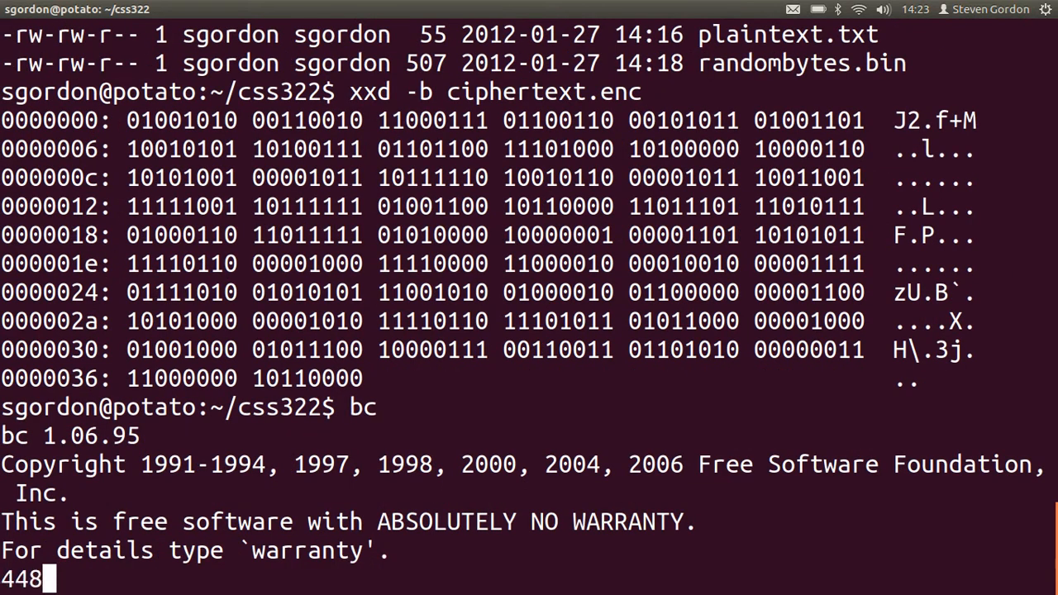
text(/)
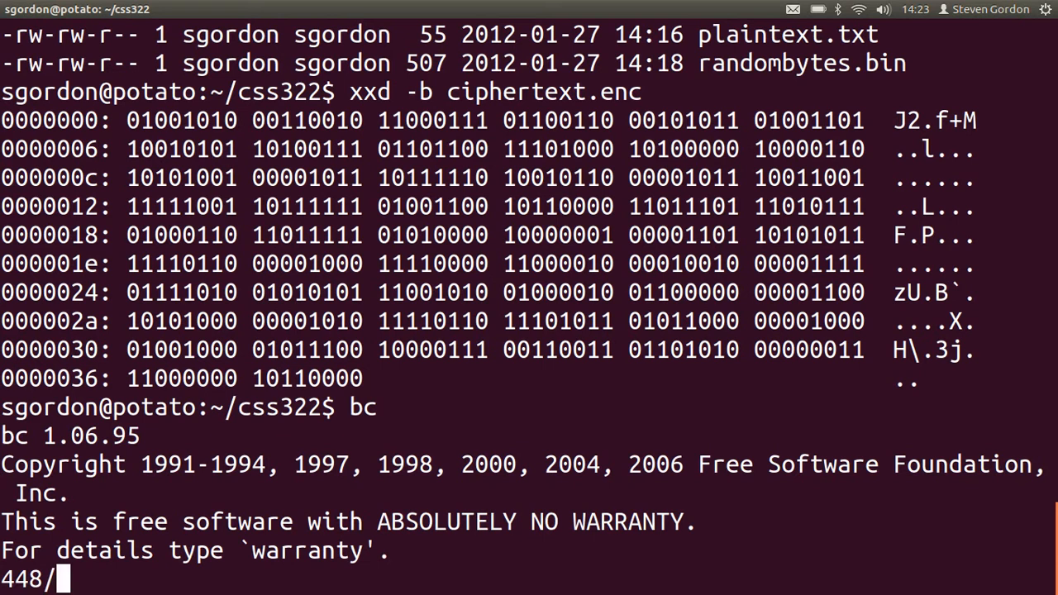
text(64)
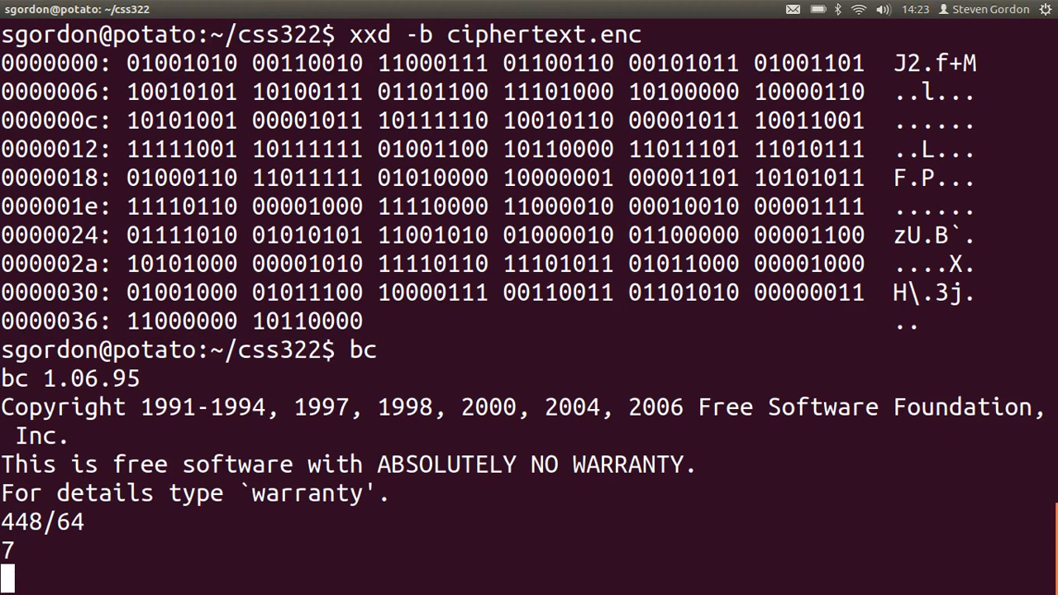
text(qu)
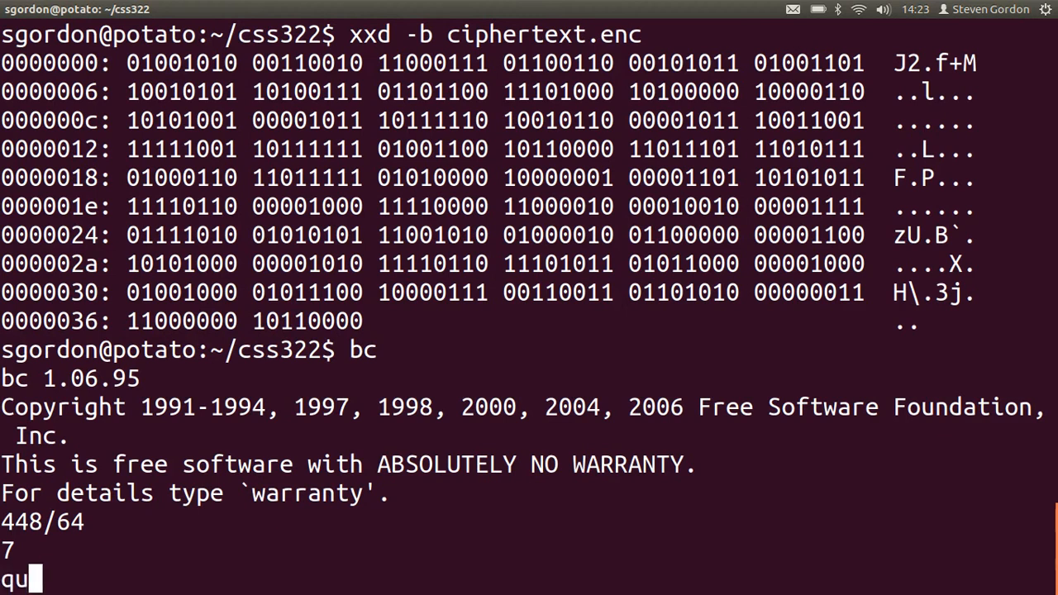
key(Return)
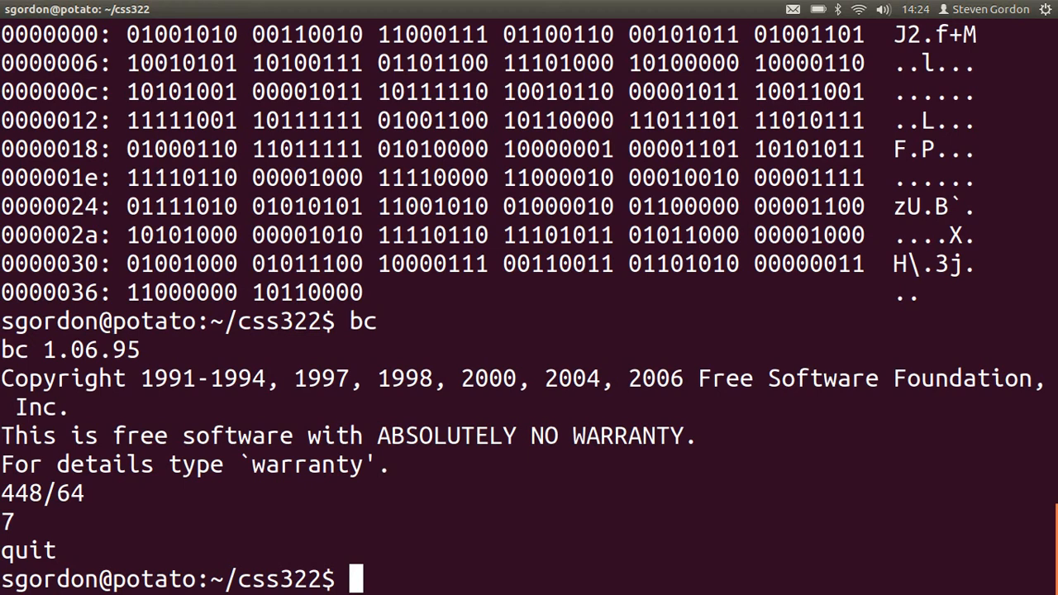
Re-run the DES-CBC encryption of plaintext.txt into ciphertext.enc with -a for base64 output
text(bc)
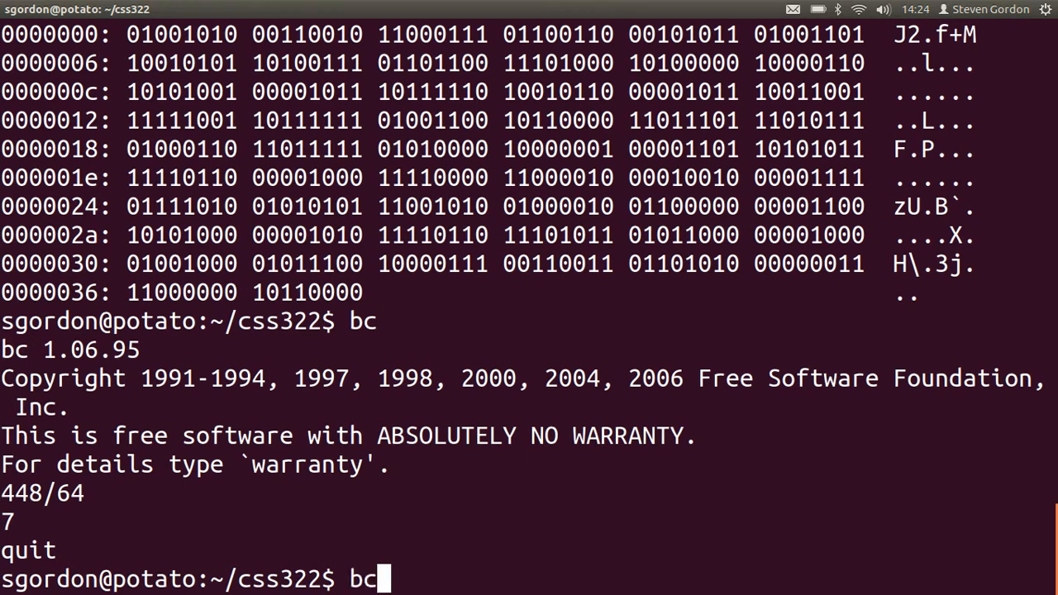
text(ls -l)
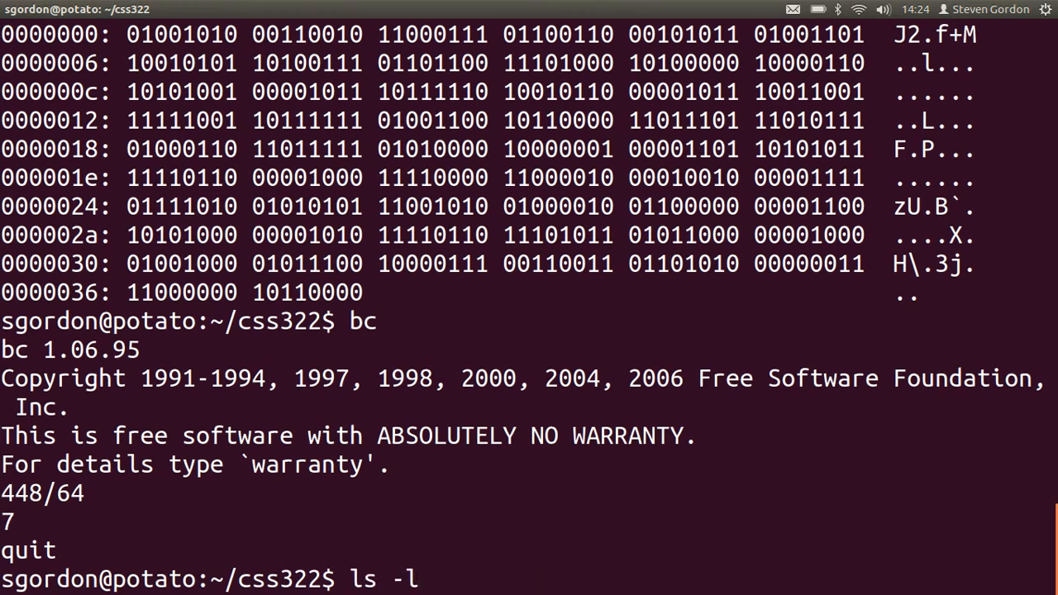
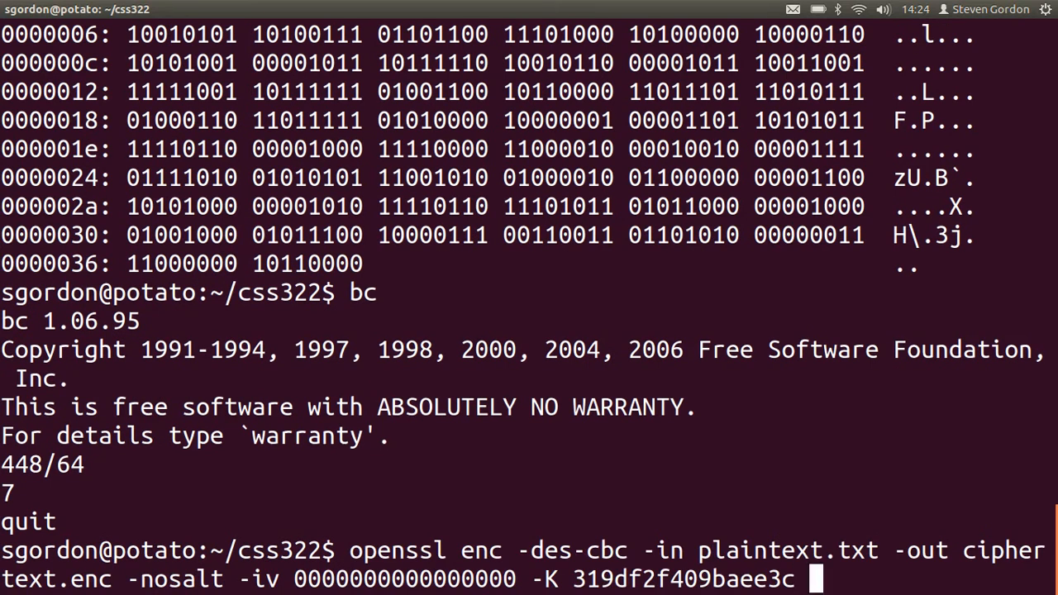
text(-a)
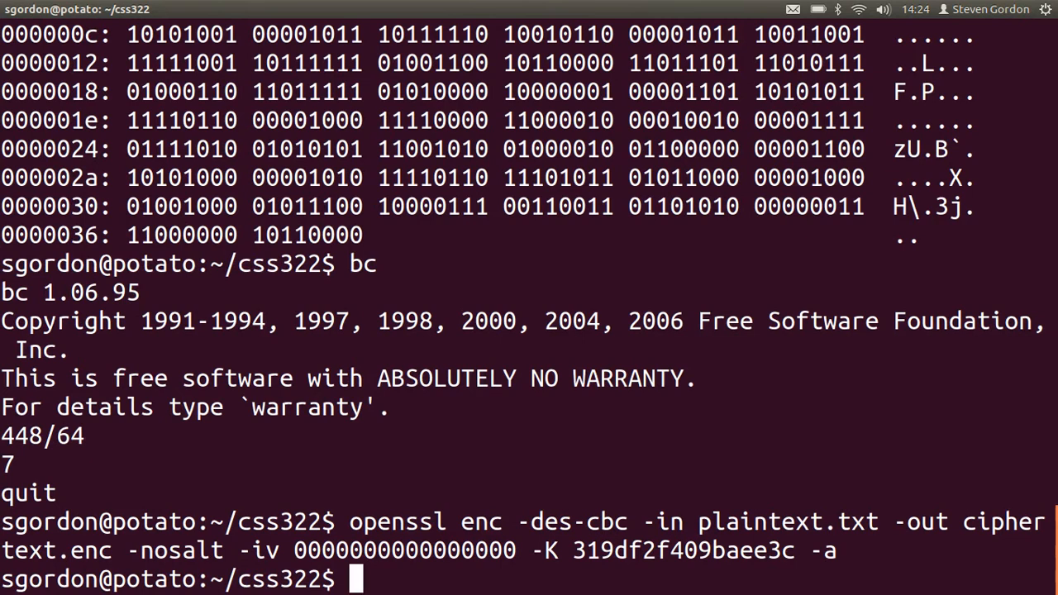
Print ciphertext.enc to see its base64 text
text(cat cip)
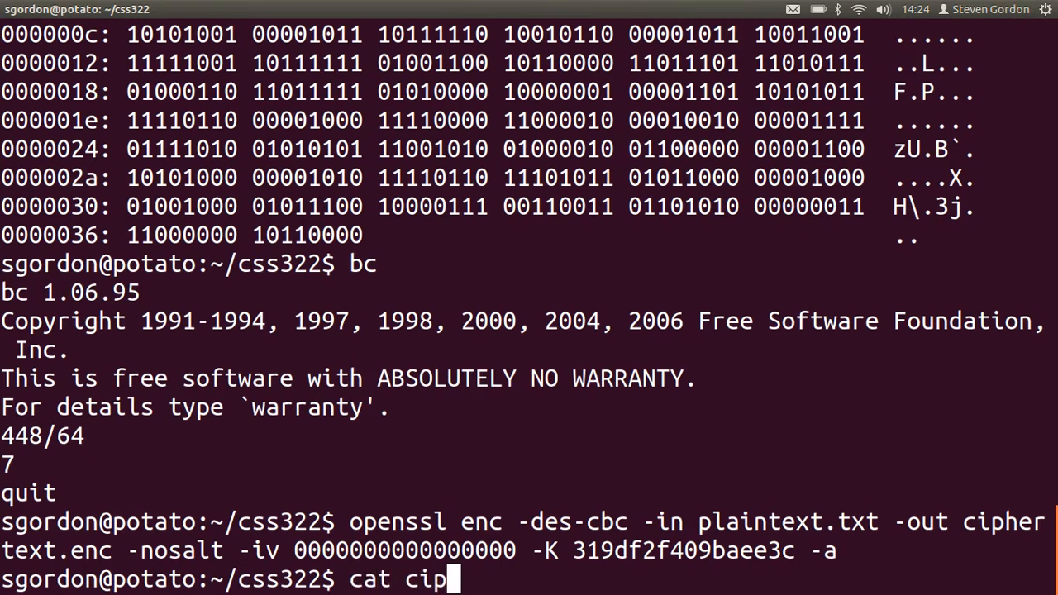
text(hertext)
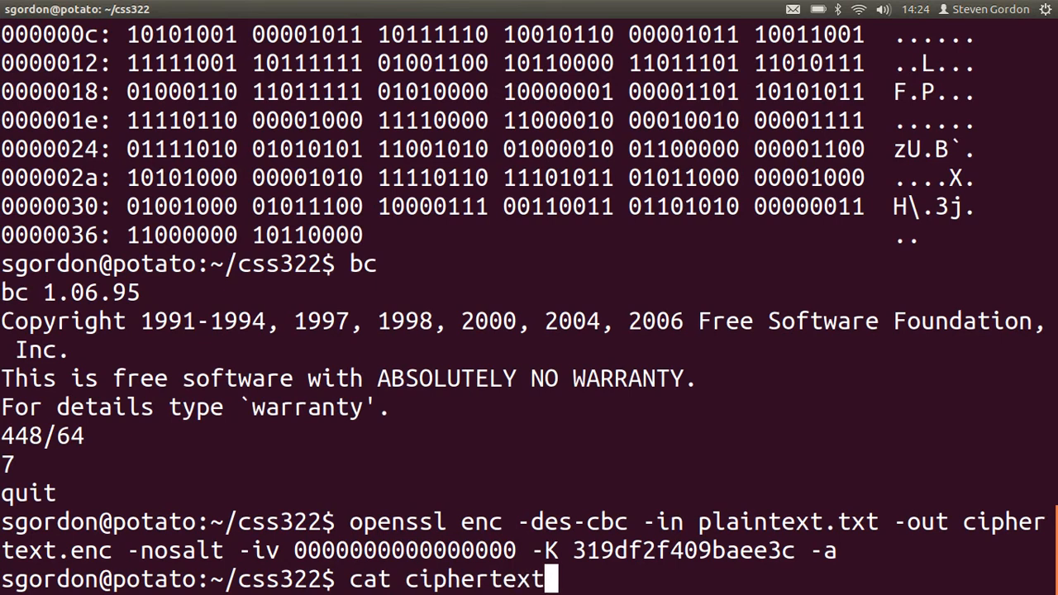
text(.enc)
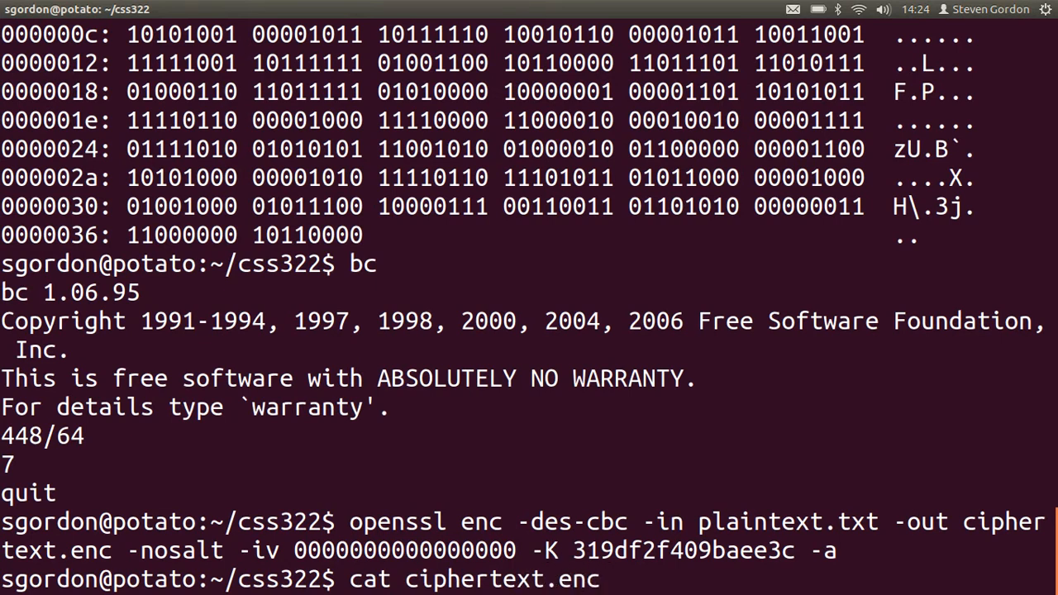
key(Return)
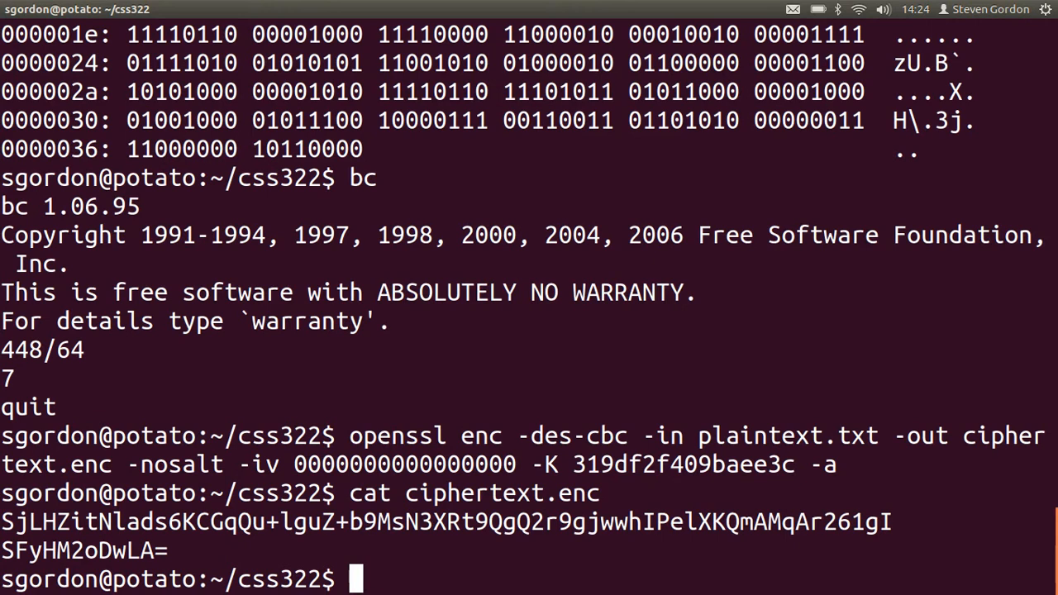
Compose openssl enc -des-cbc -d reading ciphertext.enc and writing recevied.txt
text(open)
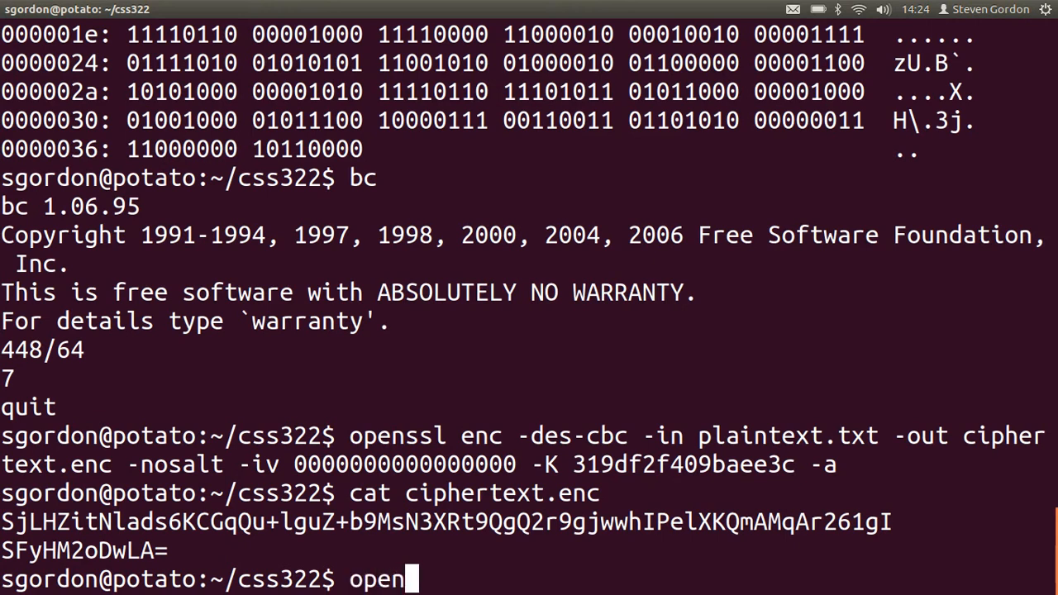
text(ssl)
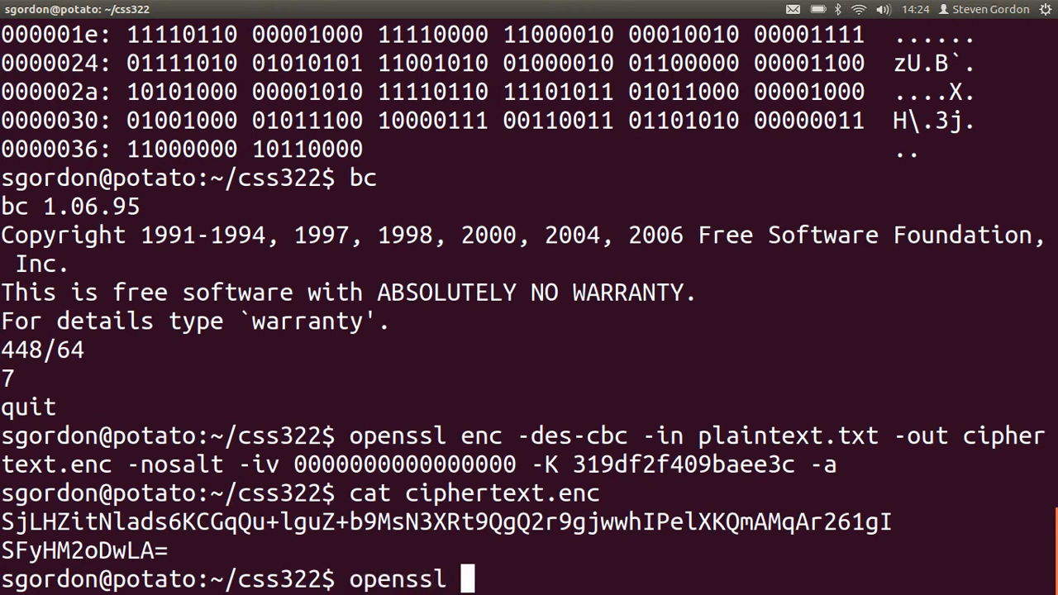
text(enc)
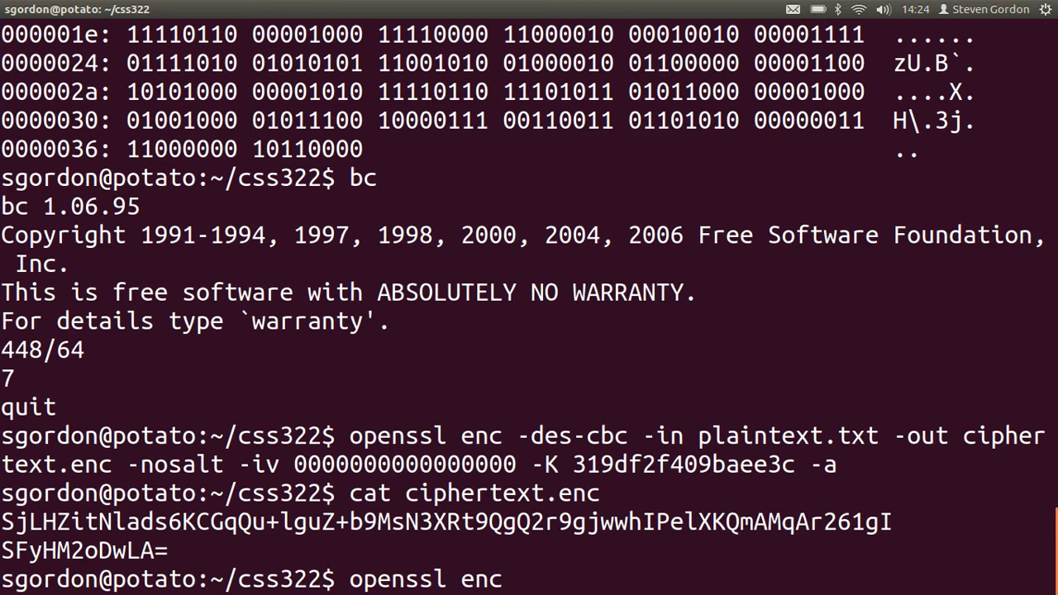
text(-des-cbc -)
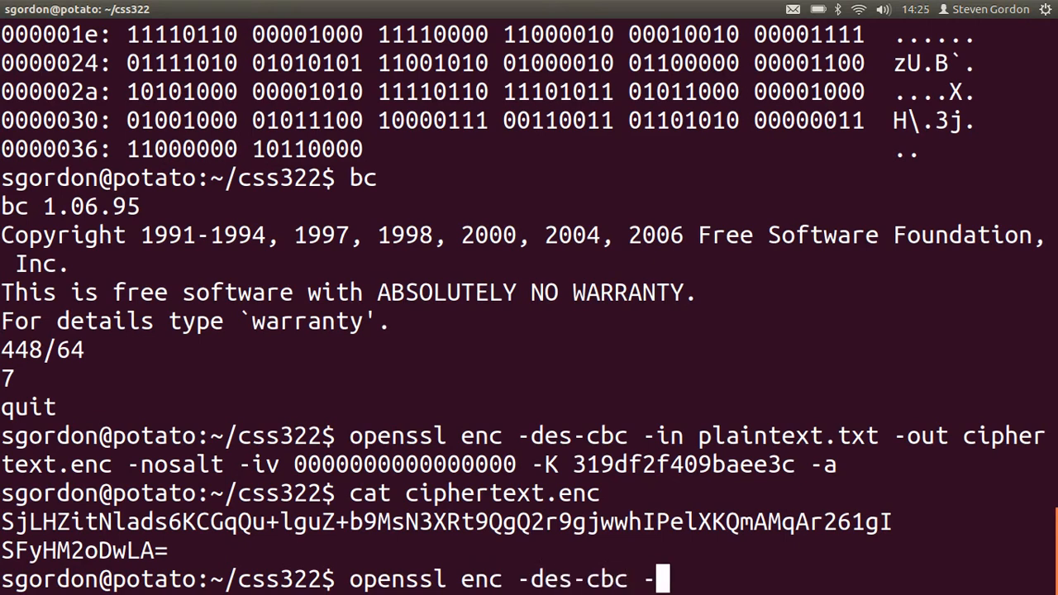
text(d)
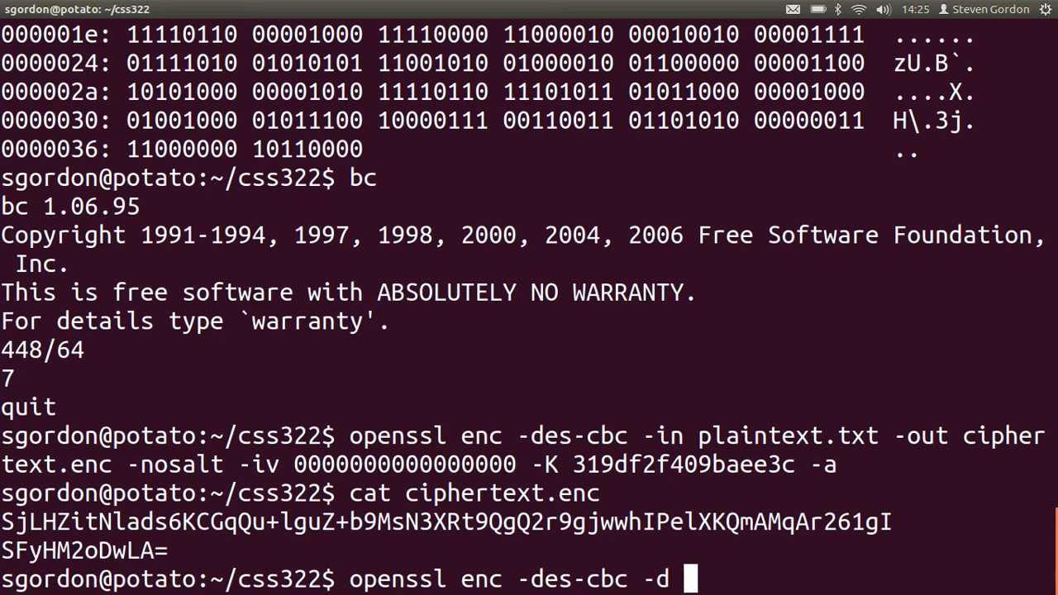
text(-in)
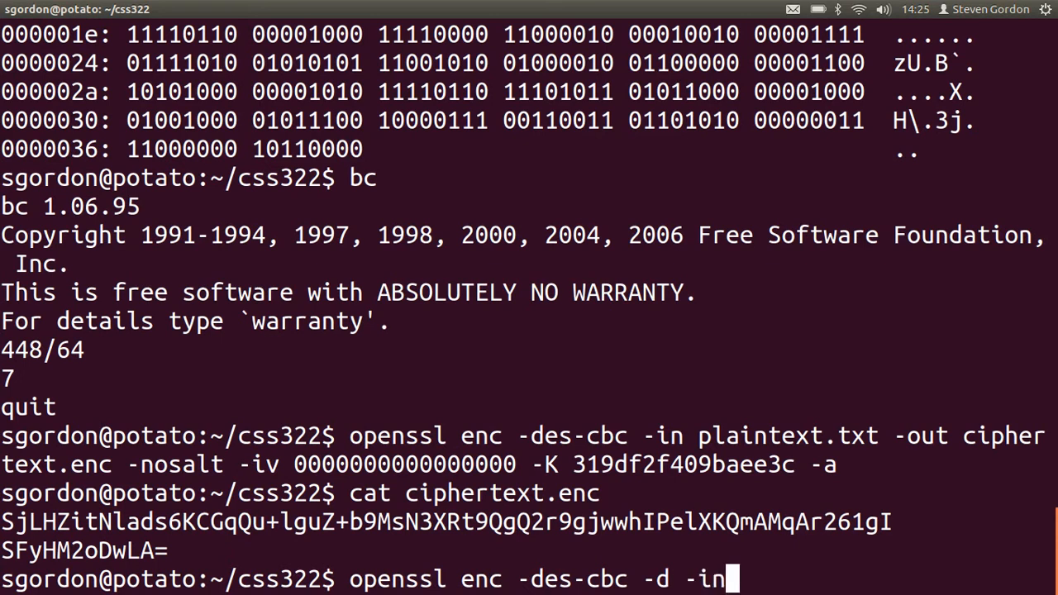
text(ciphertext.enc -)
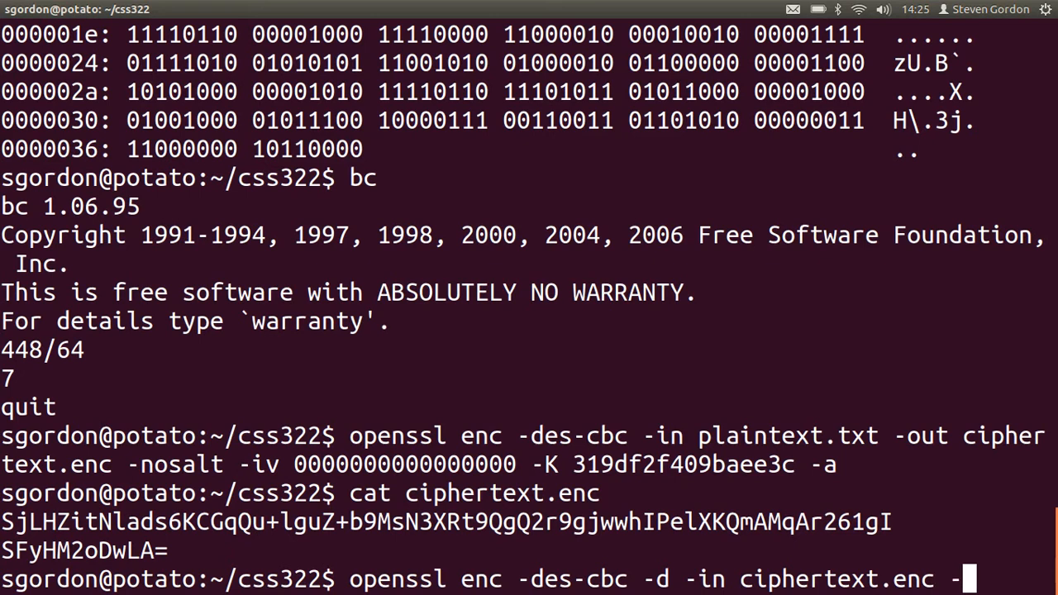
text(out)
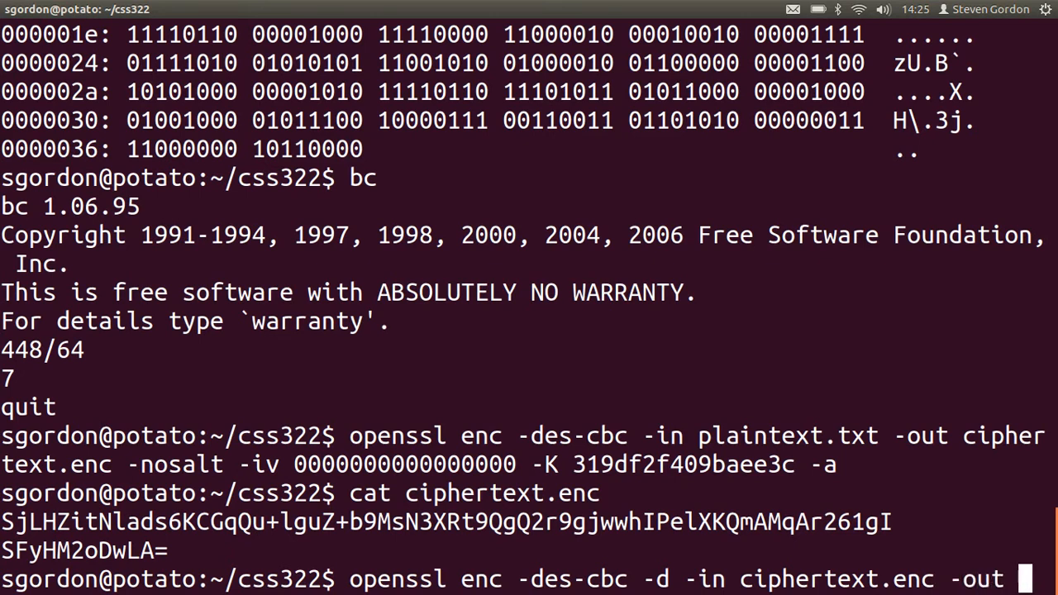
text(rece)
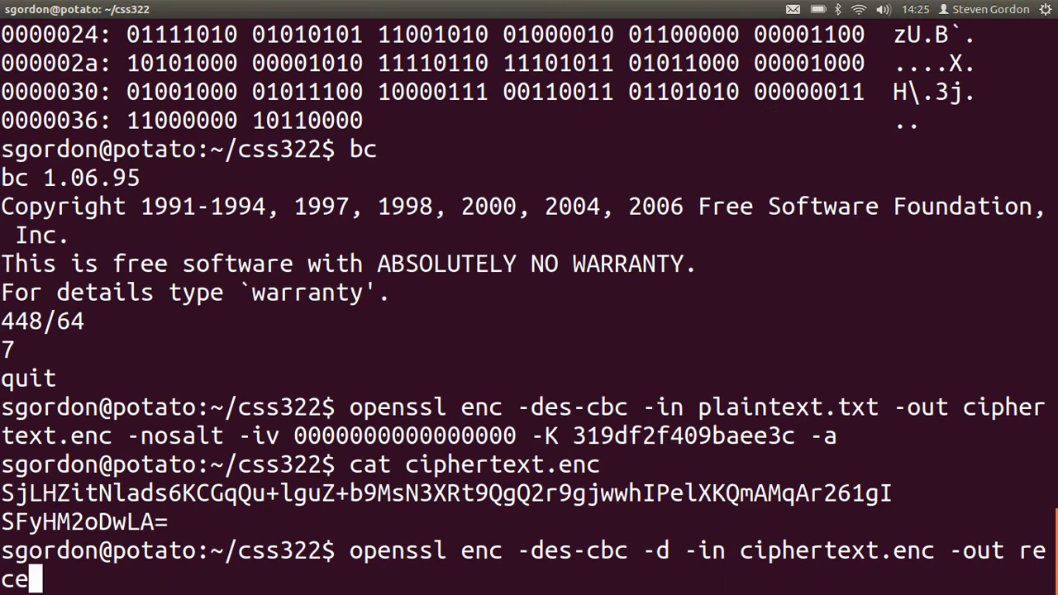
text(vied.)
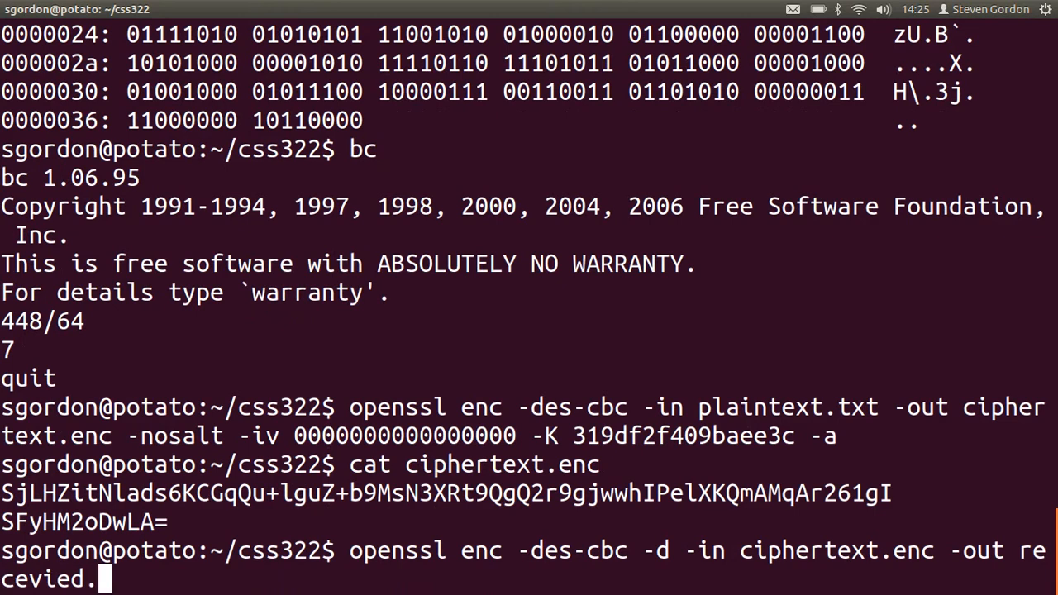
text(txt)
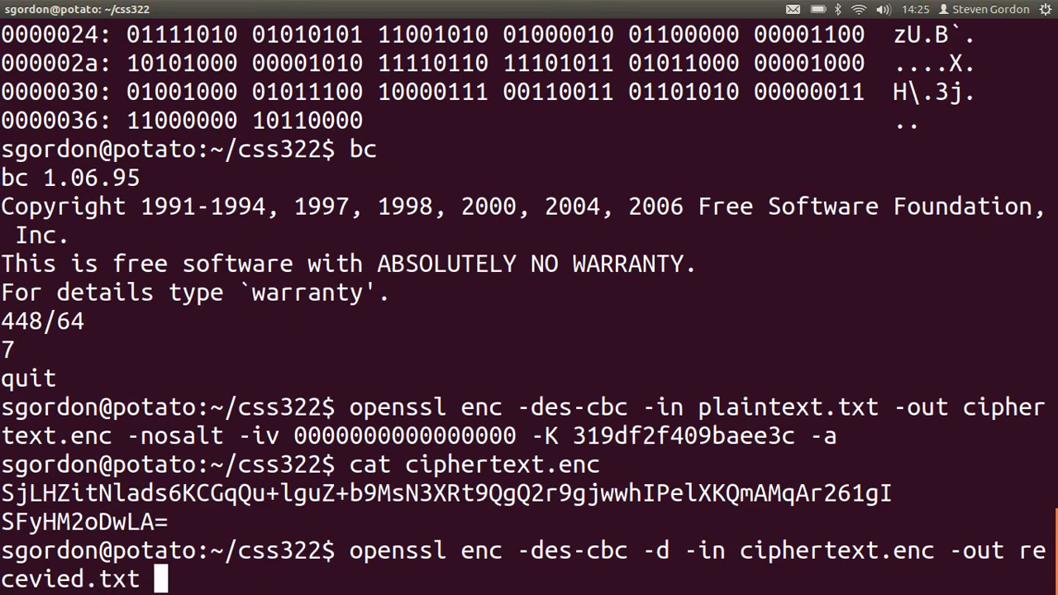
text(-)
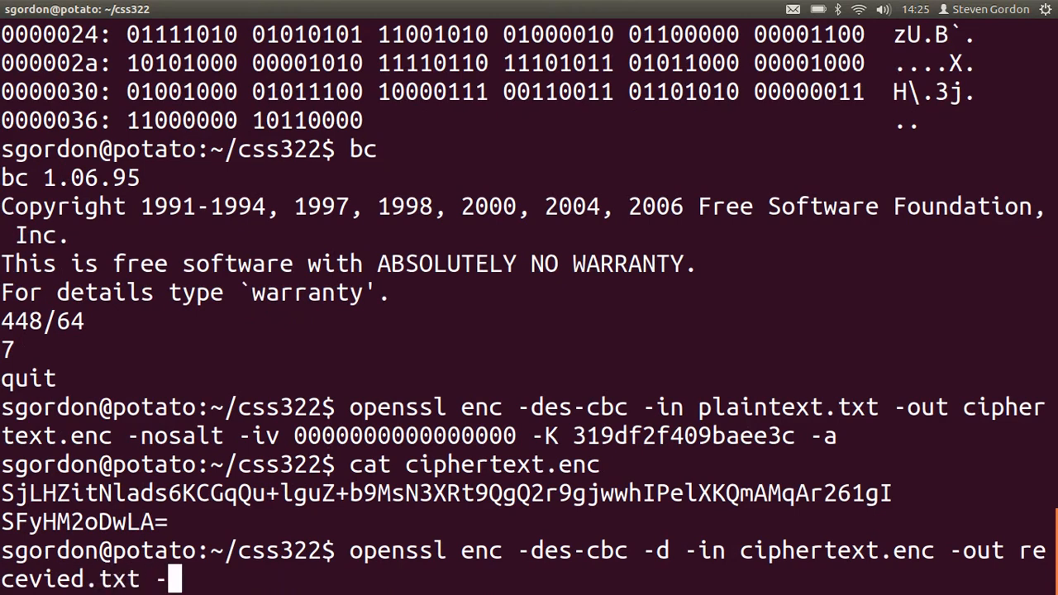
text(nosalt)
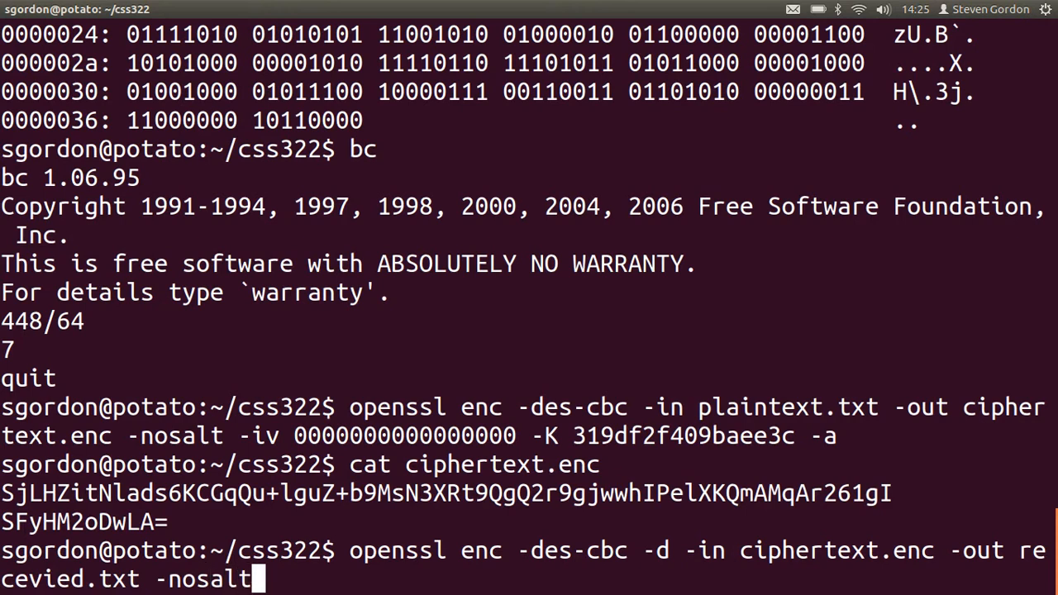
text(-iv 00)
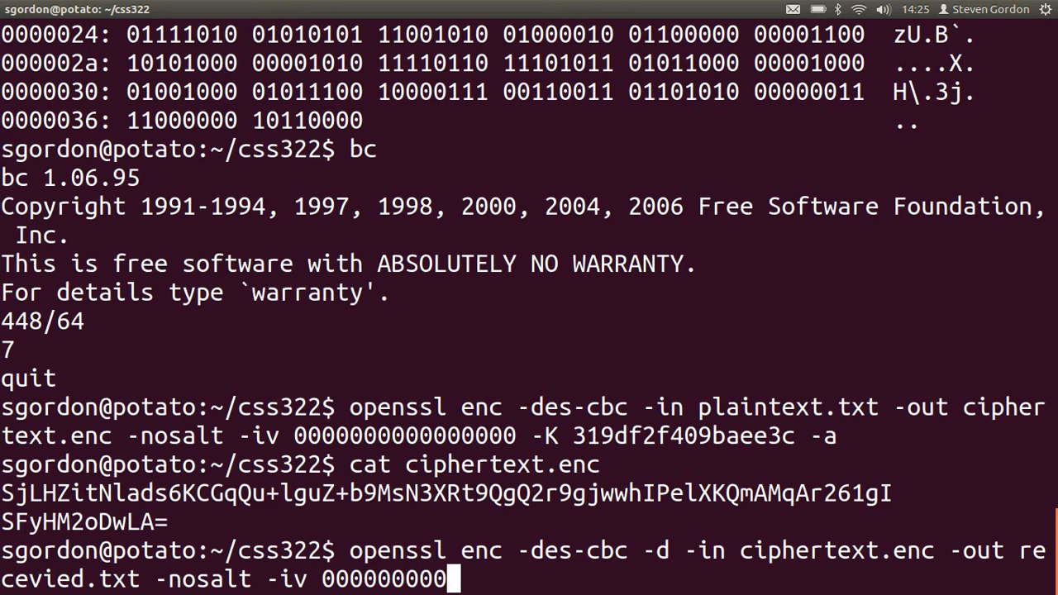
text(0000000)
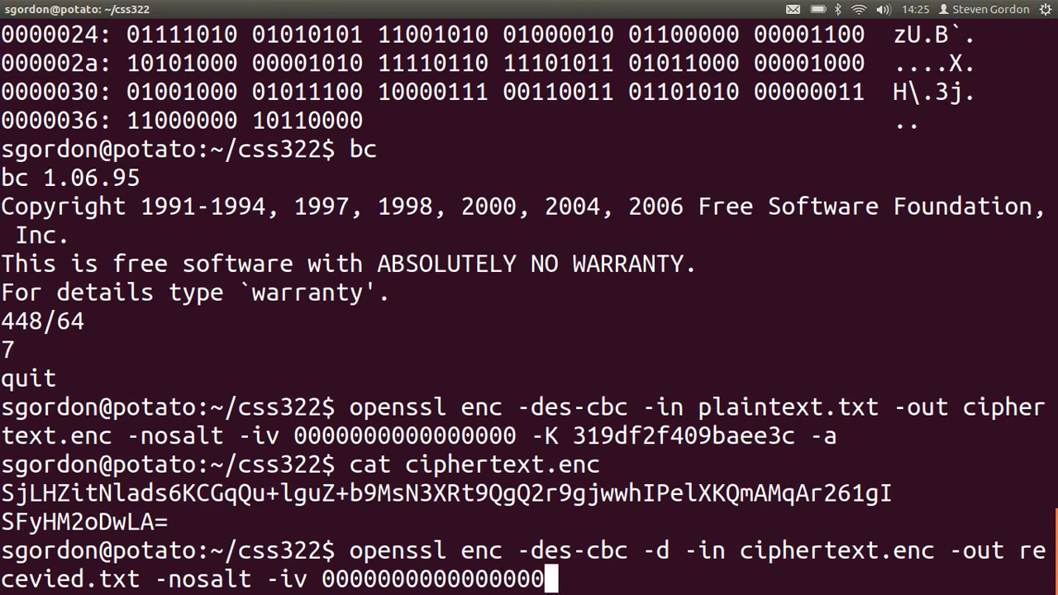
text(-)
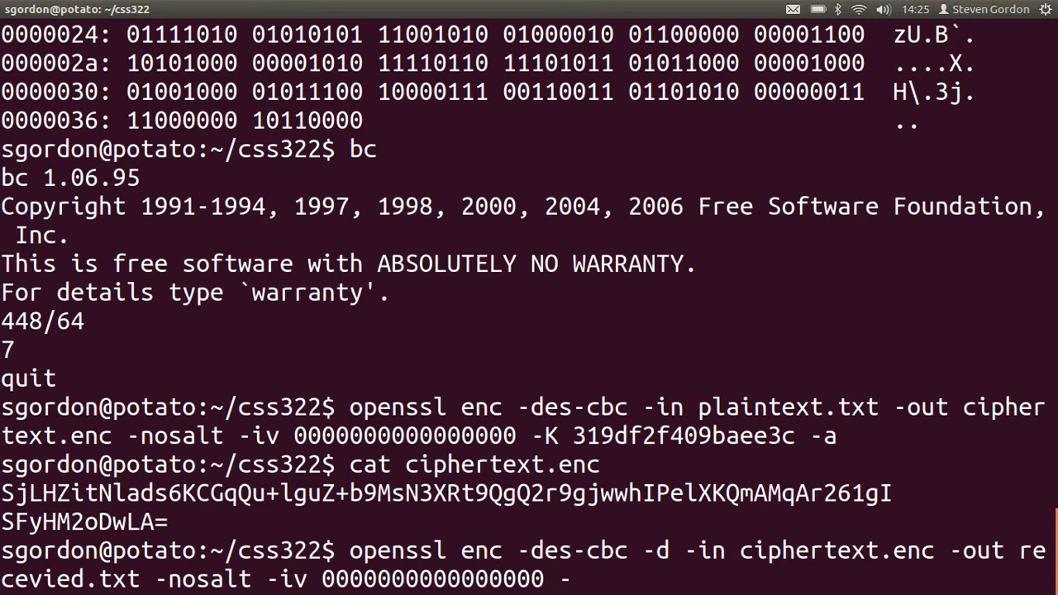
text(K)
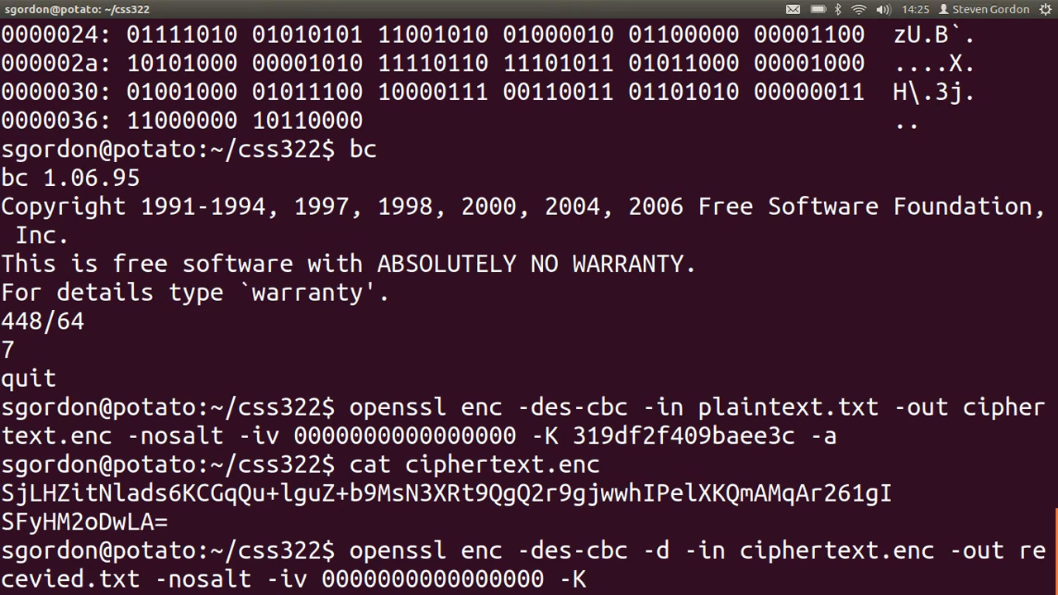
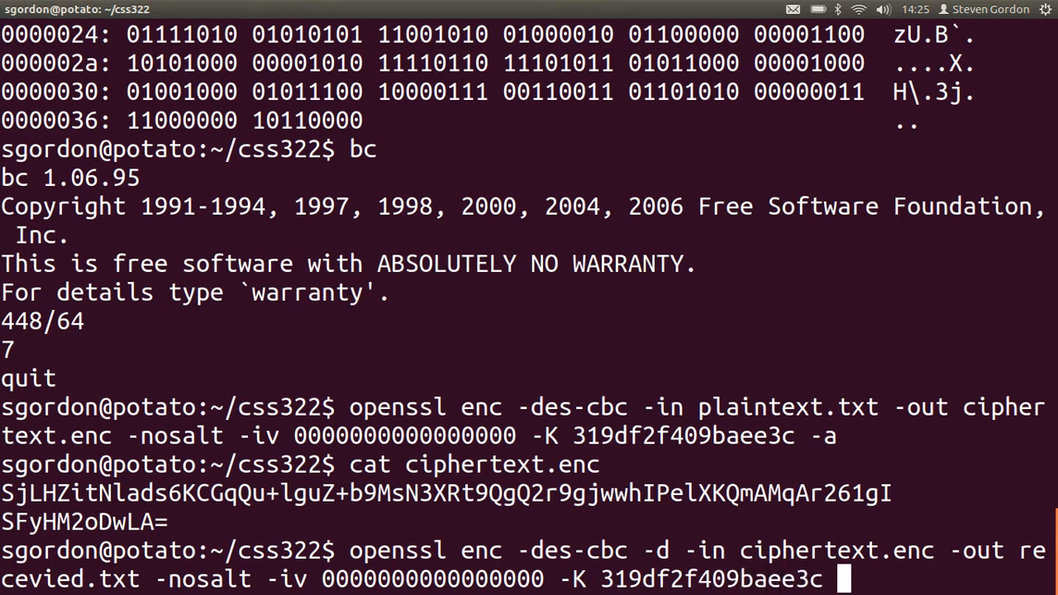
text(-a)
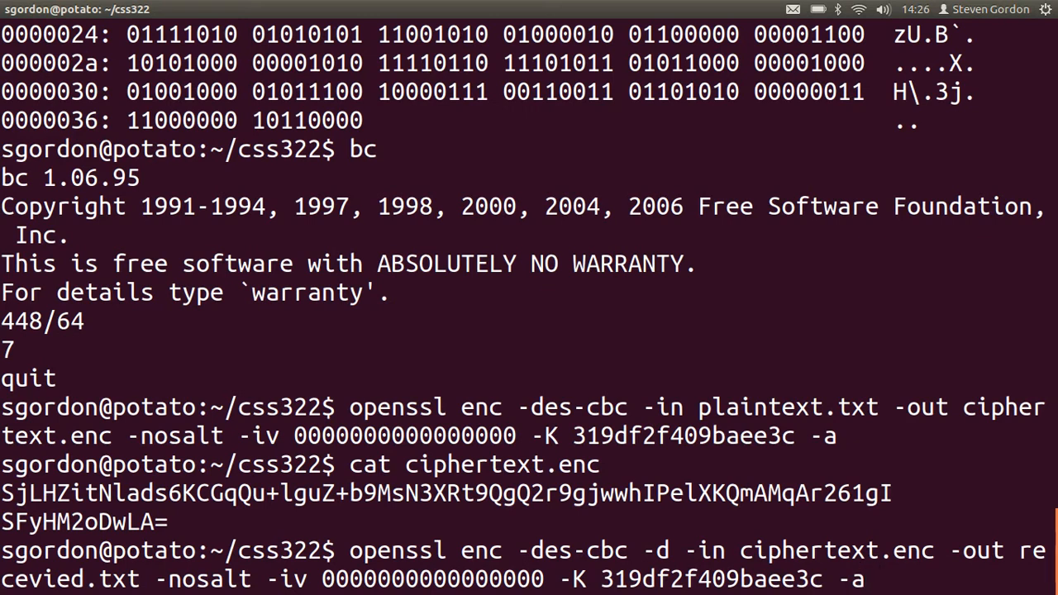
key(Return)
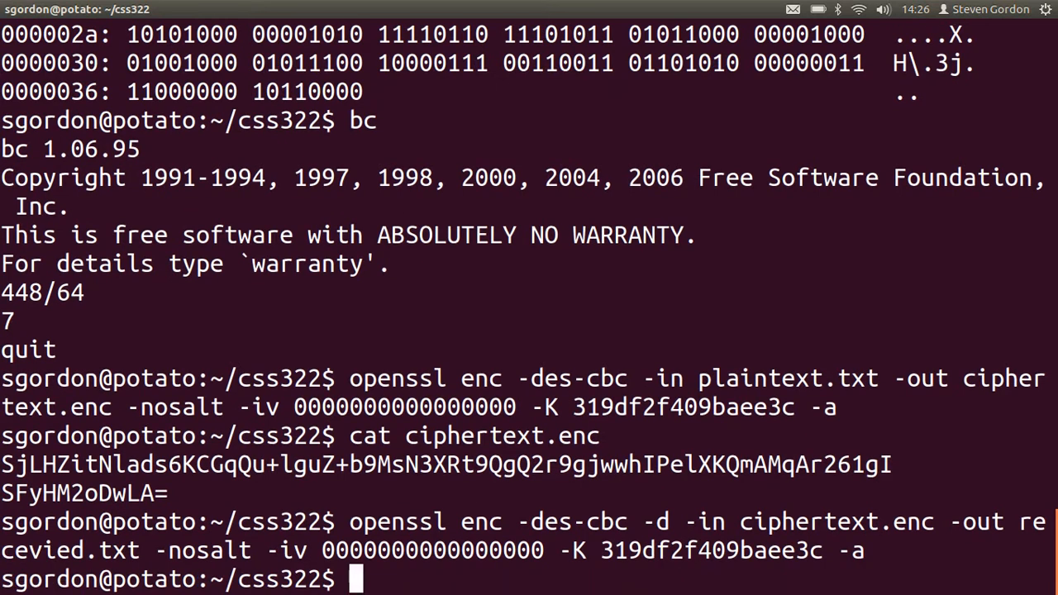
List the directory with ls -l and display the decrypted recevied.txt after a misspelt cat attempt
text(l)
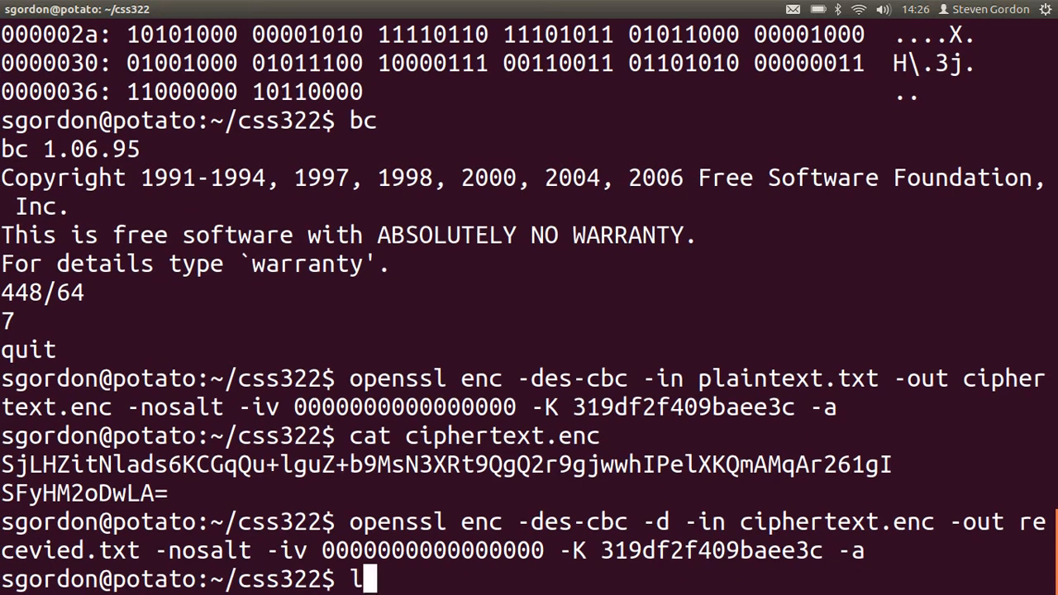
text(s -l)
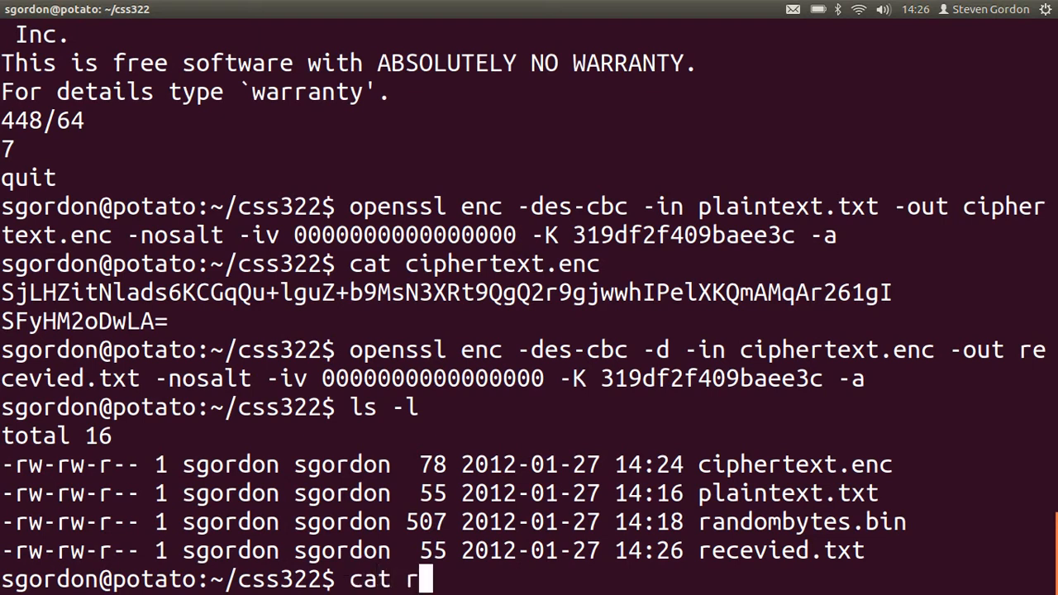
text(ece)
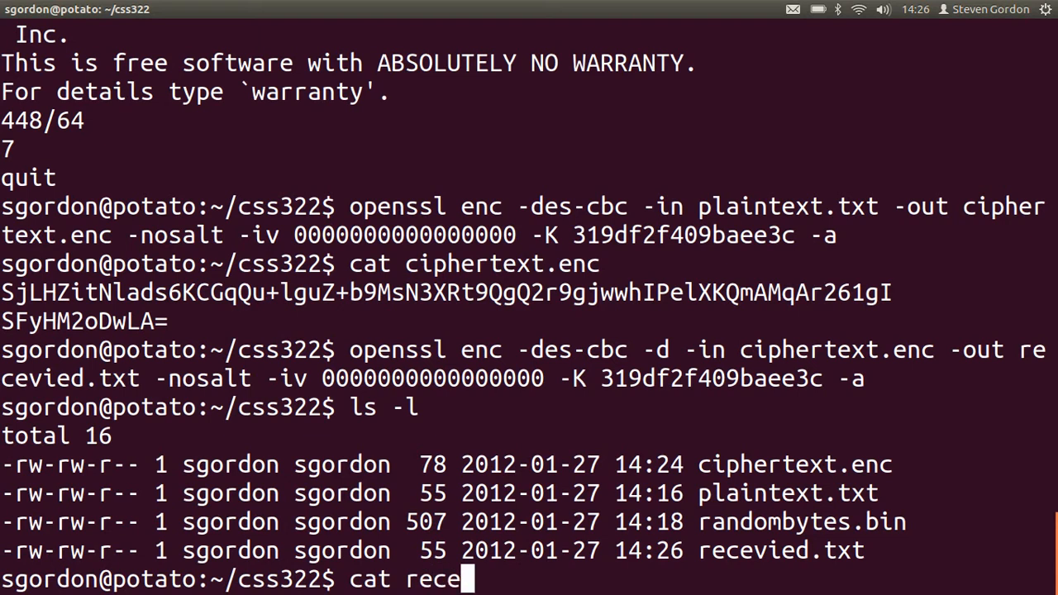
text(ived.)
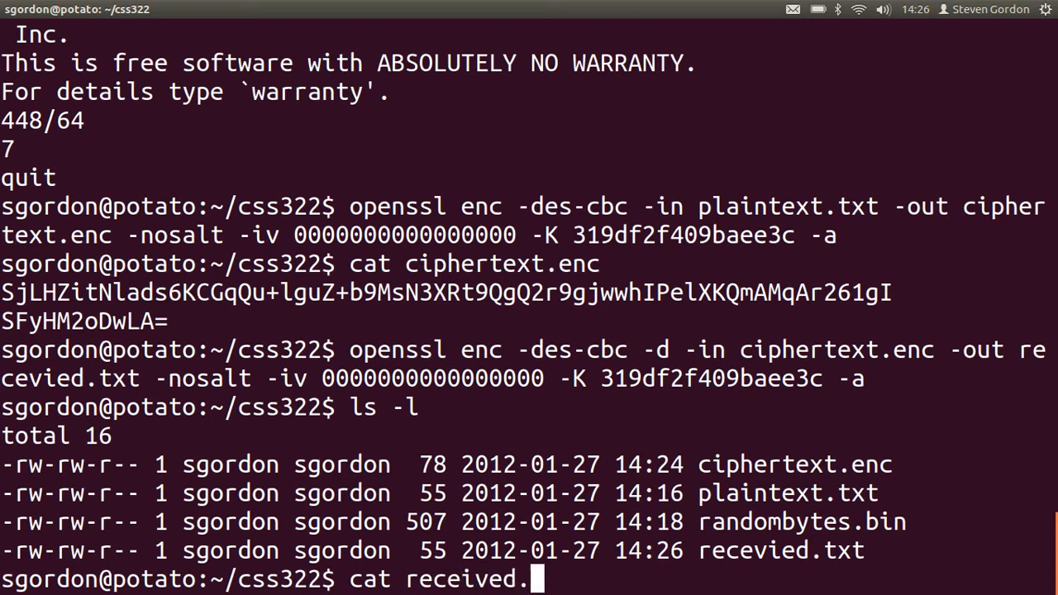
key(Return)
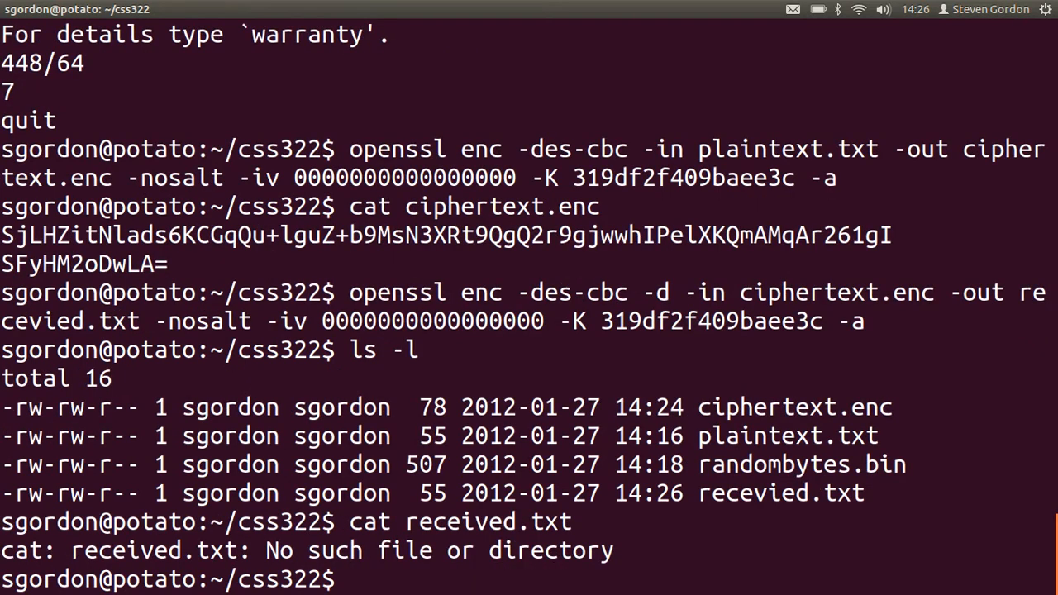
text(cat received.txt)
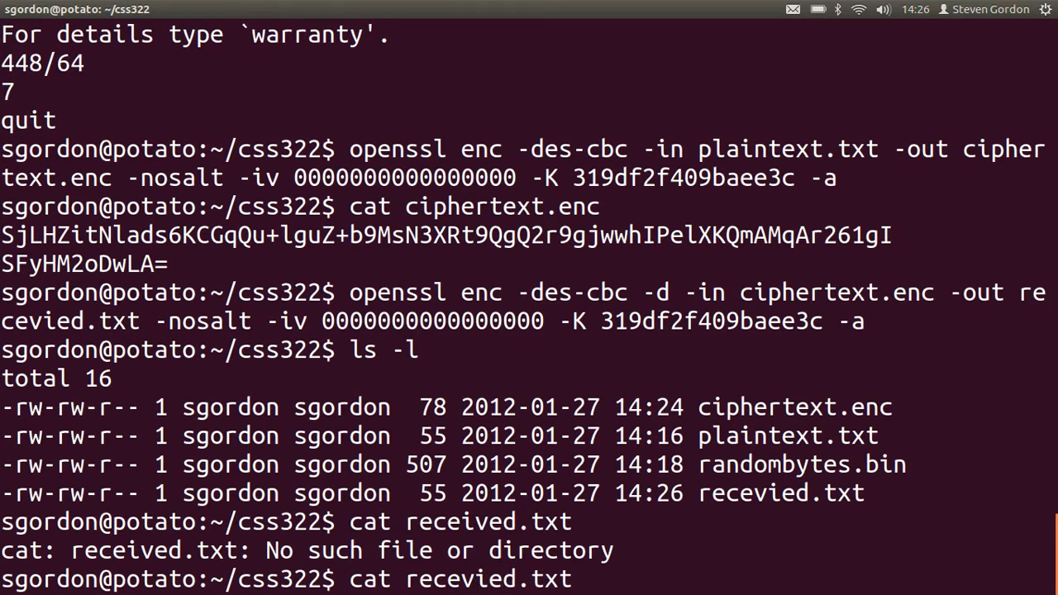
key(Return)
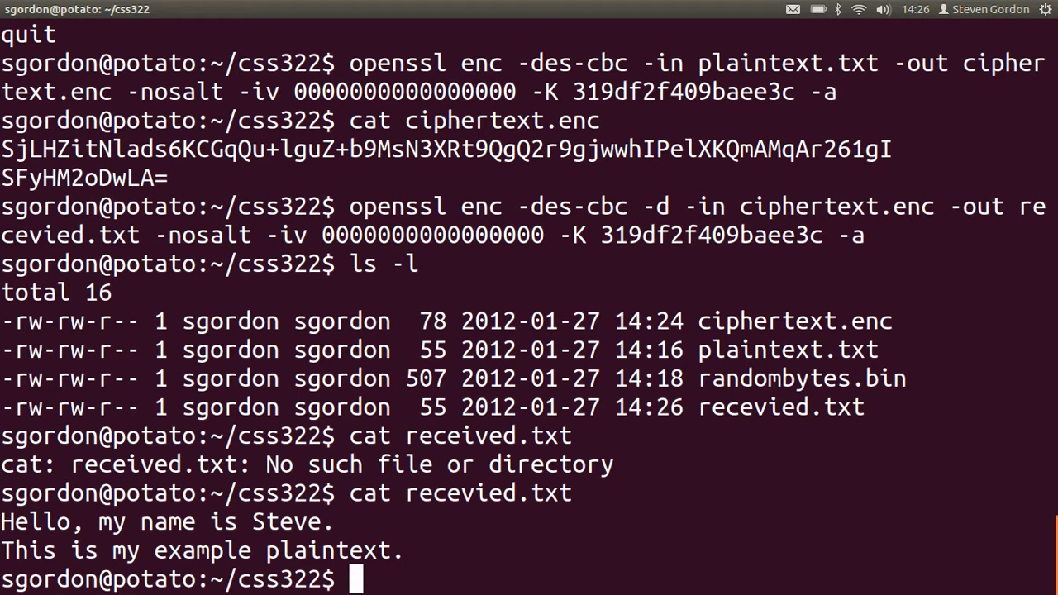
Prepare the comparison command diff plaintext.txt recevied.txt
text(diff)
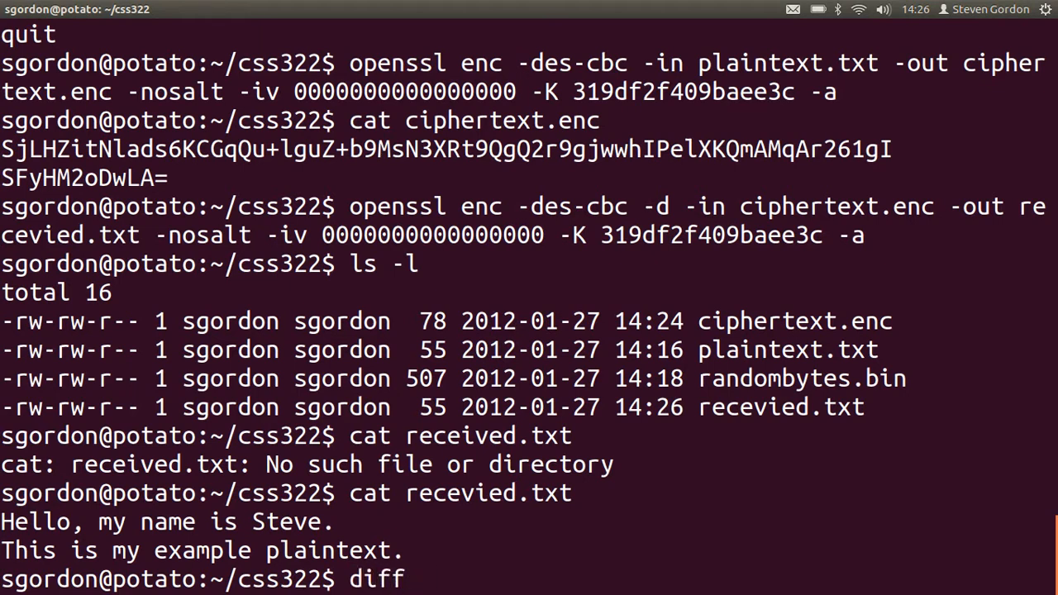
text(pla)
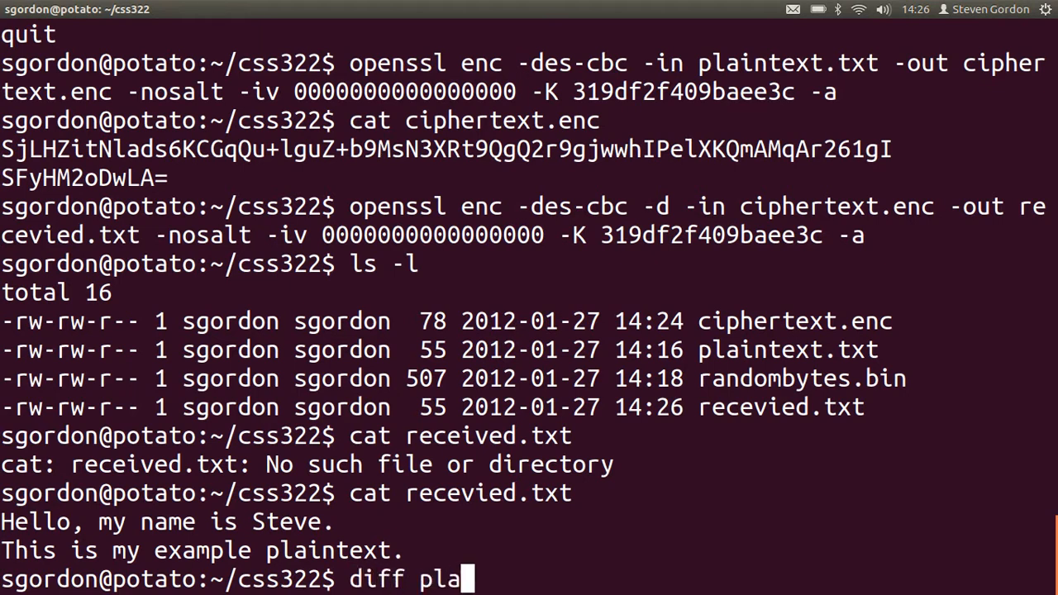
text(intext.txt)
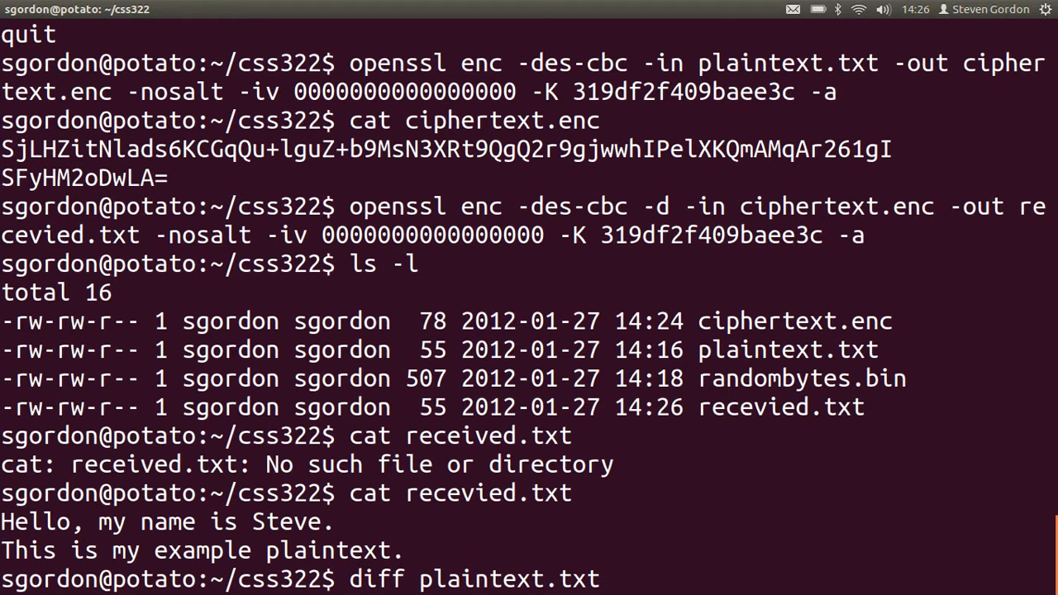
text(recevied.txt)
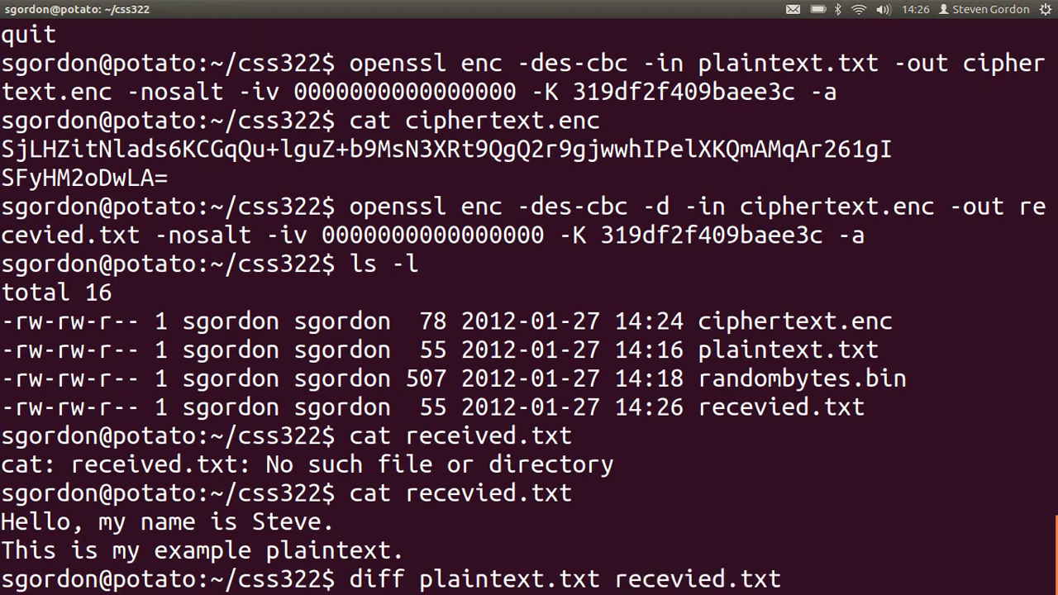